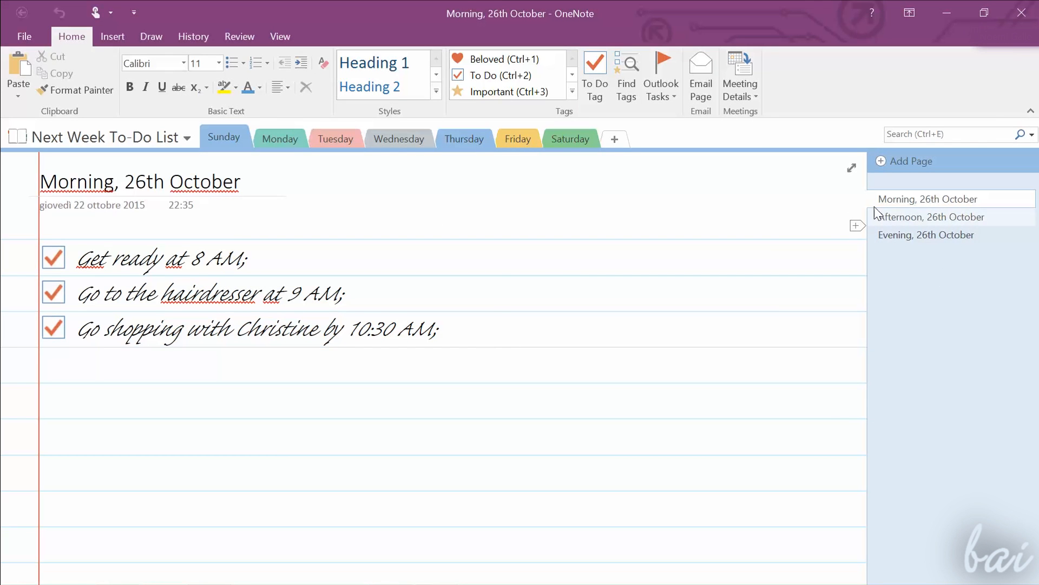
Browse the Monday and Tuesday sections, then switch to Alan's Notebook's Quick Notes page
click(280, 139)
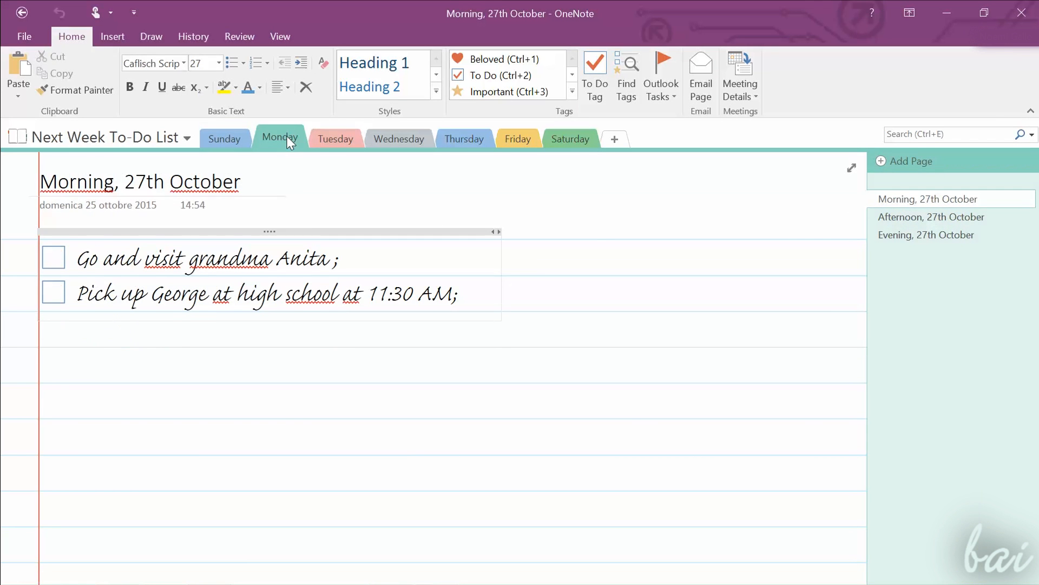
click(336, 138)
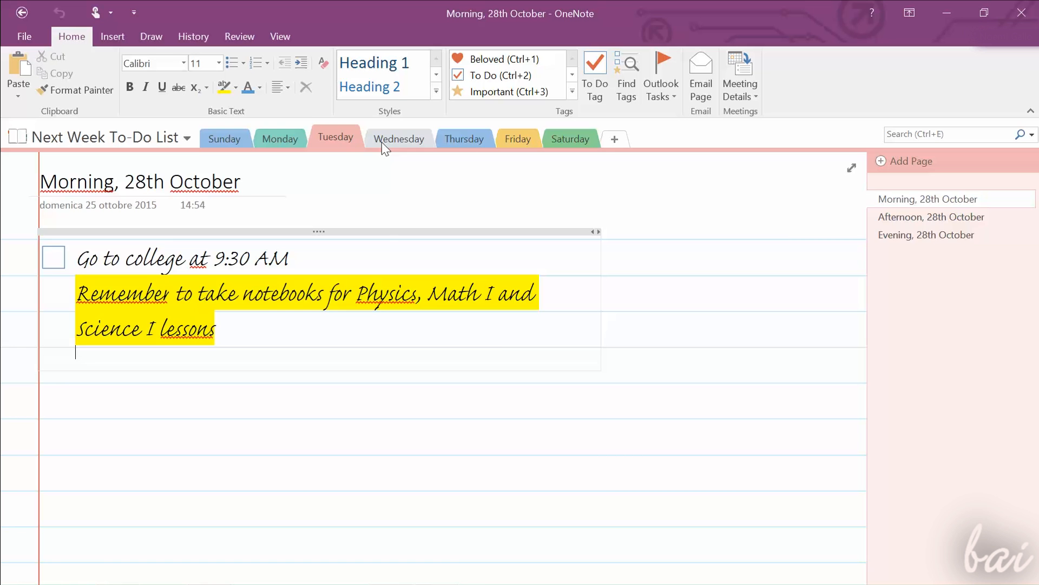
click(279, 139)
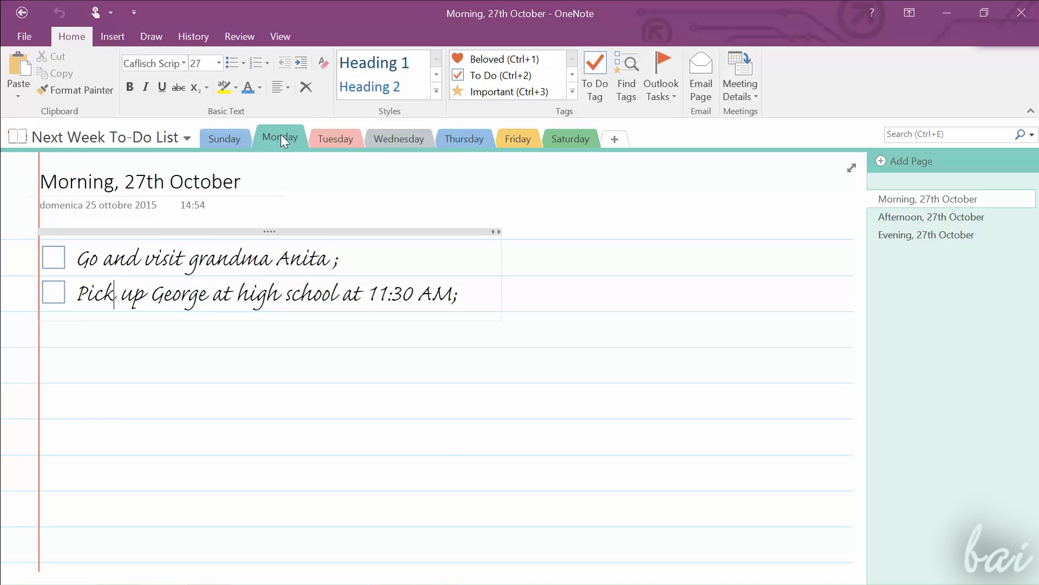
click(224, 139)
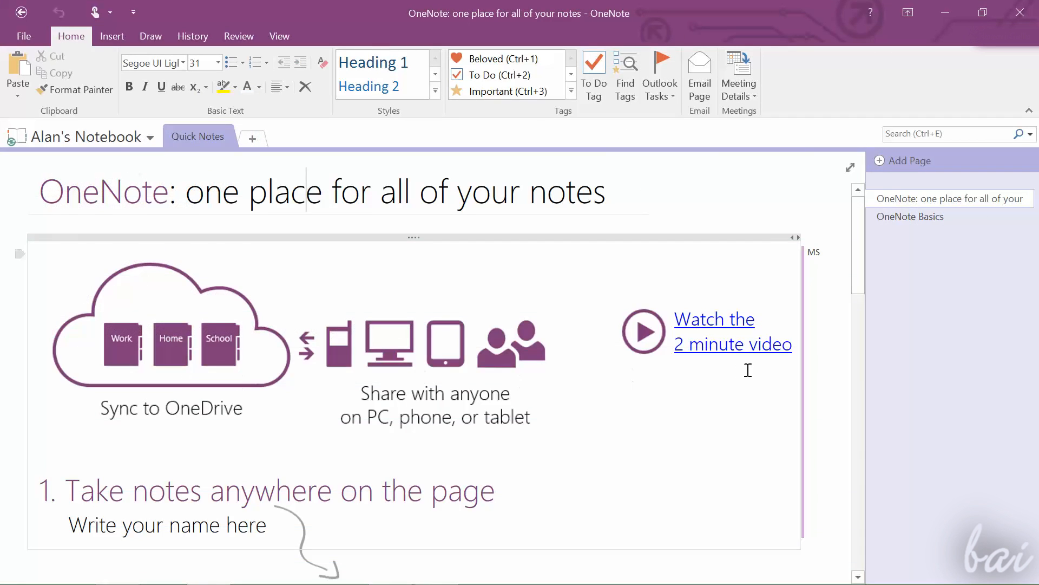
Scroll down through the Quick Notes welcome page
scroll(down, 3)
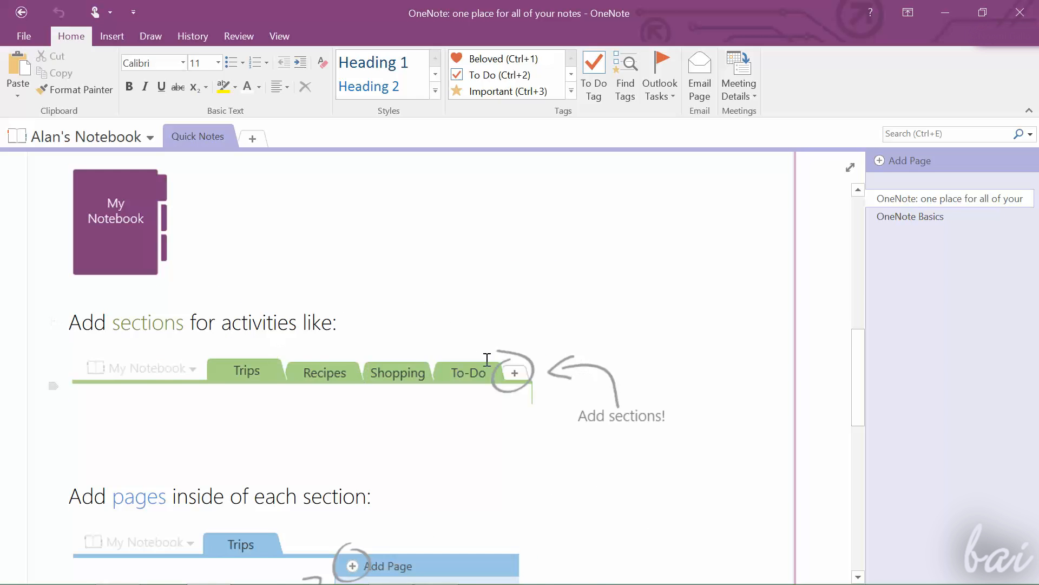
scroll(down, 3)
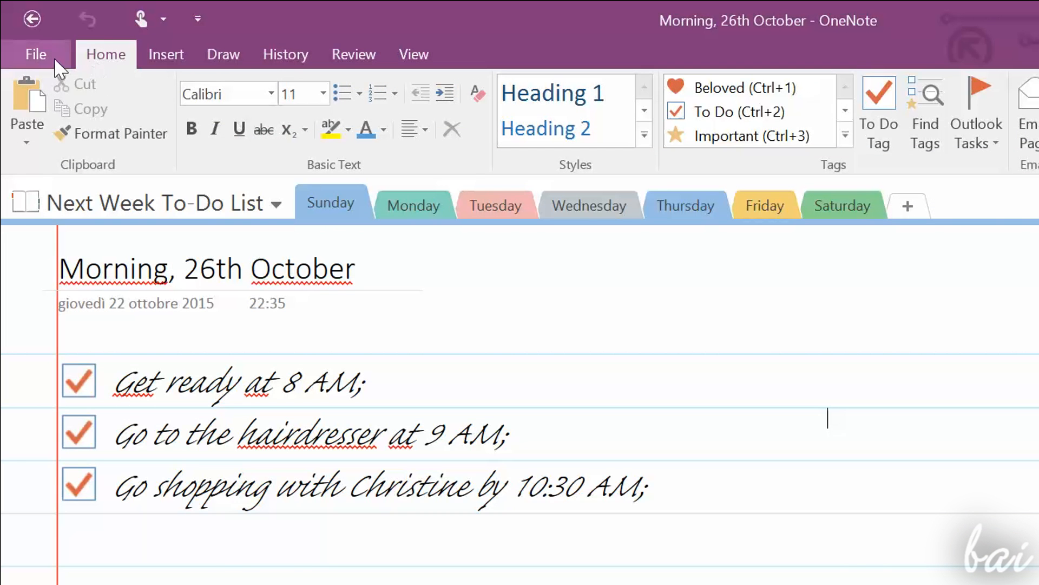
Start a new notebook via File > New, browse to Desktop, and name it MyPersonalNotebook
click(35, 53)
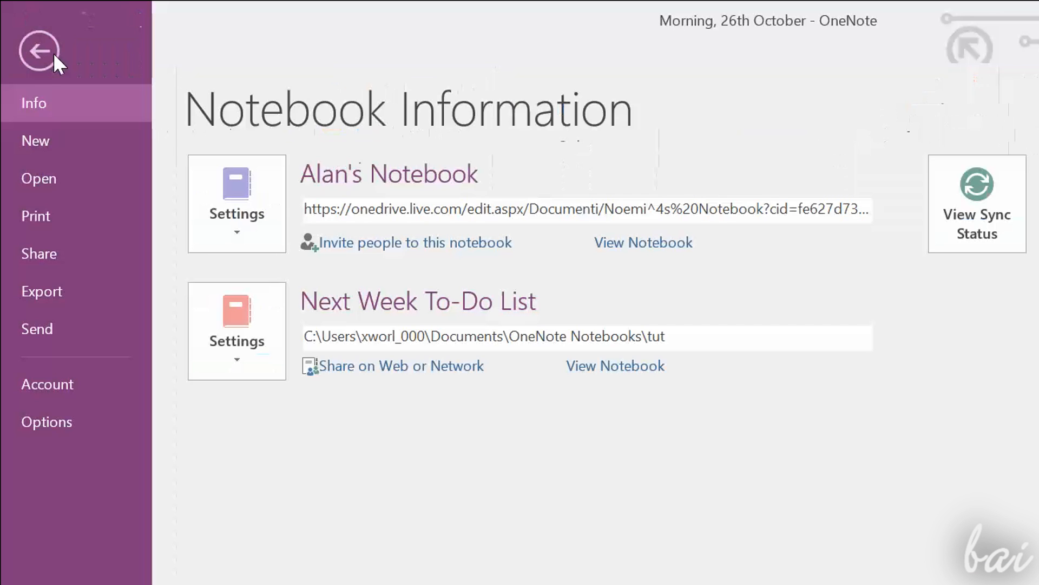
click(35, 139)
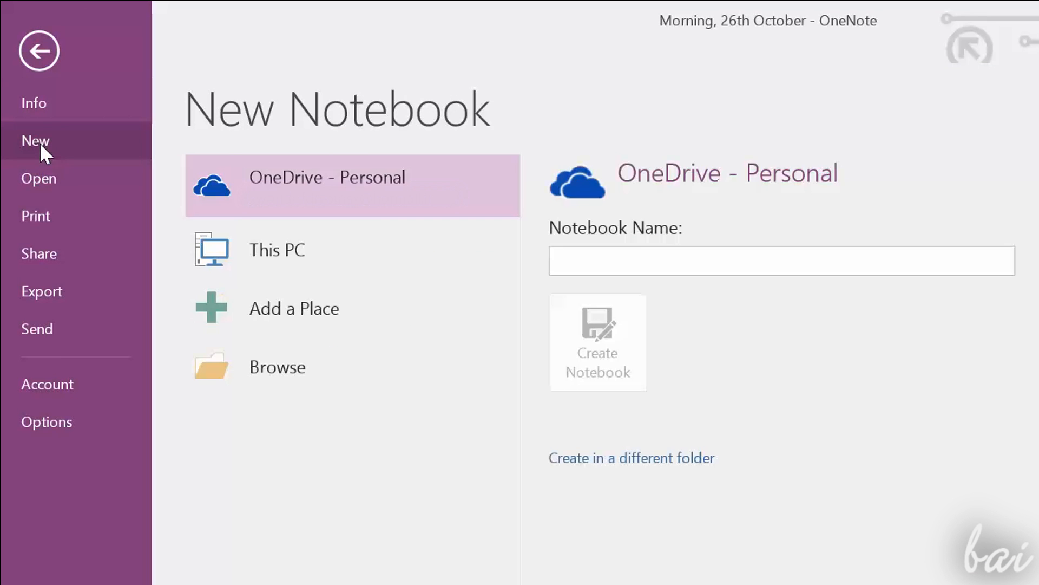
mouse_move(477, 198)
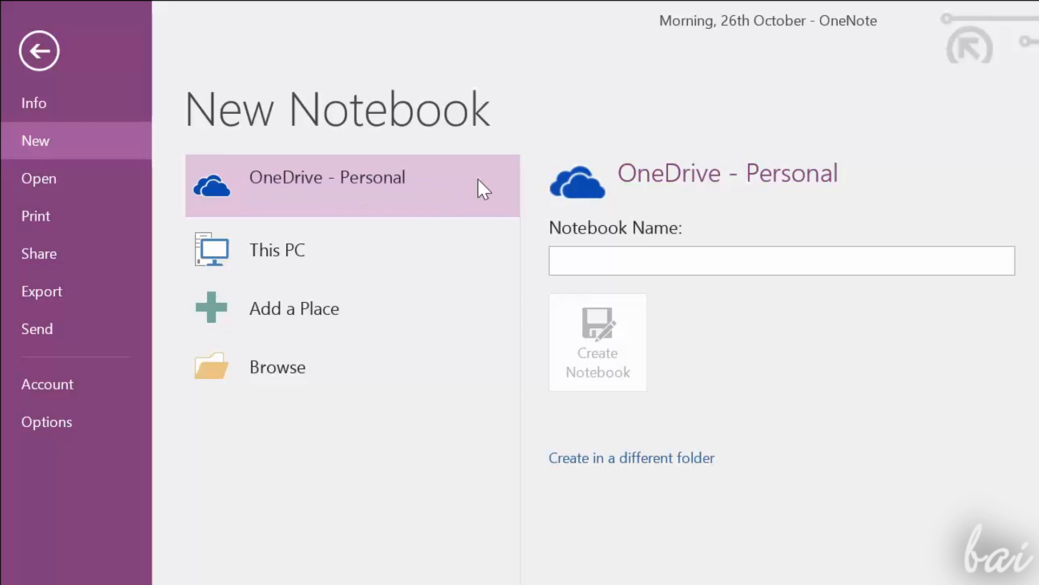
click(298, 367)
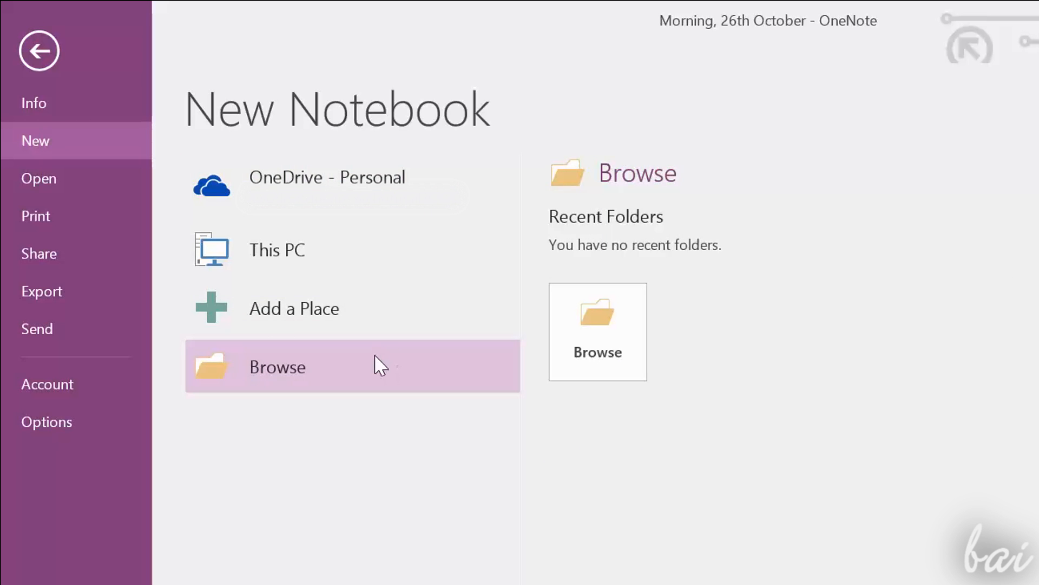
click(276, 367)
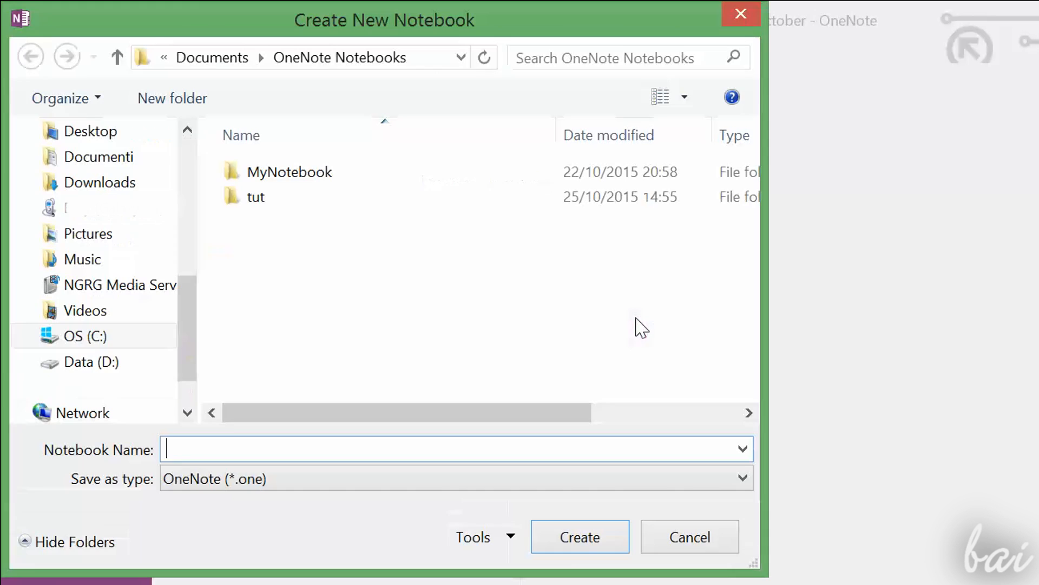
click(689, 536)
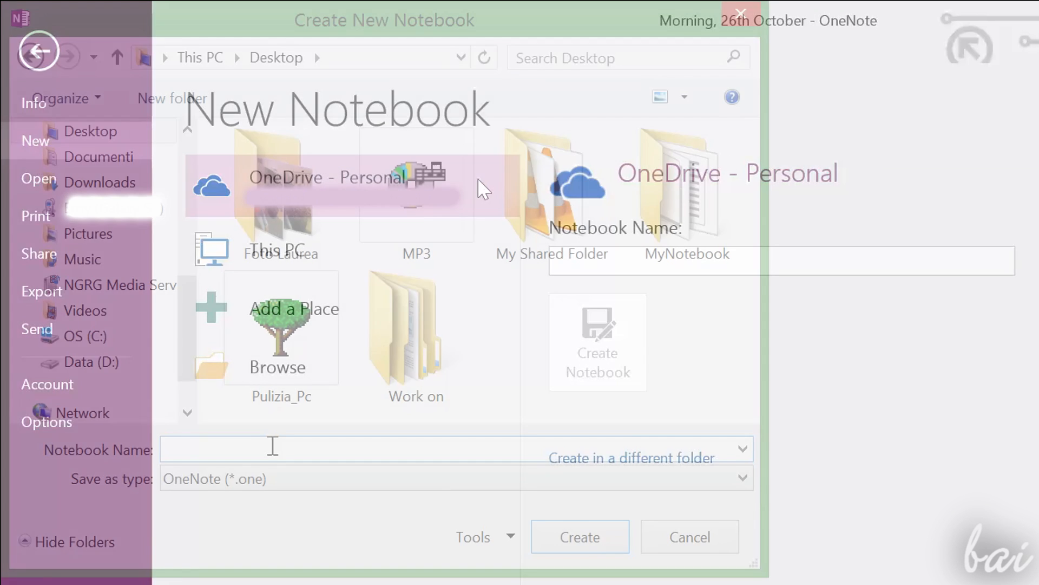
text(MyPersonal)
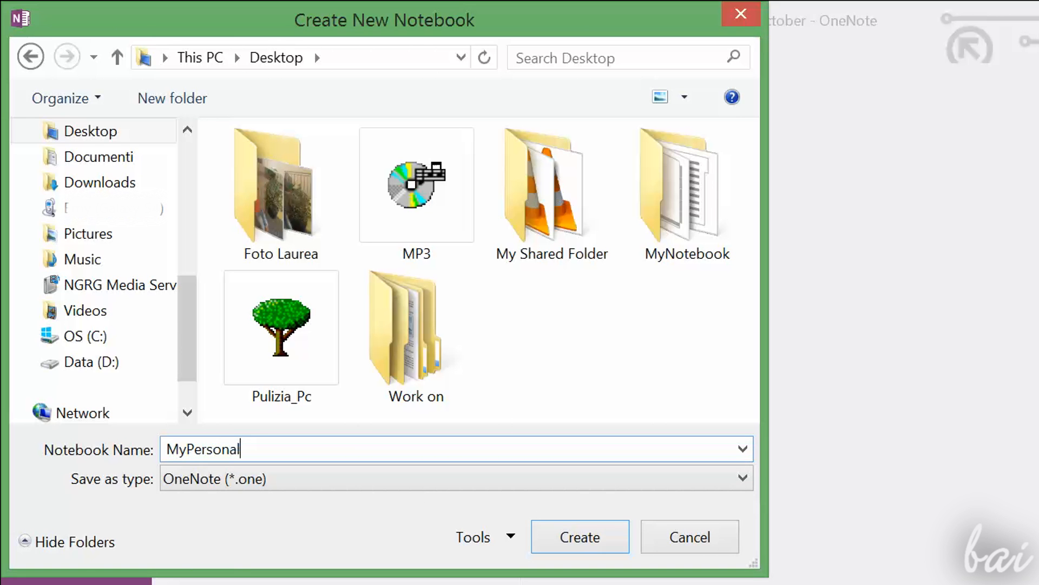
text(Notebook)
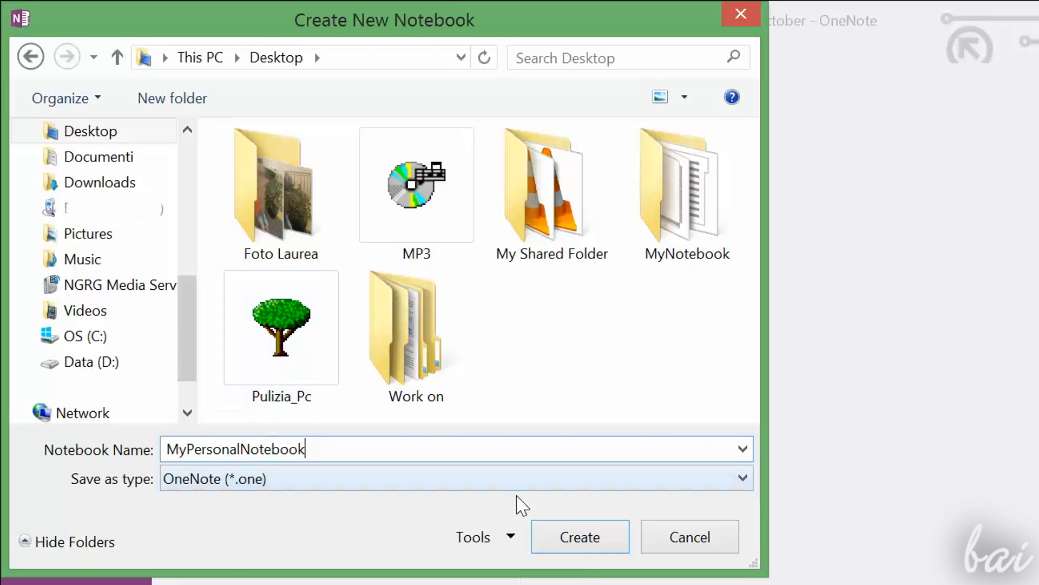
Create MyPersonalNotebook, switch to it from the notebook list, and select its empty page title
click(579, 536)
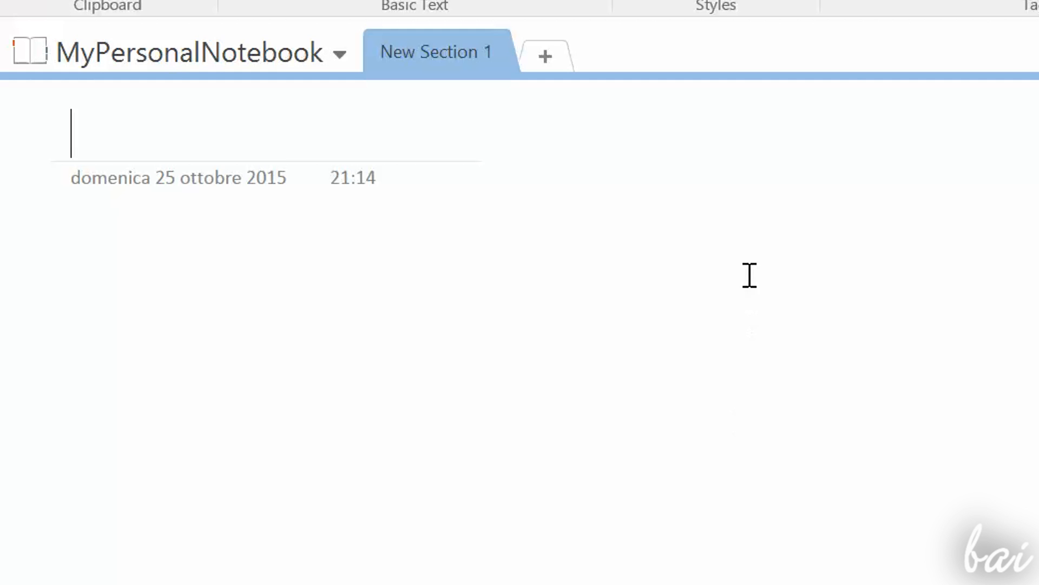
mouse_move(569, 372)
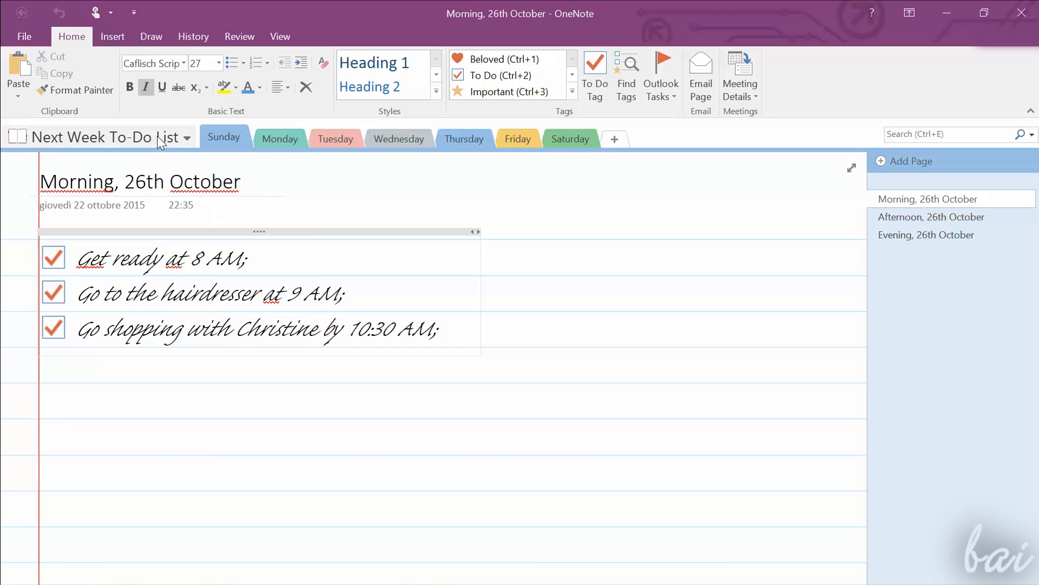
click(187, 137)
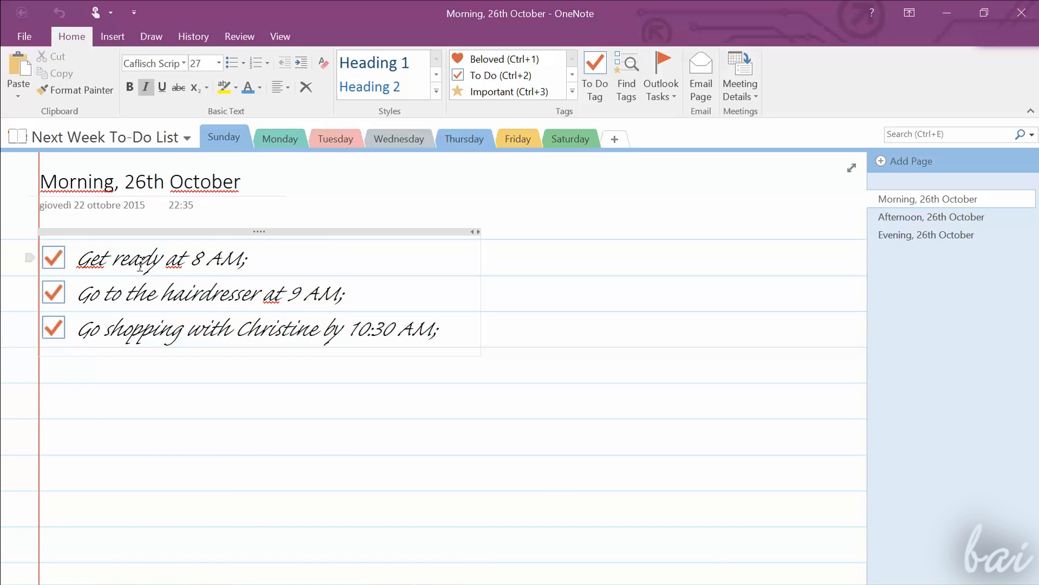
mouse_move(280, 139)
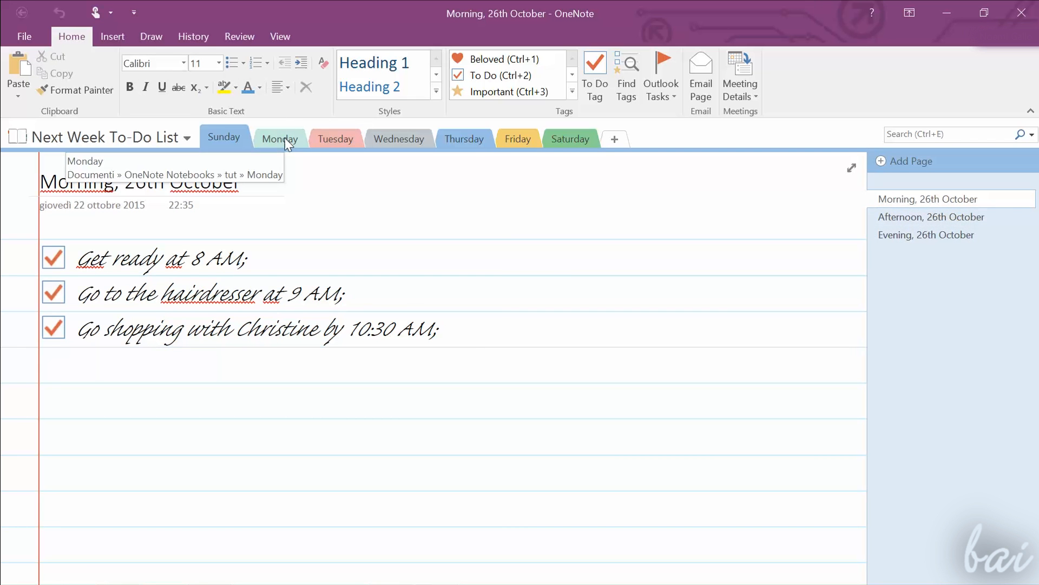
click(335, 138)
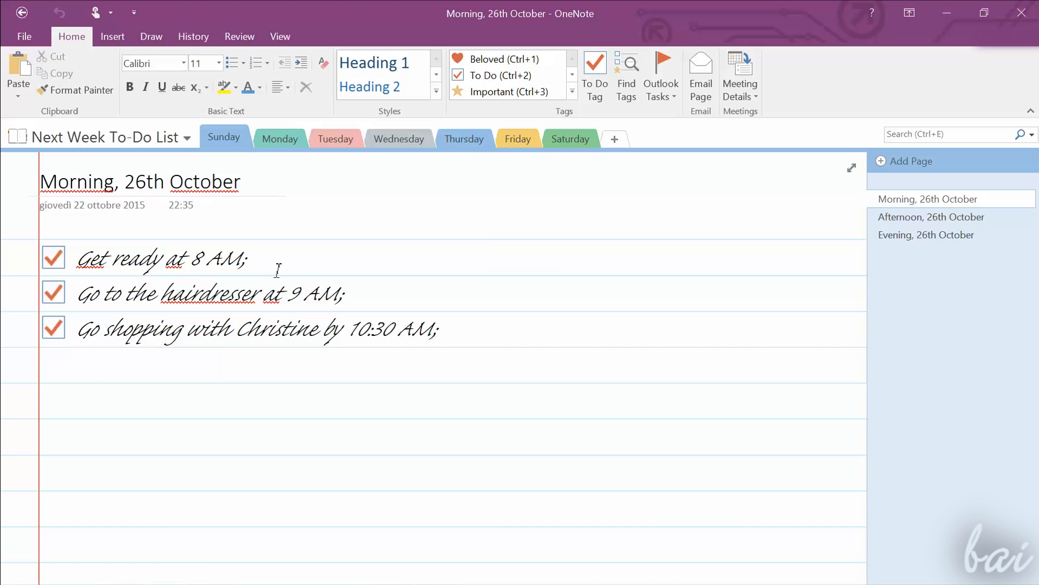
click(931, 217)
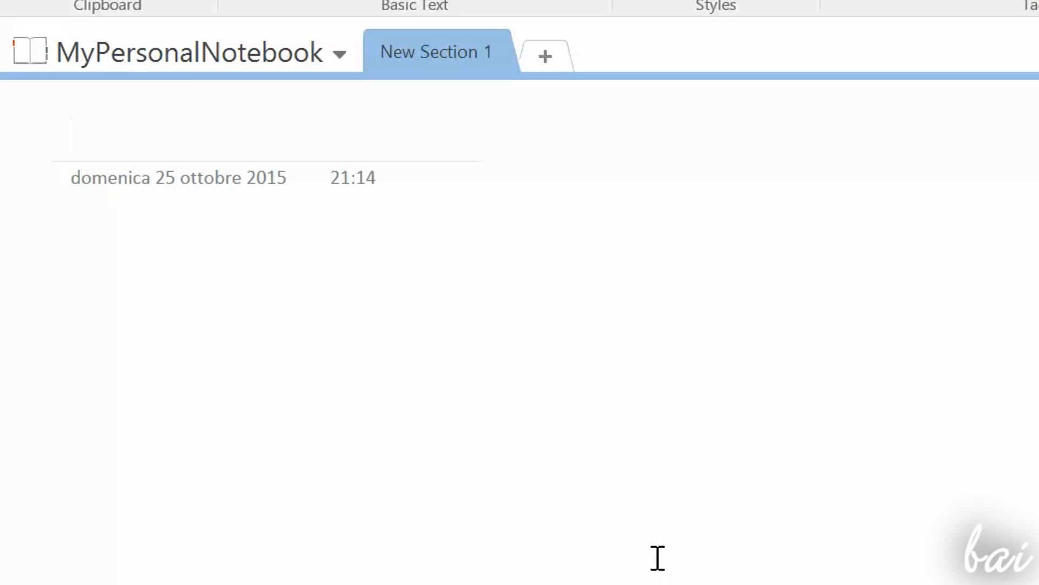
mouse_move(336, 139)
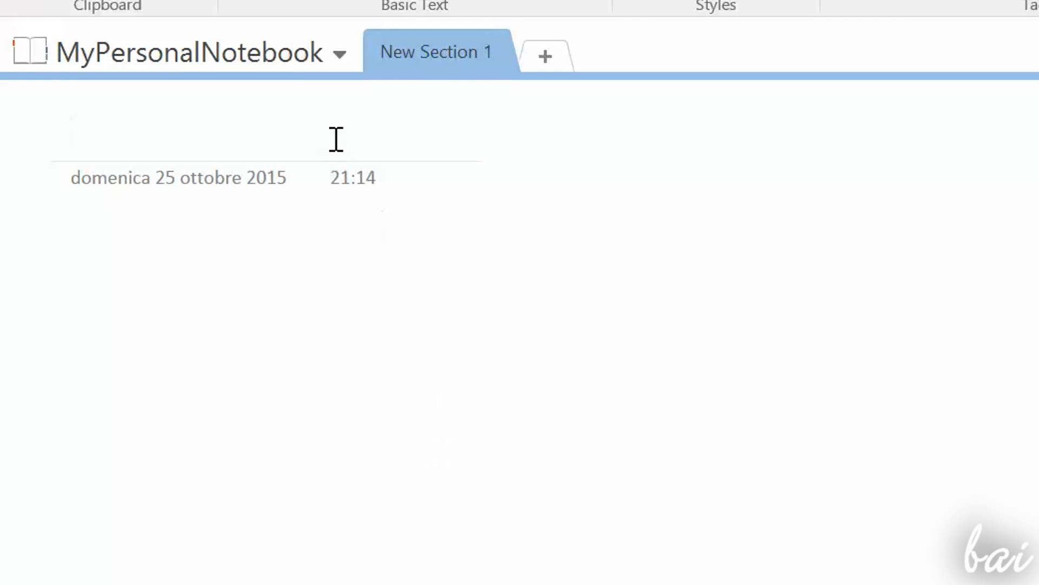
click(340, 53)
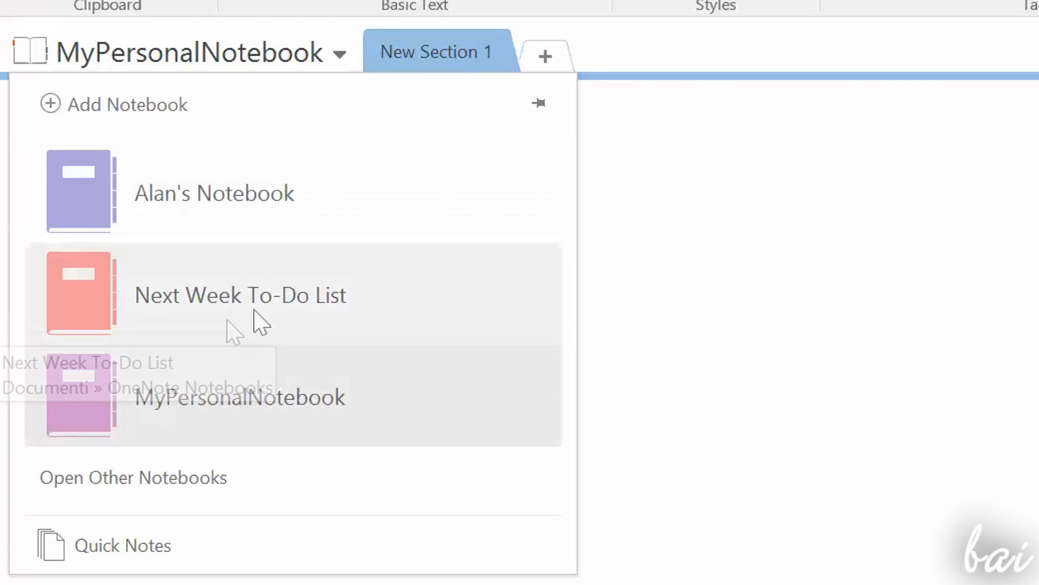
Close the notebook list and add New Section 2 with the + tab
click(435, 52)
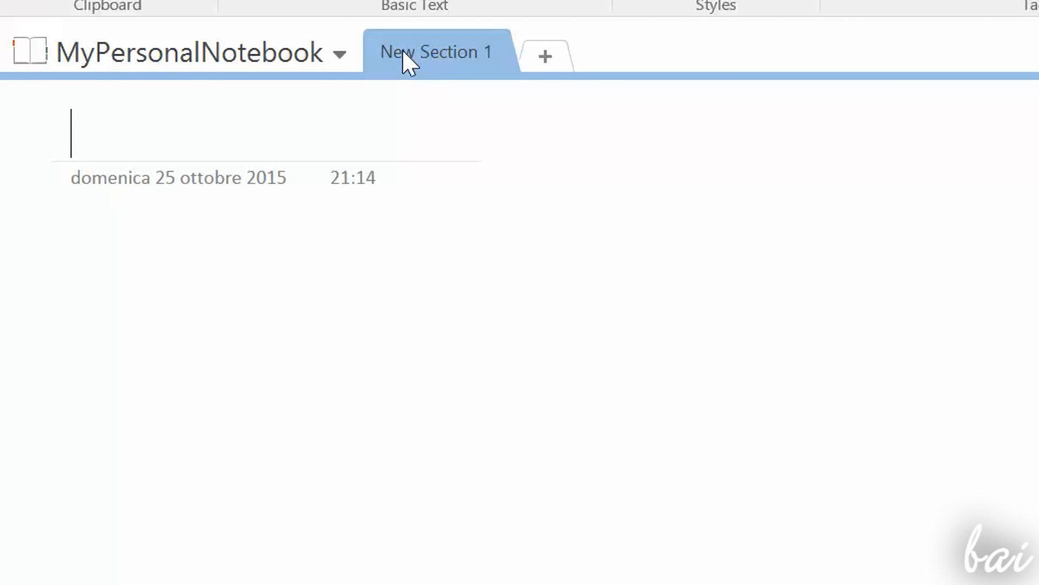
click(545, 56)
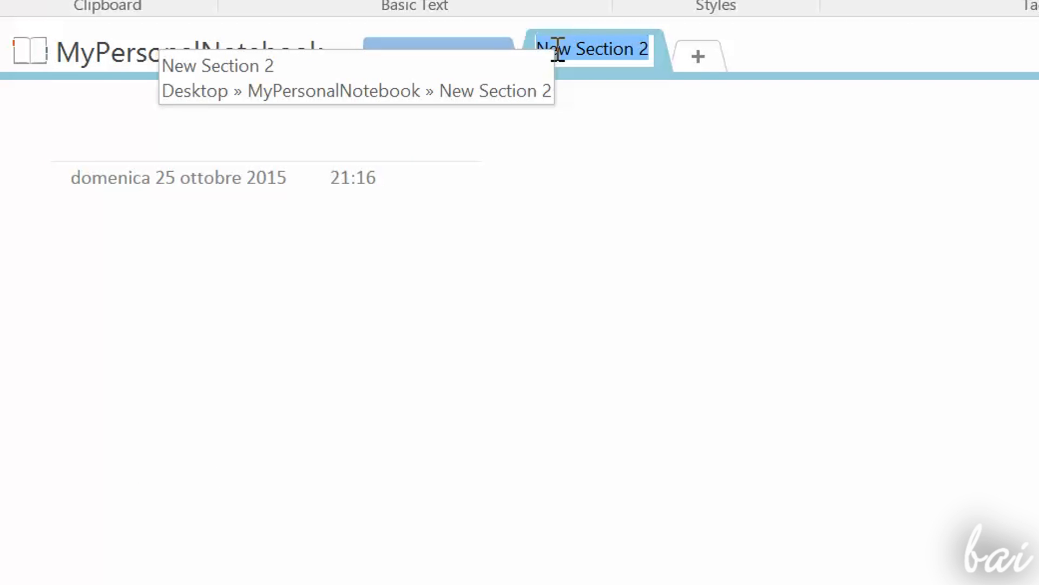
click(697, 56)
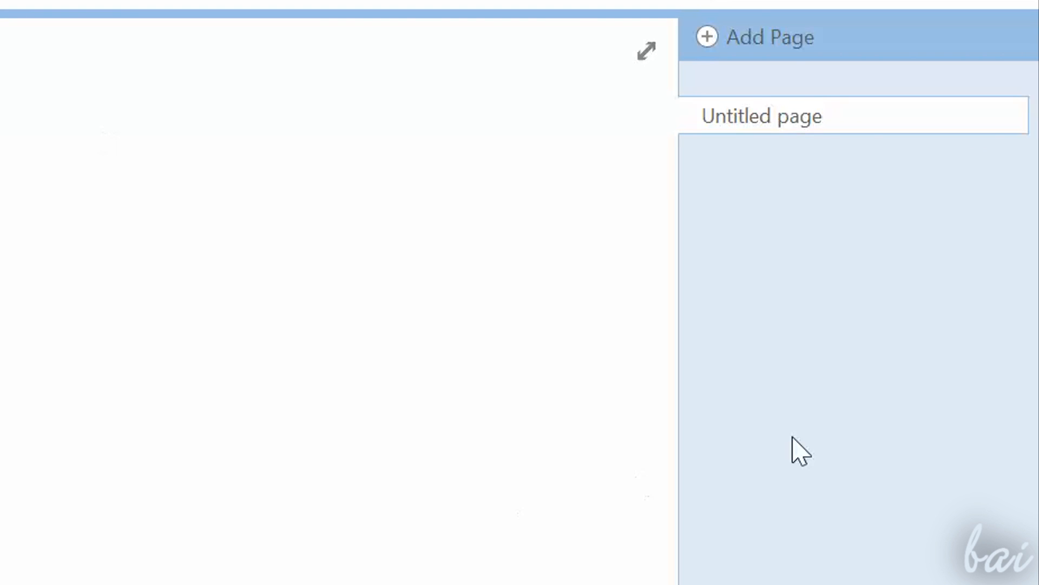
Add two pages and insert a page between Untitled pages 1 and 2
click(756, 37)
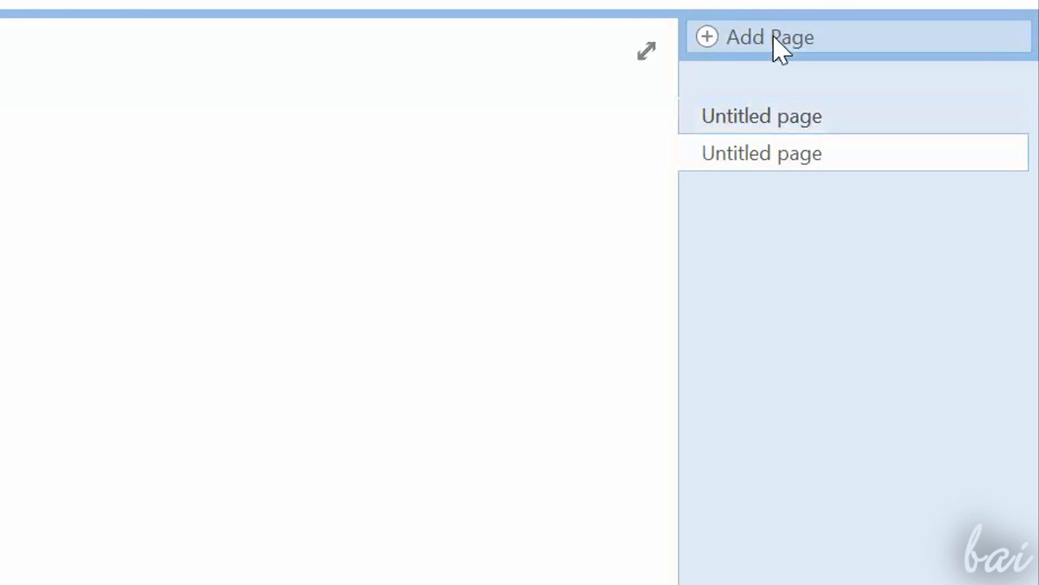
click(754, 37)
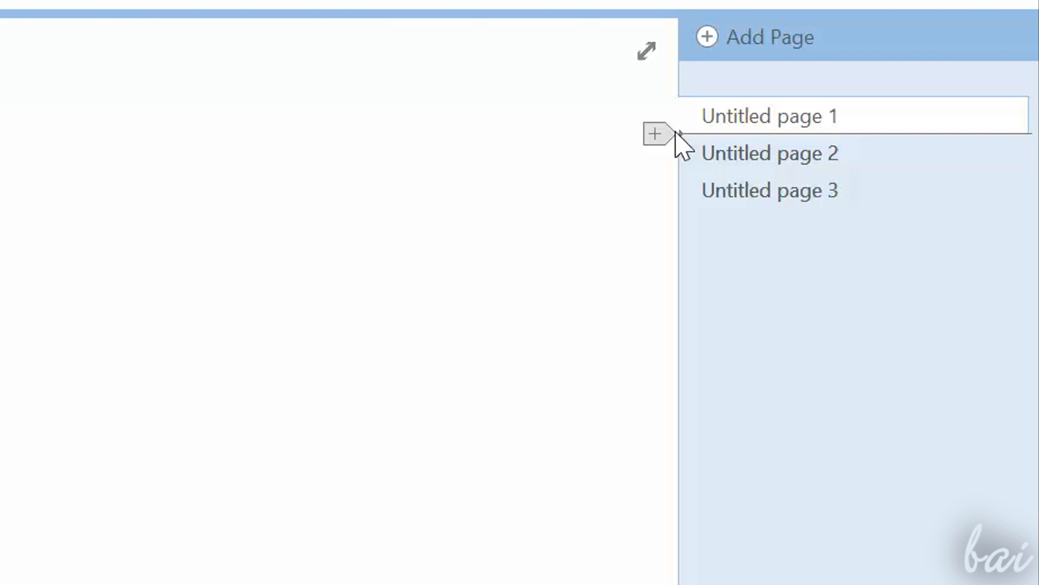
click(656, 133)
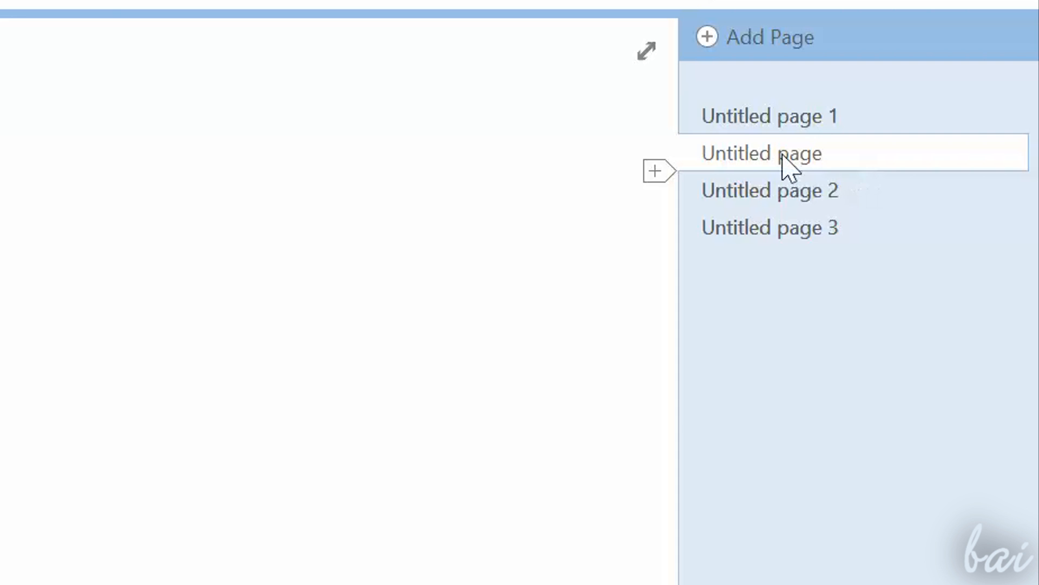
right_click(760, 153)
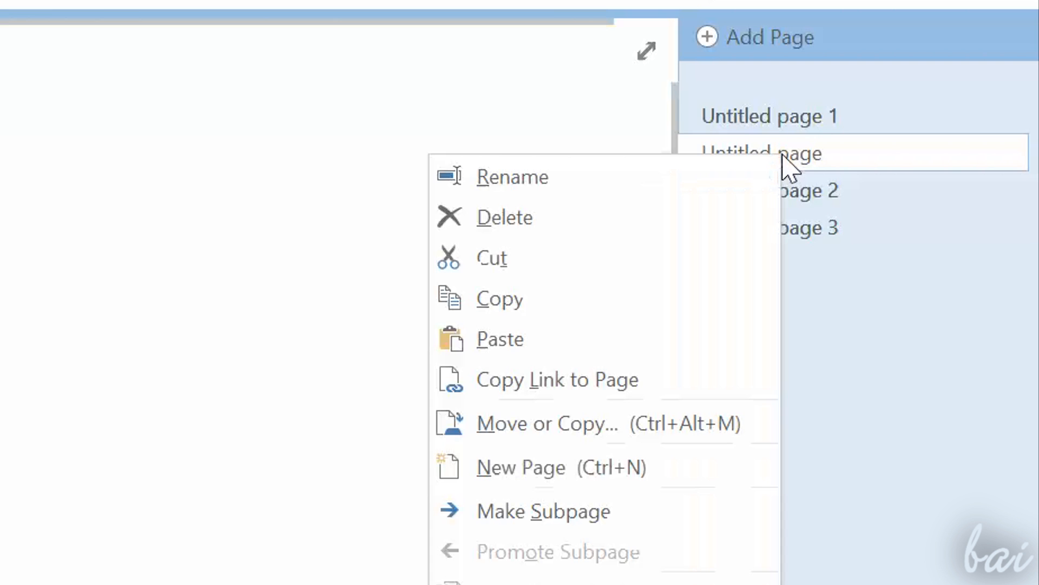
mouse_move(749, 218)
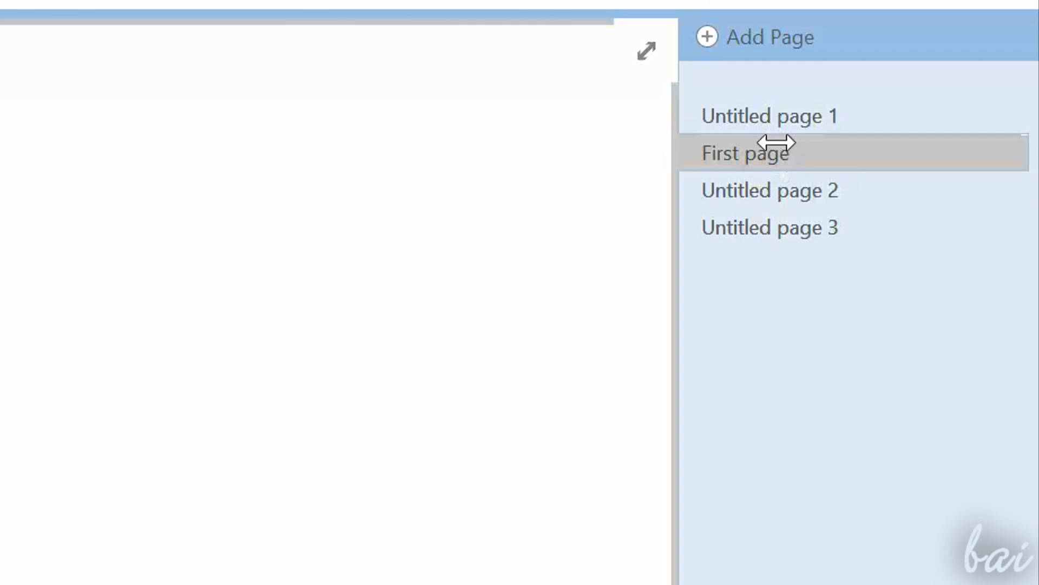
Drag First page below Untitled page 2, then to the top, and open it
drag(745, 152, 745, 190)
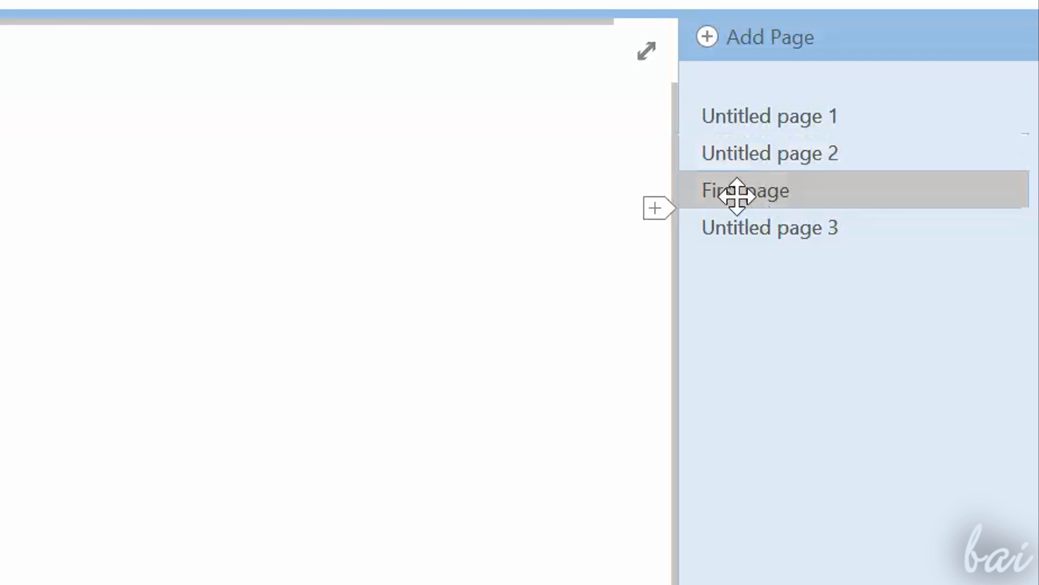
drag(742, 190, 742, 116)
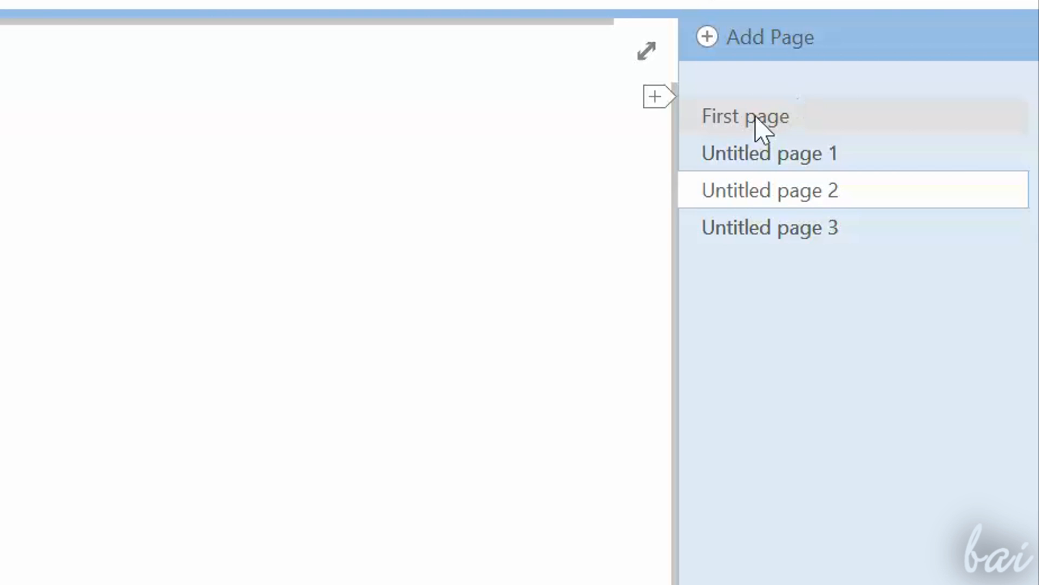
click(744, 116)
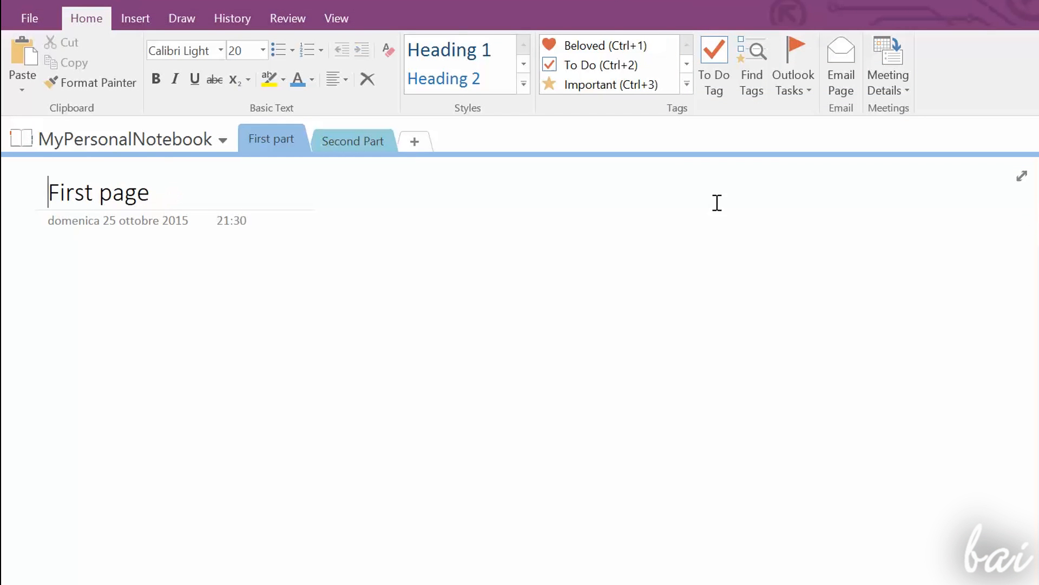
double_click(98, 193)
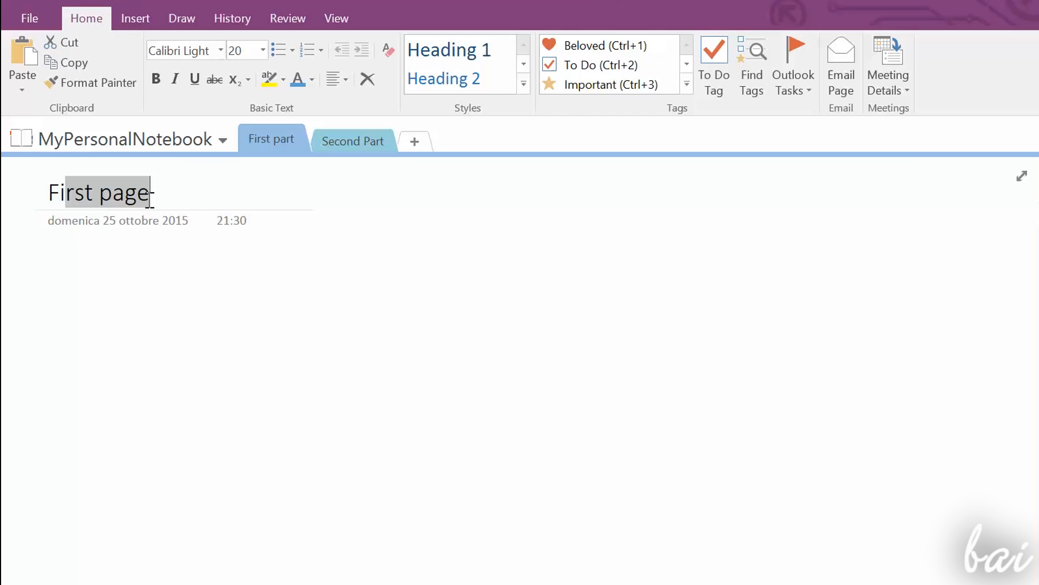
click(190, 221)
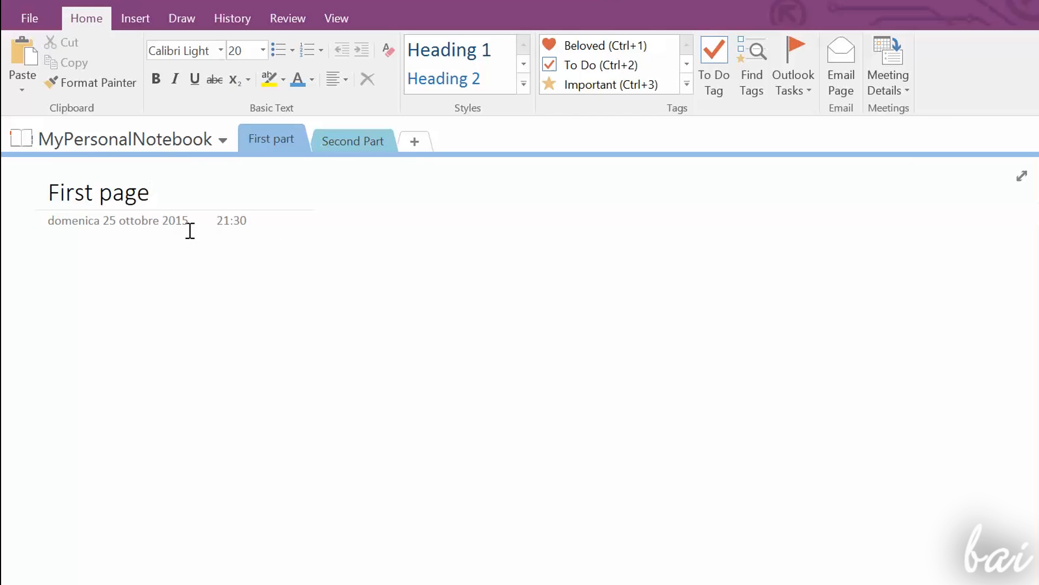
click(336, 18)
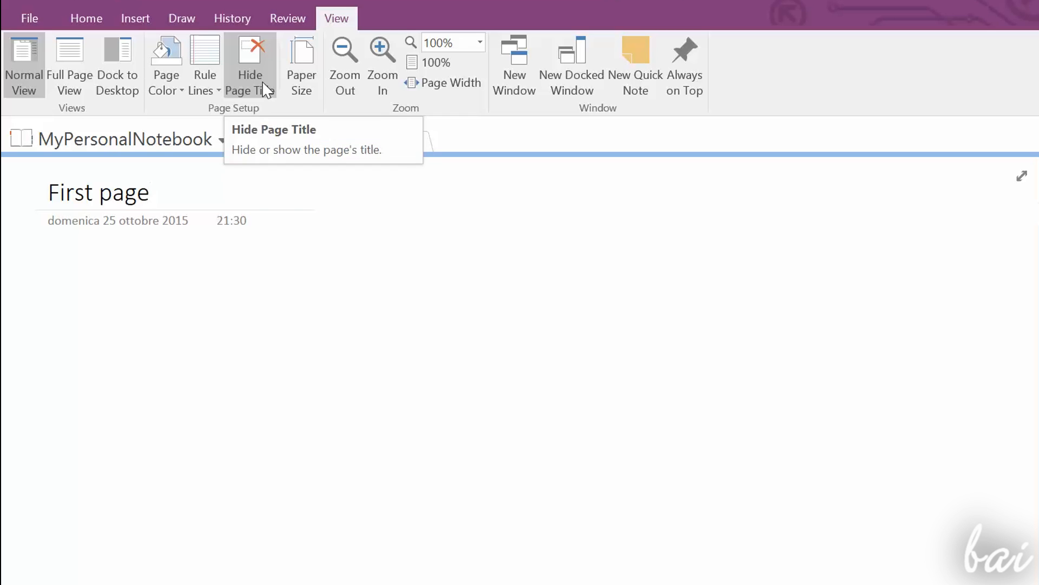
click(250, 65)
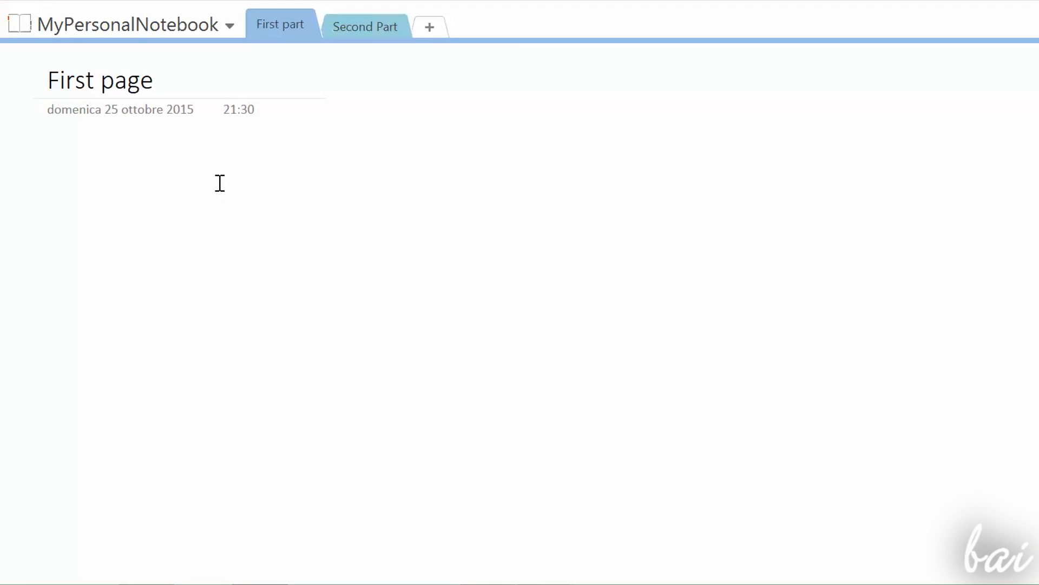
text(Hello!)
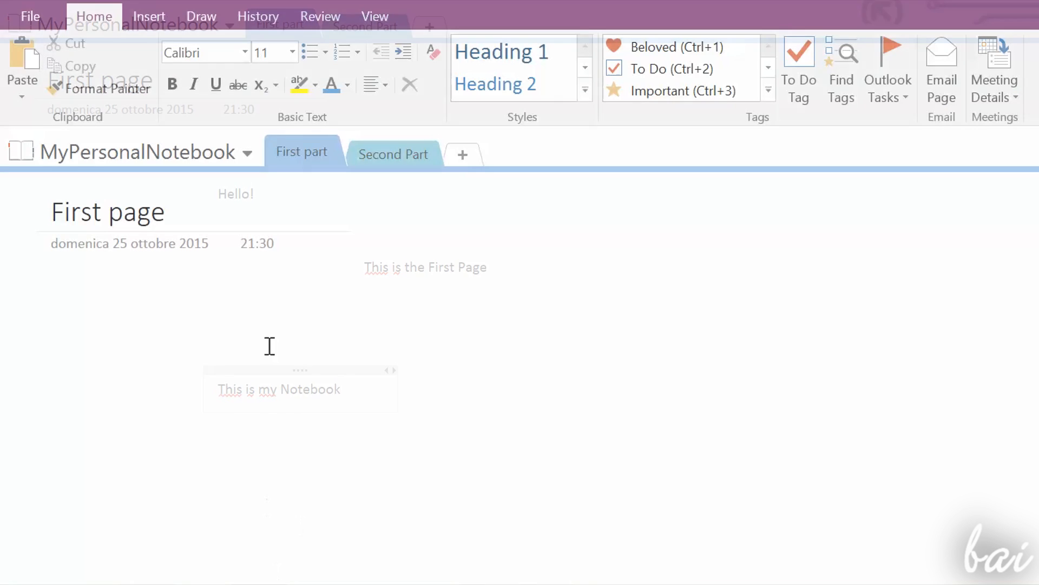
Turn on ruled lines from the View tab and choose a ruled style with a margin
click(375, 16)
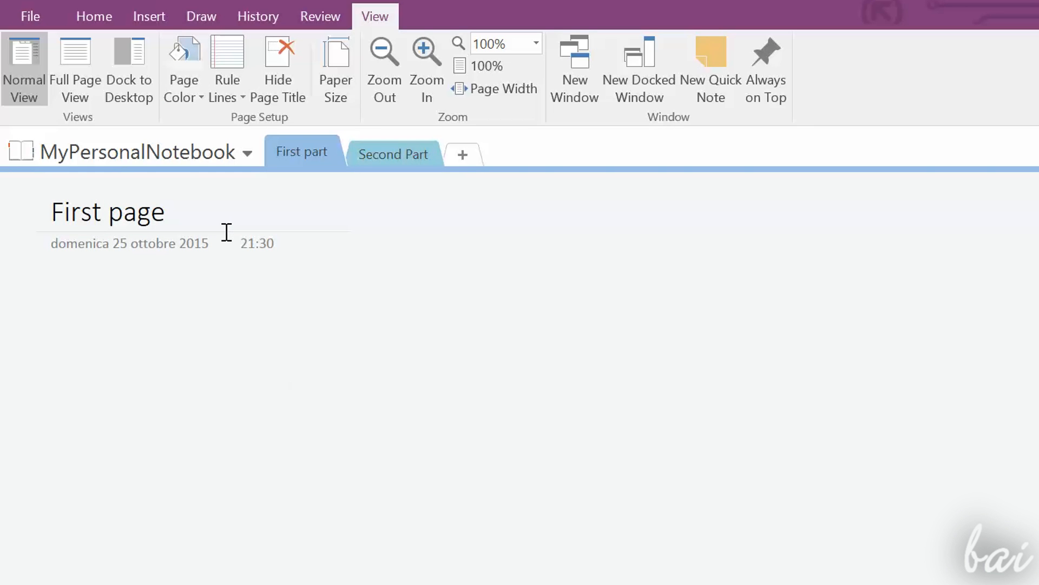
click(227, 66)
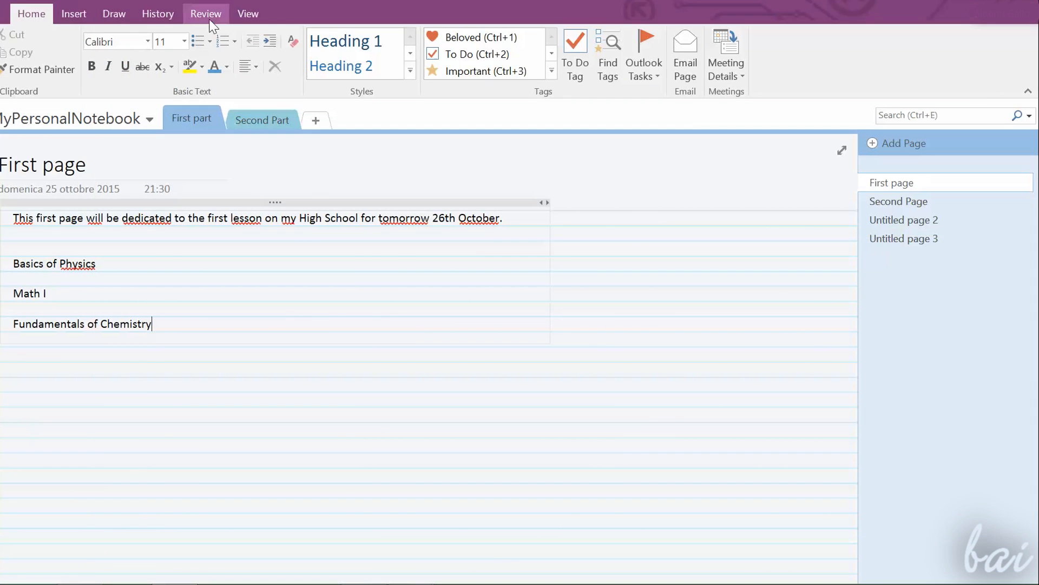
click(248, 13)
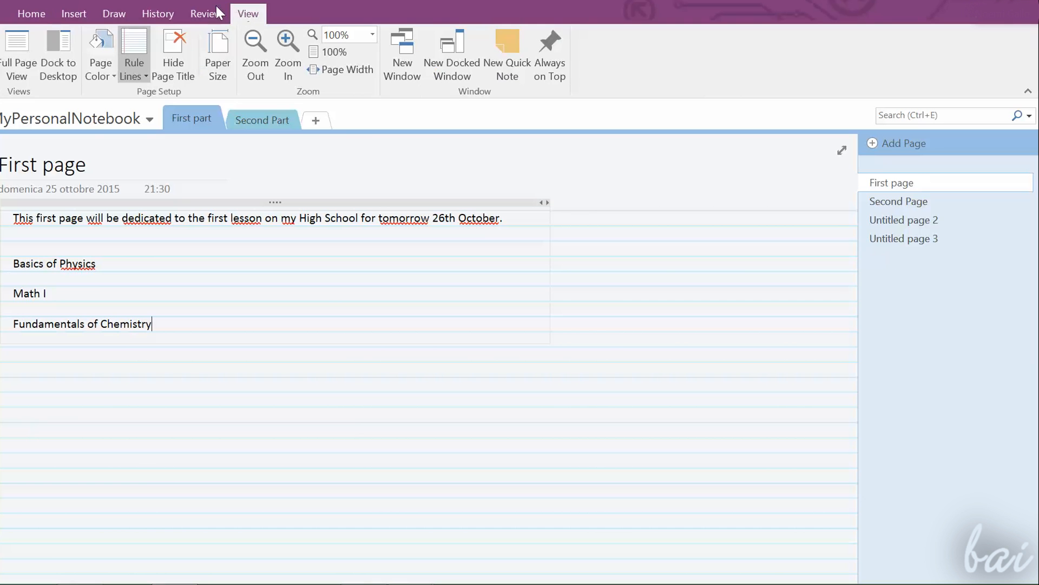
click(218, 49)
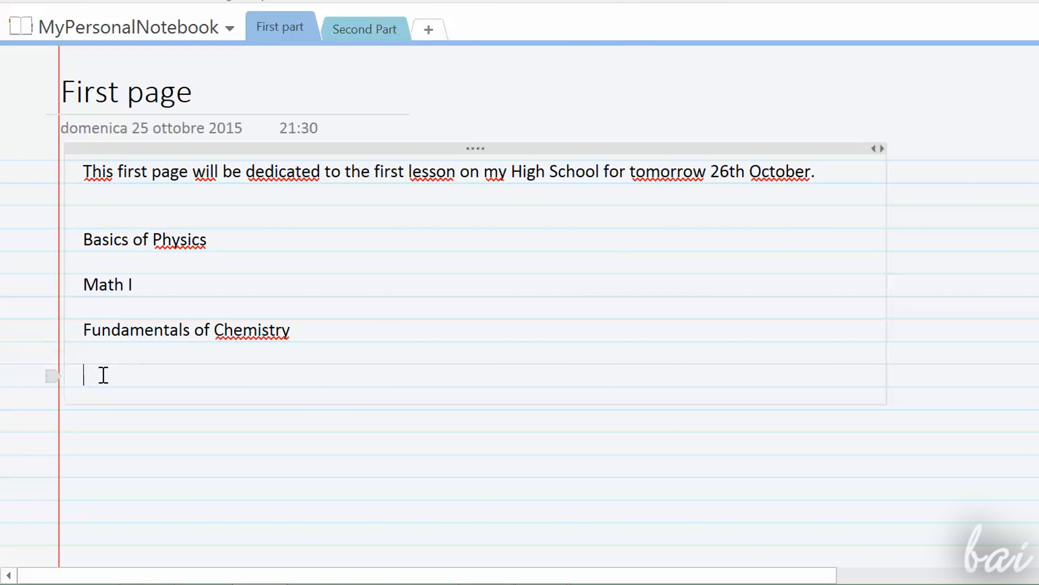
Type the 'This is a text note' note and drag it right of the lesson text
text(Scienc)
text(This is a)
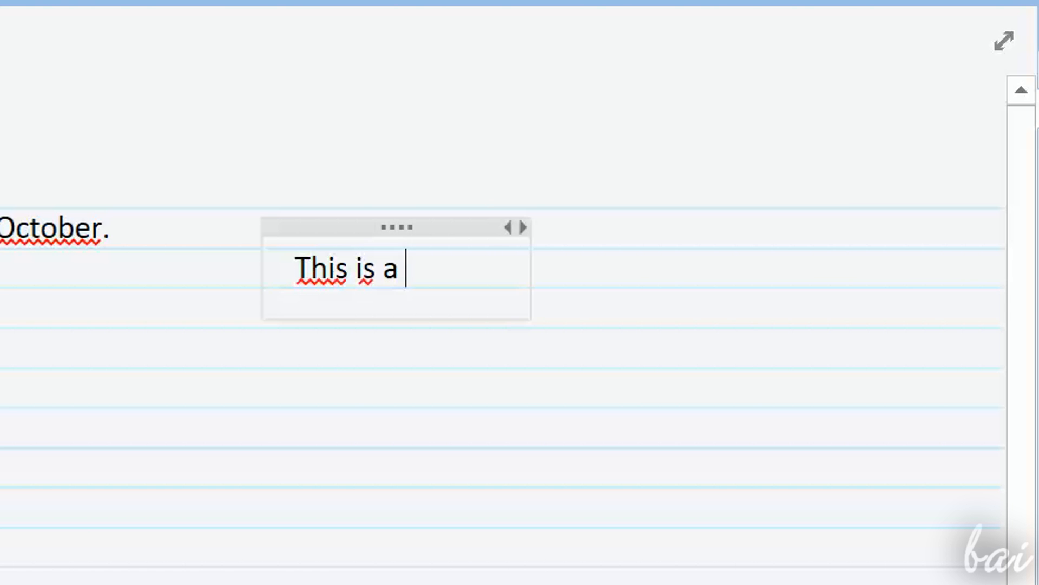
text(text not)
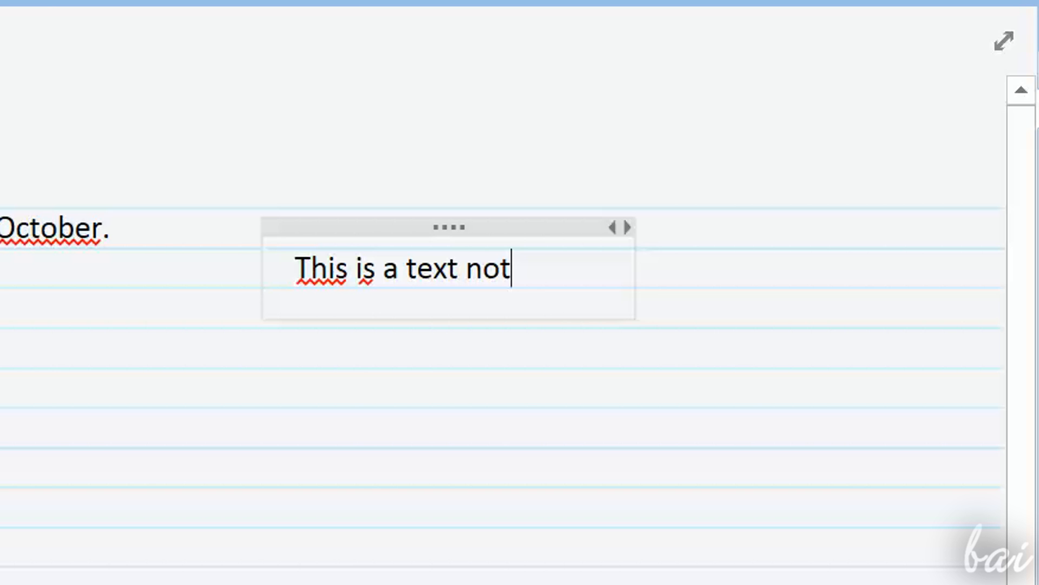
text(e)
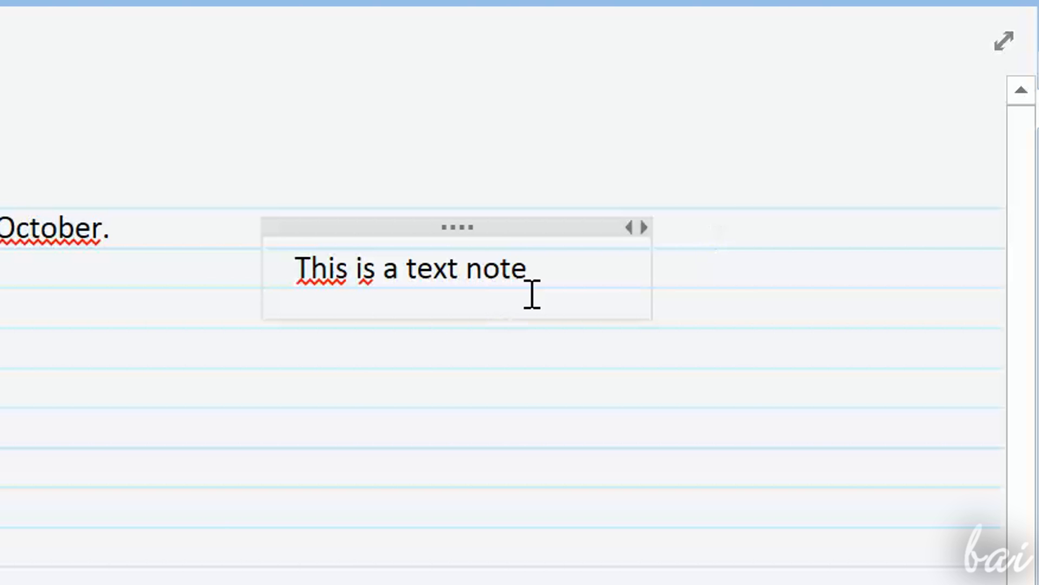
drag(458, 227, 496, 266)
text(This is another line)
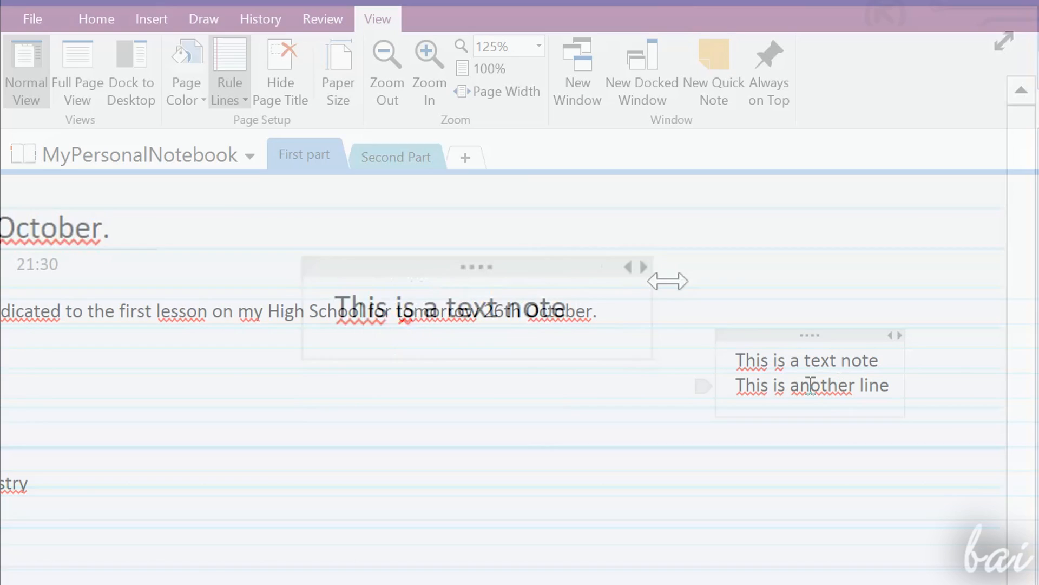
Bold 'oth' in 'another', then make the whole note blue and underlined
click(96, 18)
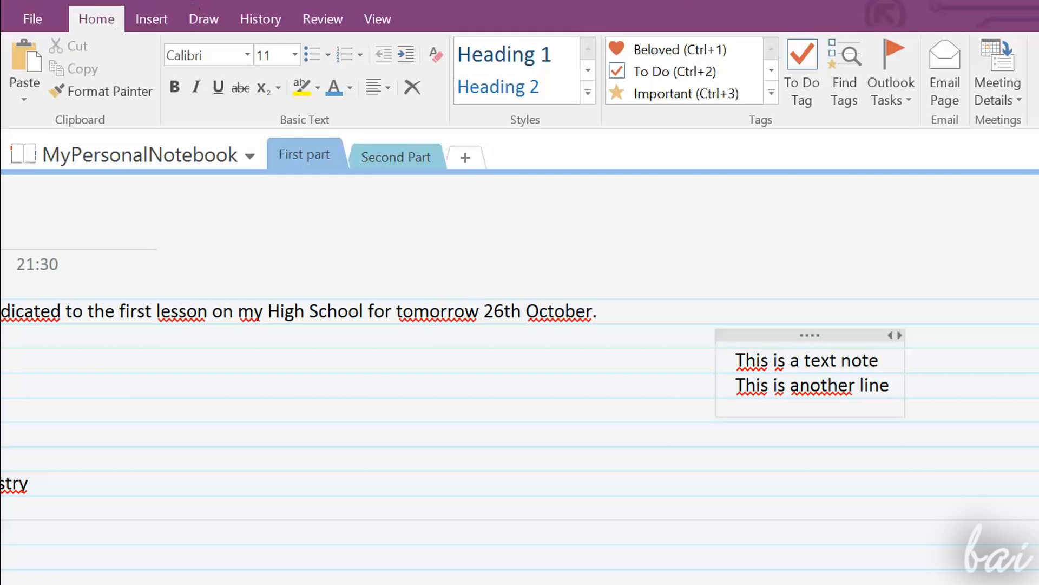
click(351, 86)
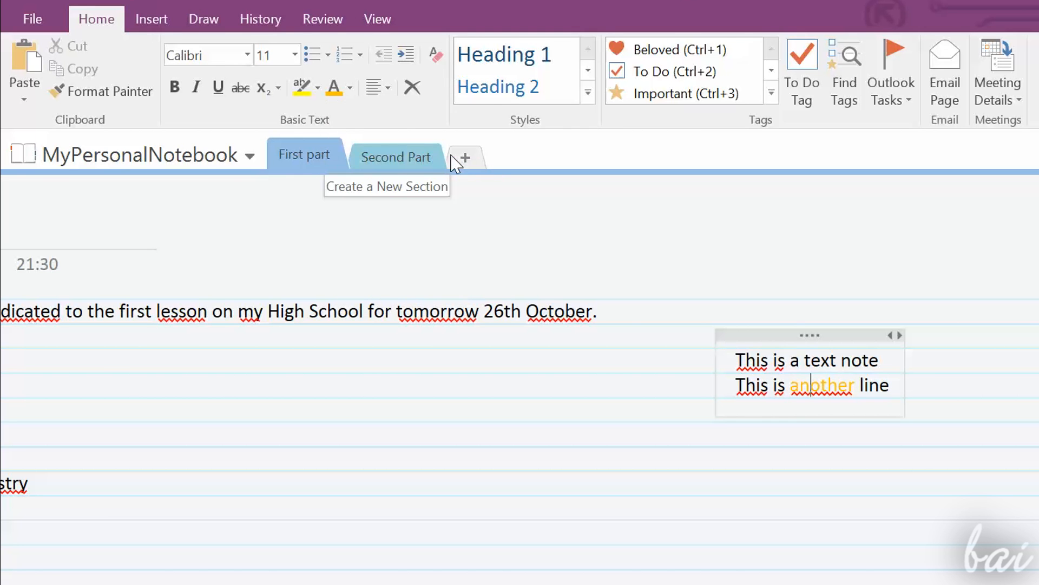
click(351, 87)
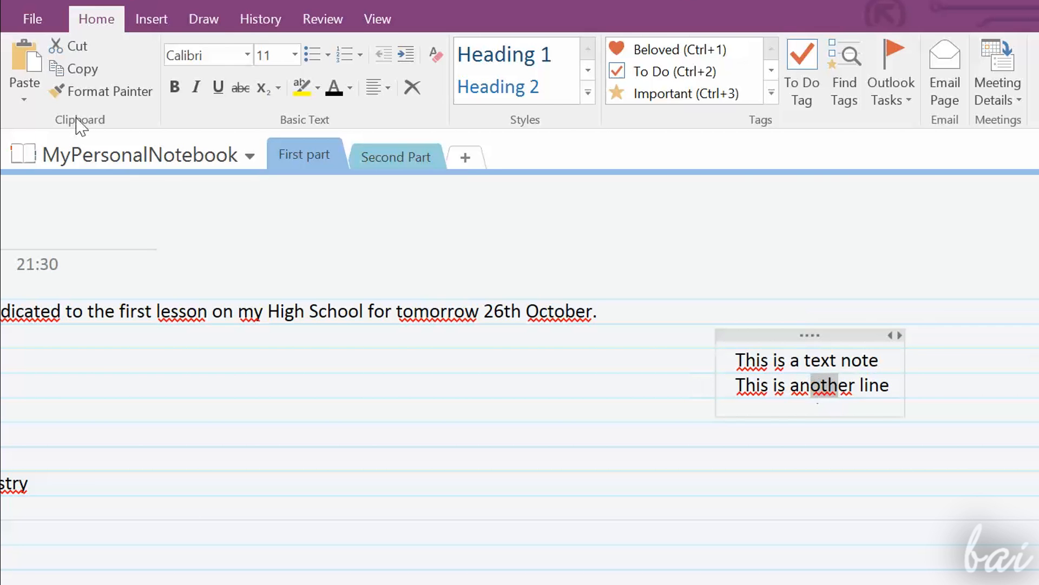
click(348, 87)
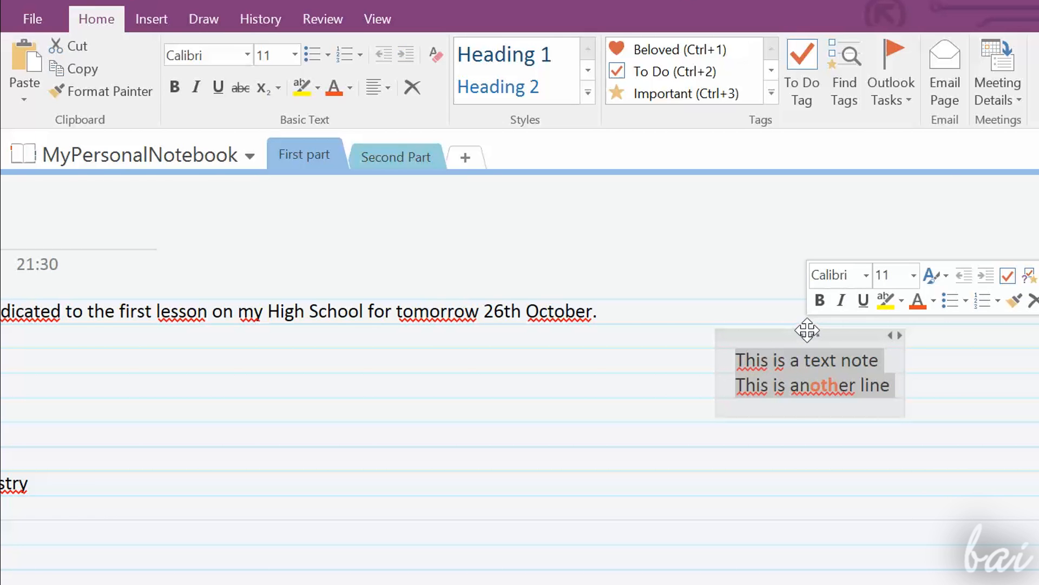
click(335, 87)
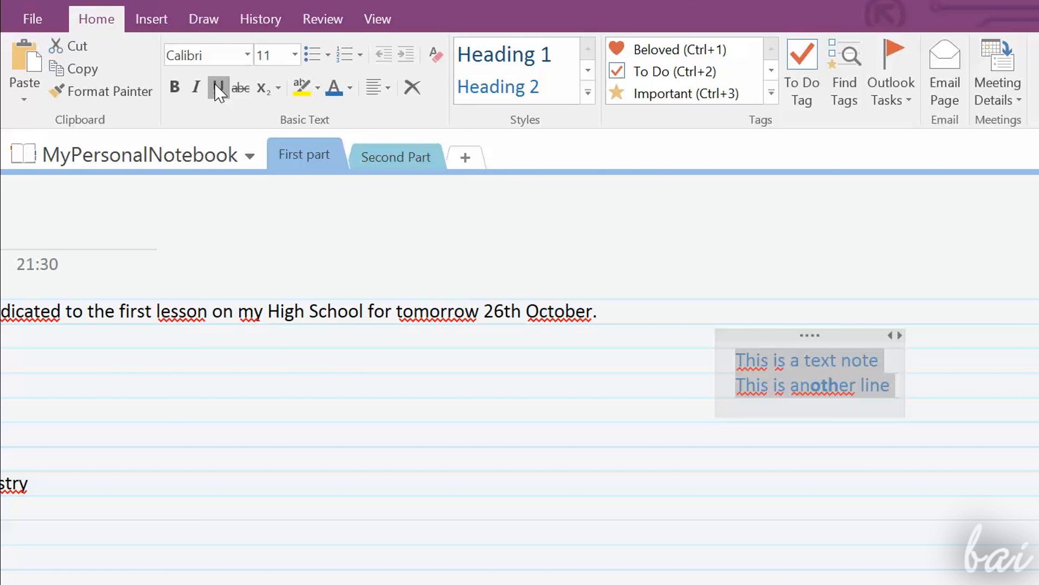
click(218, 86)
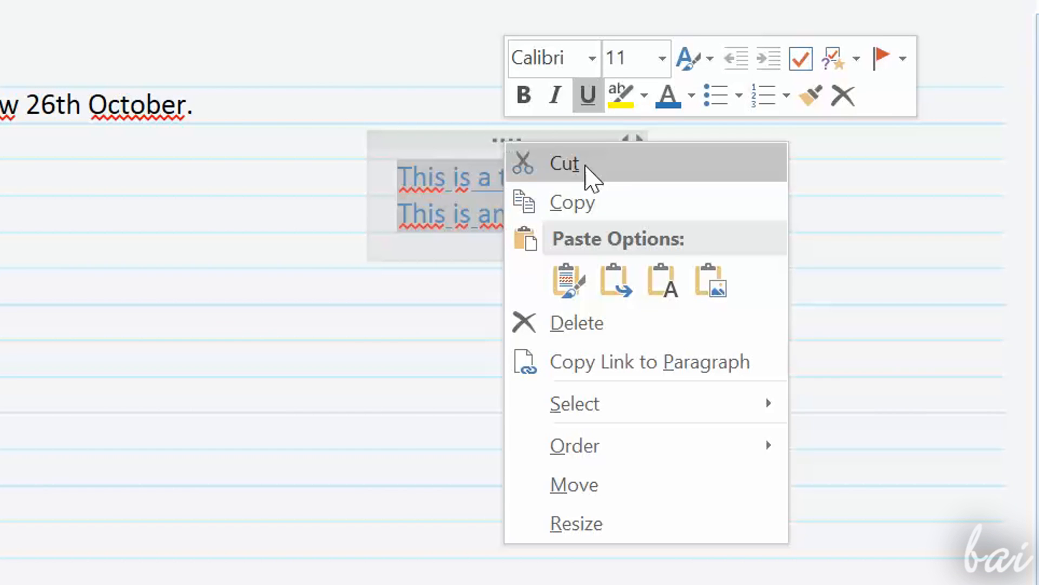
mouse_move(582, 184)
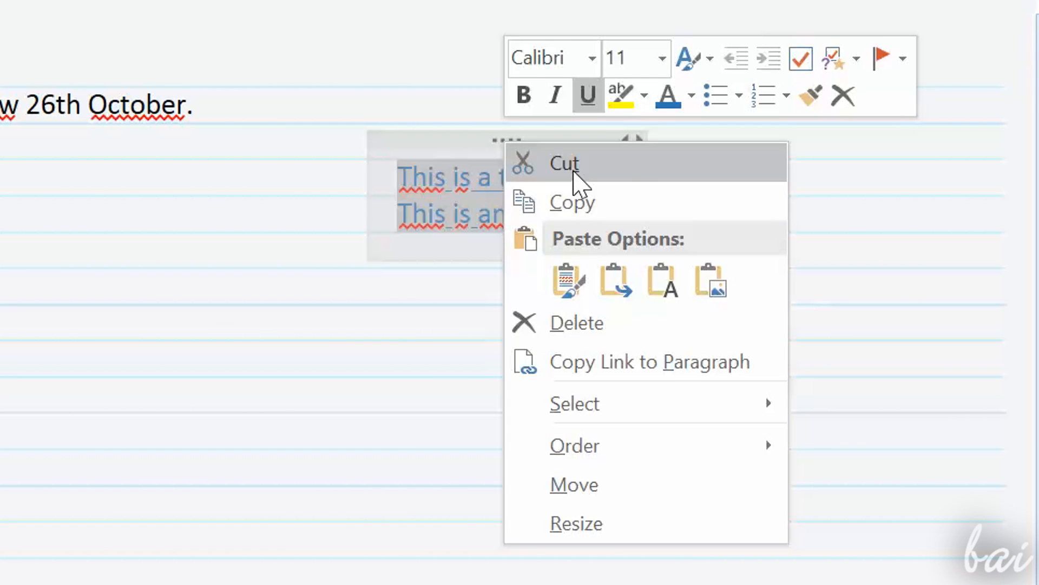
Click below the two-line note, leaving a new note box there
click(583, 356)
text(©σ~)
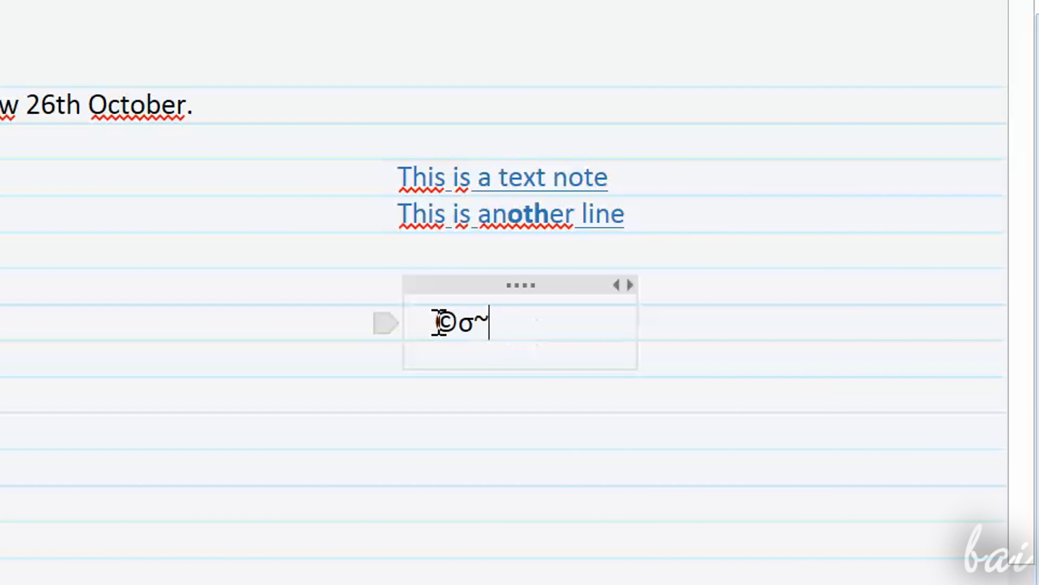
mouse_move(520, 328)
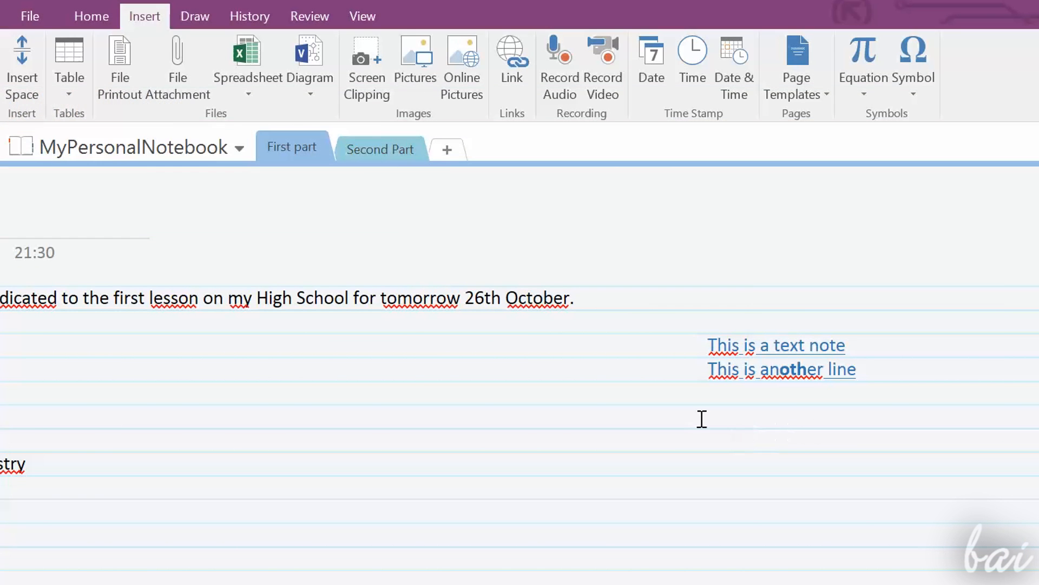
Insert a copyright sign © from the Symbol dialog below the note
click(69, 63)
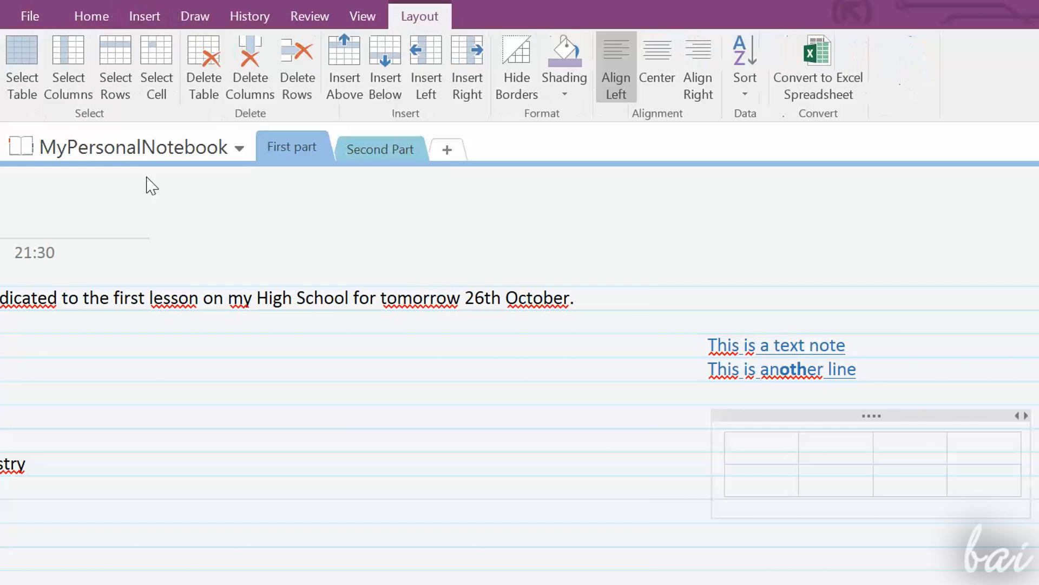
click(88, 16)
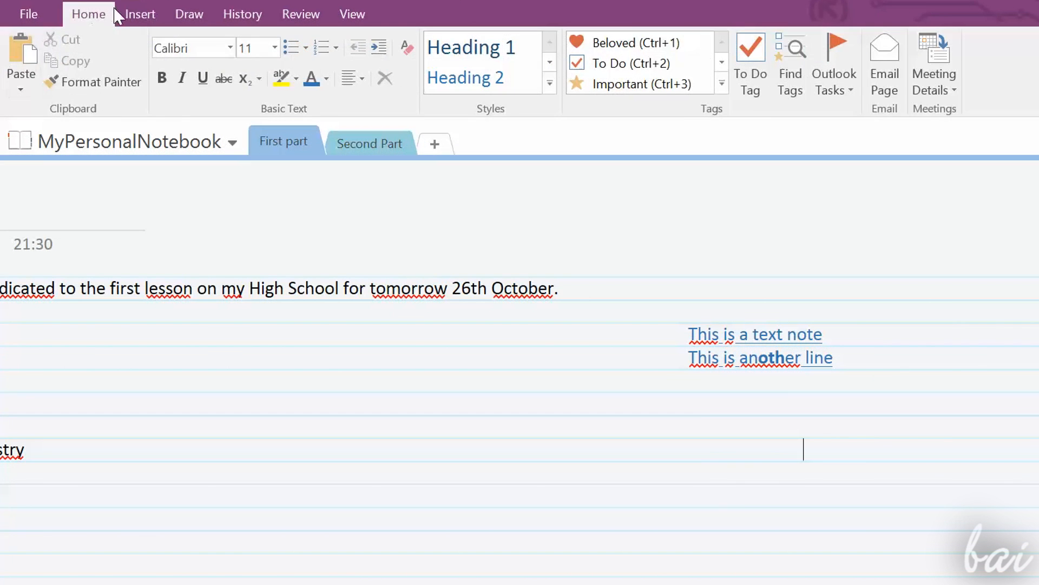
click(139, 13)
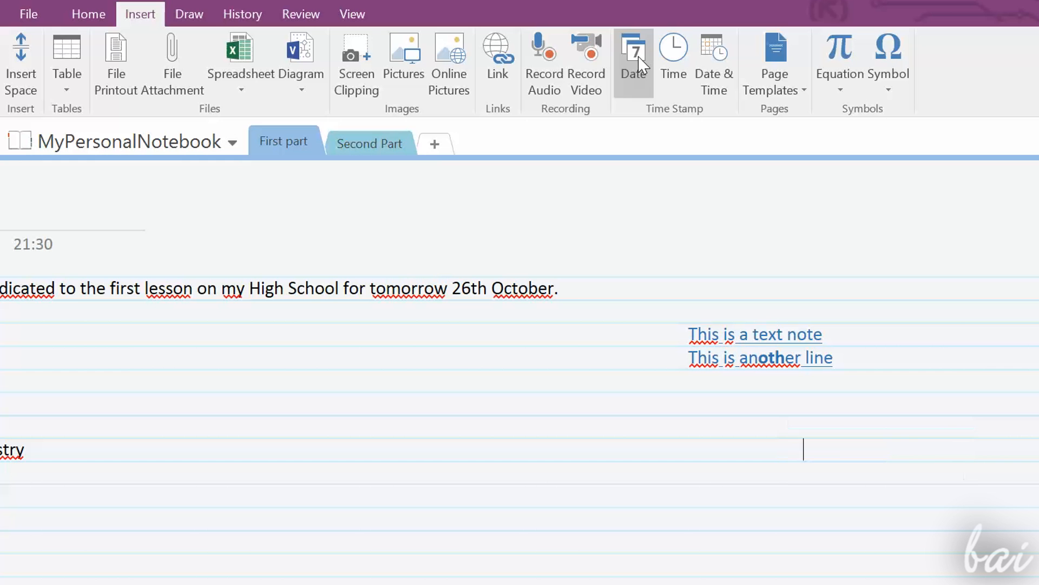
mouse_move(887, 63)
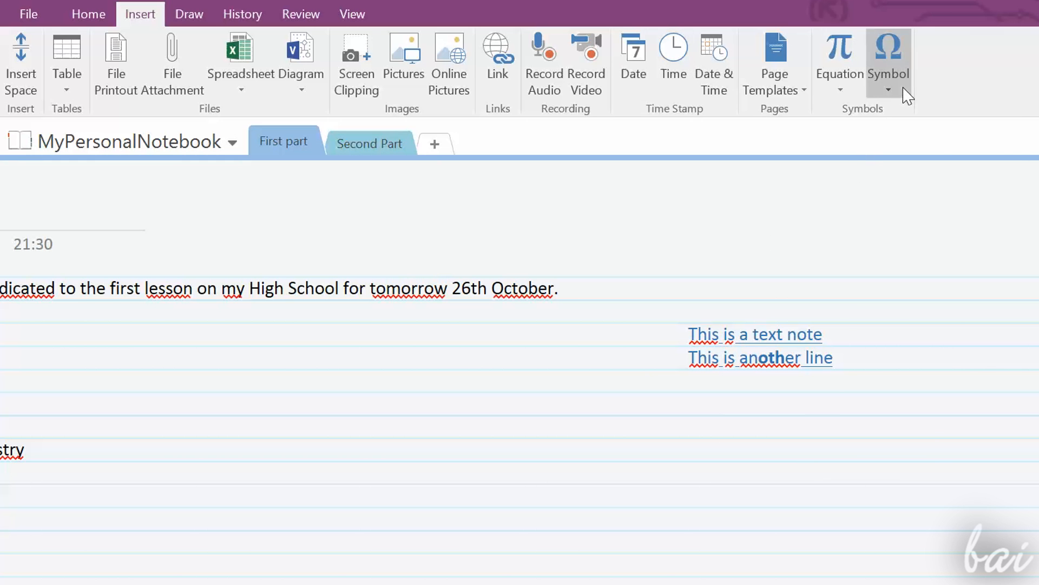
click(888, 60)
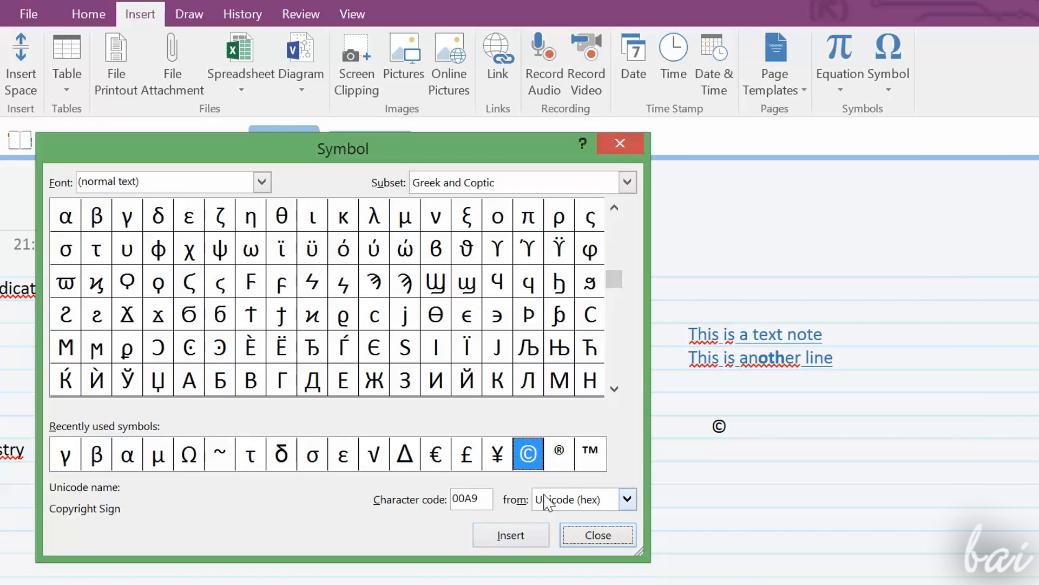
click(596, 535)
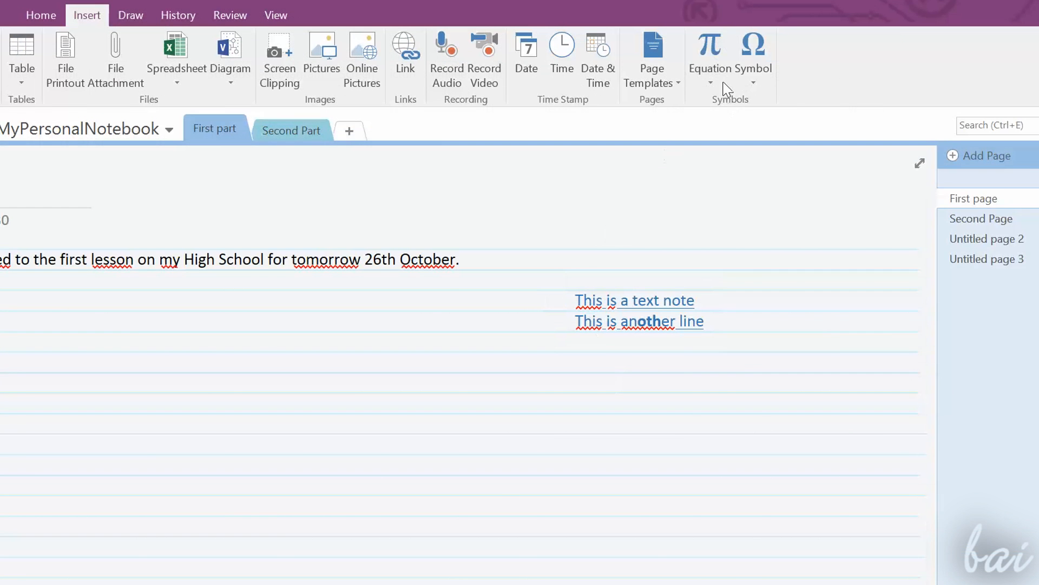
Insert the ready-made Pythagorean theorem equation a² + b² = c²
click(710, 63)
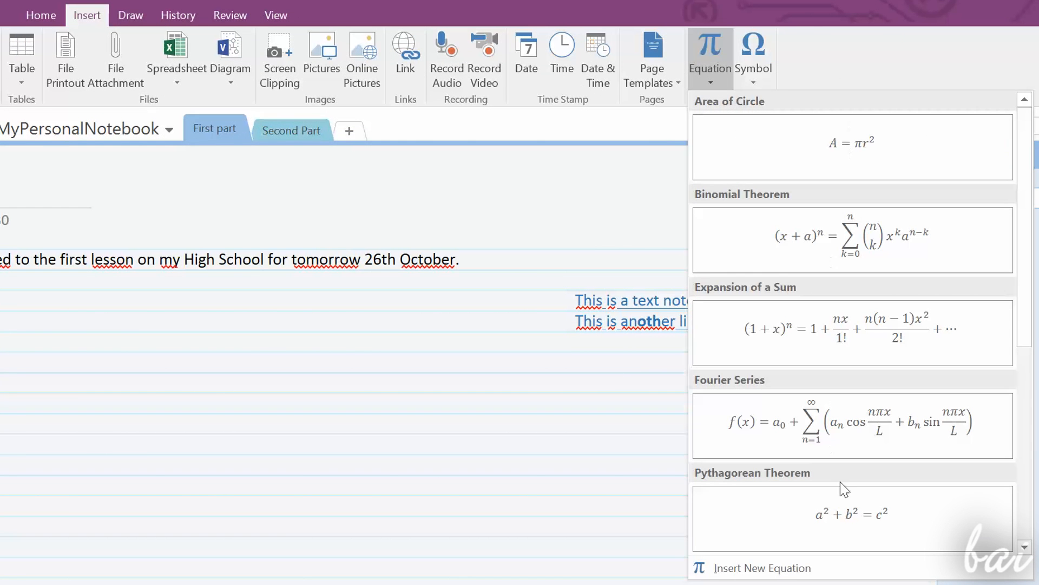
click(851, 512)
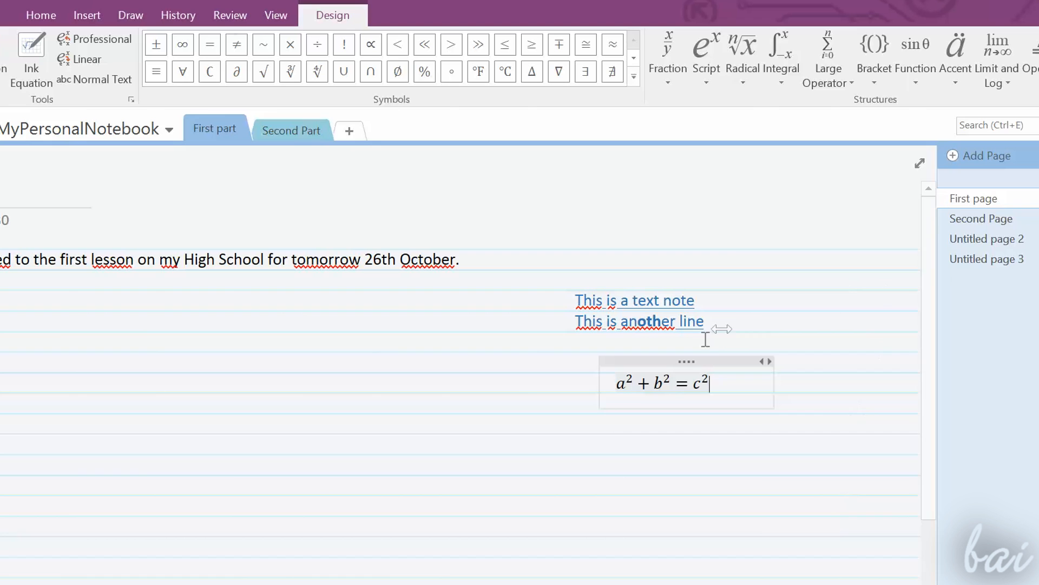
mouse_move(97, 39)
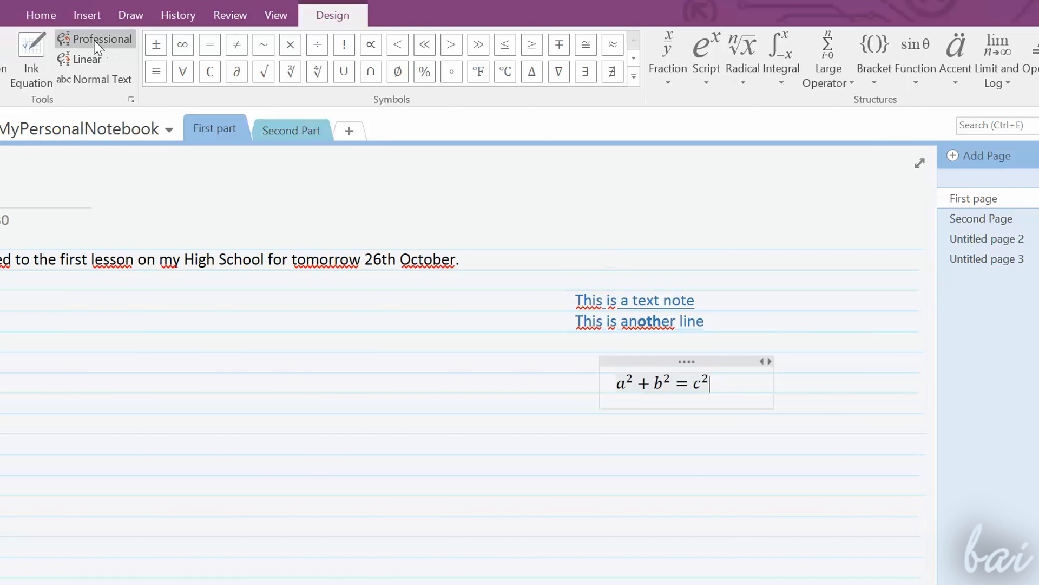
mouse_move(953, 103)
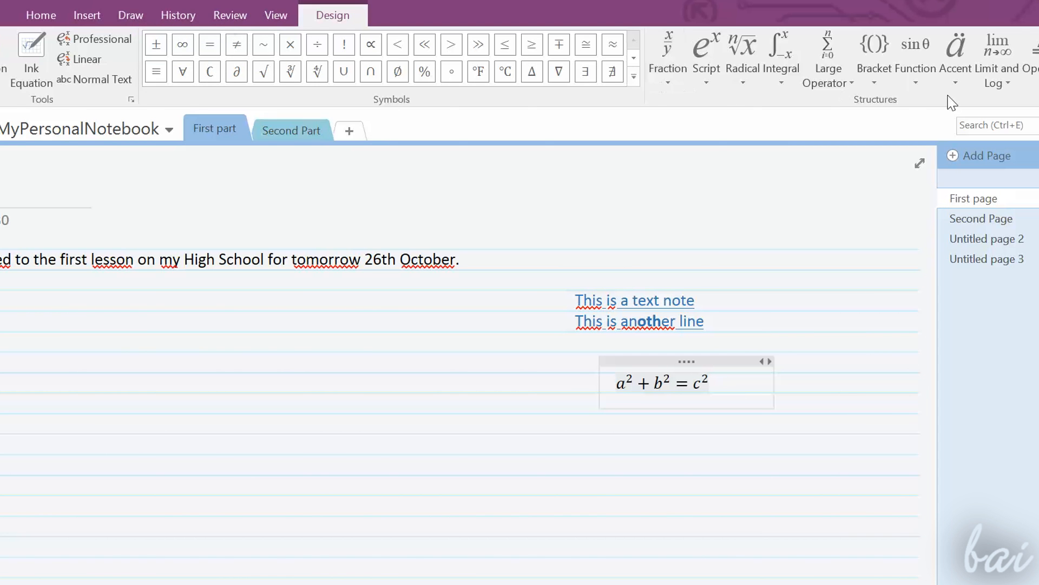
click(40, 15)
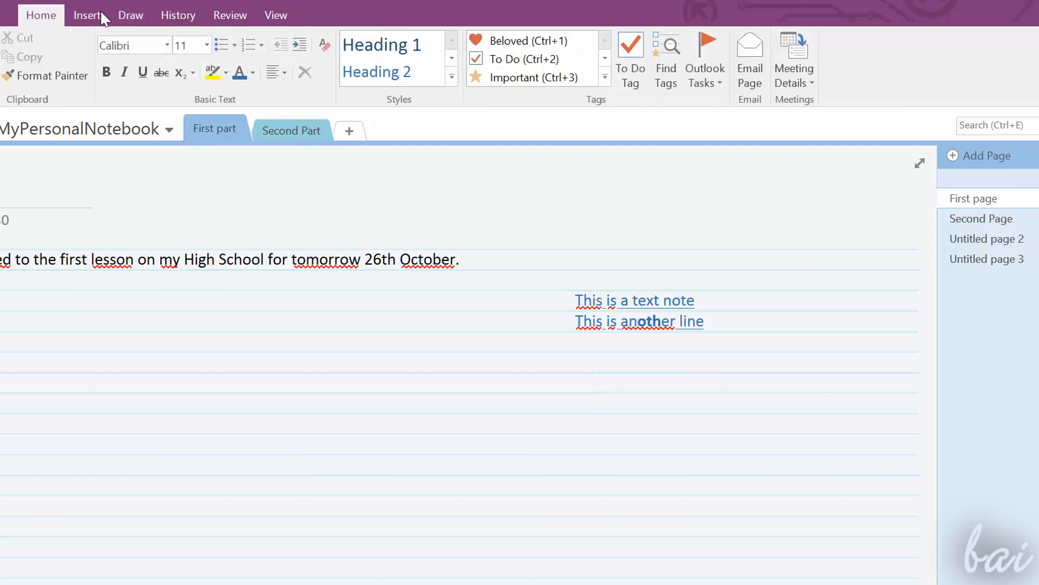
click(86, 14)
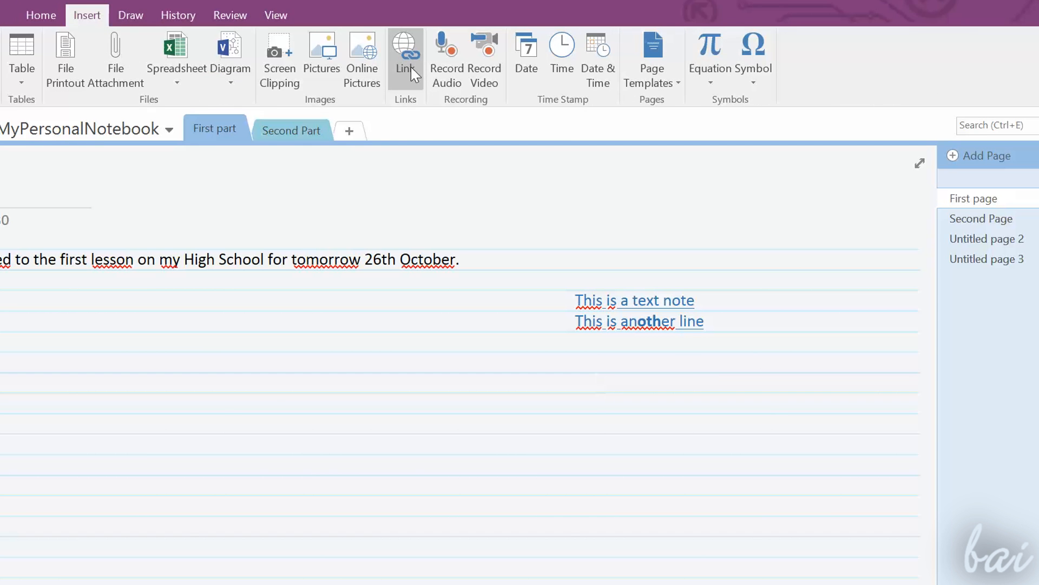
click(405, 44)
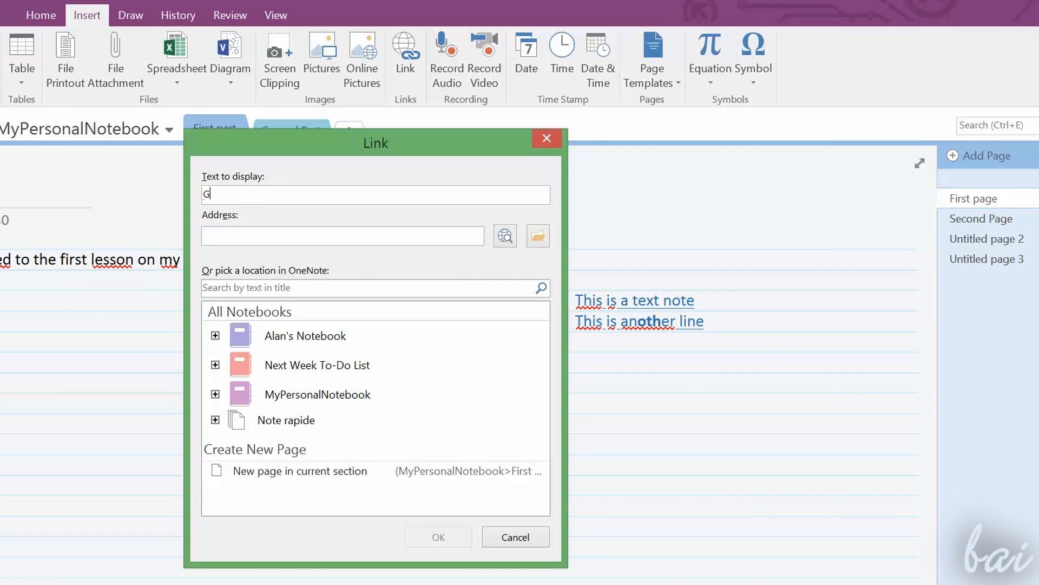
text(oogle search)
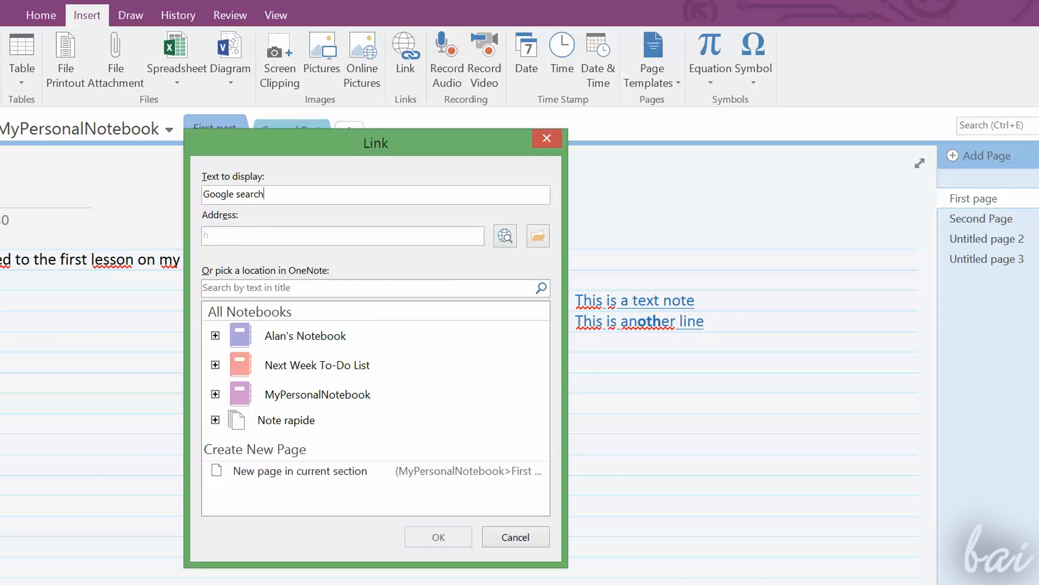
text(ttp://www.google.com)
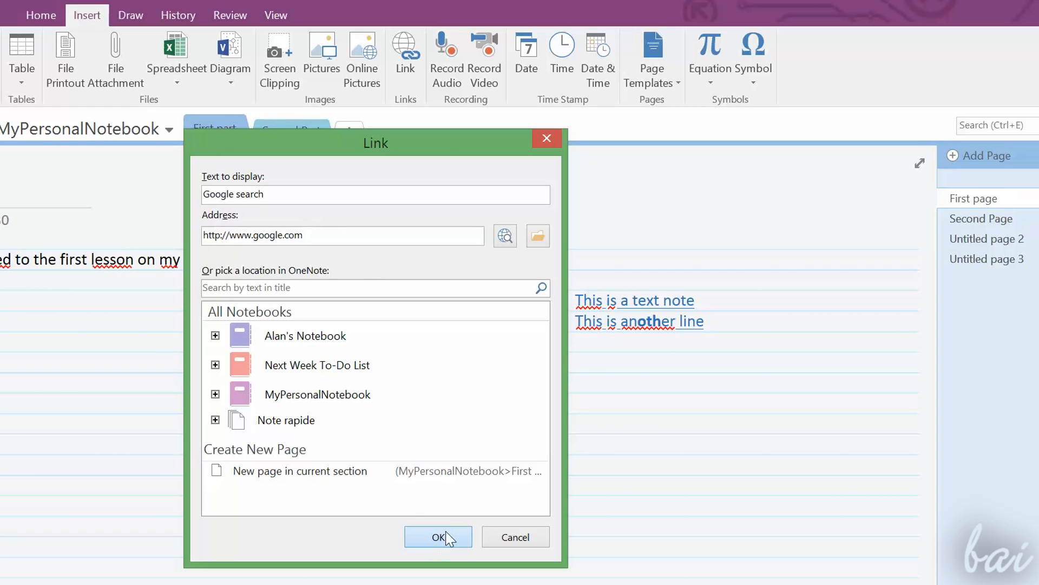
click(438, 536)
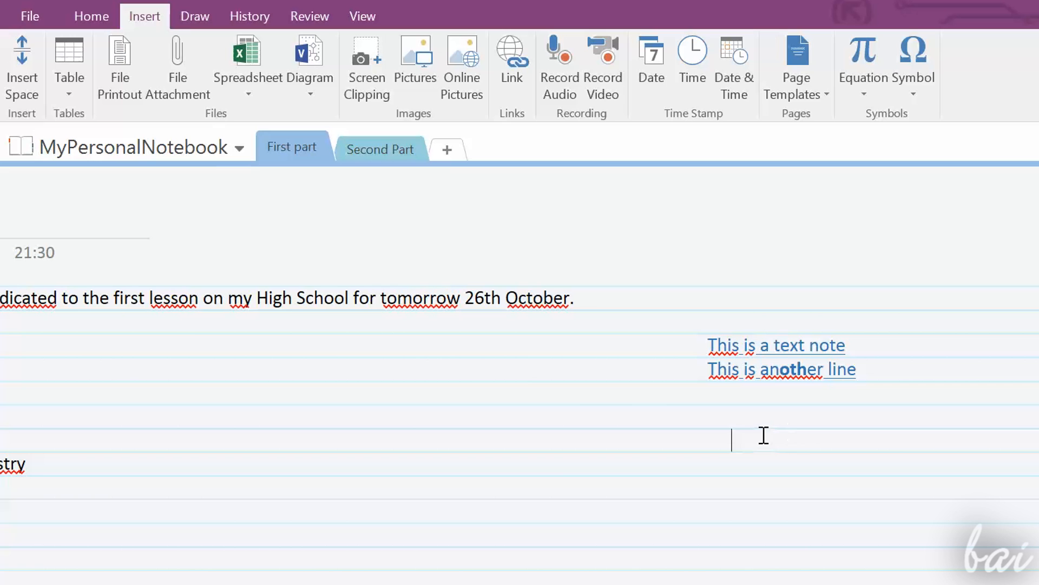
click(69, 59)
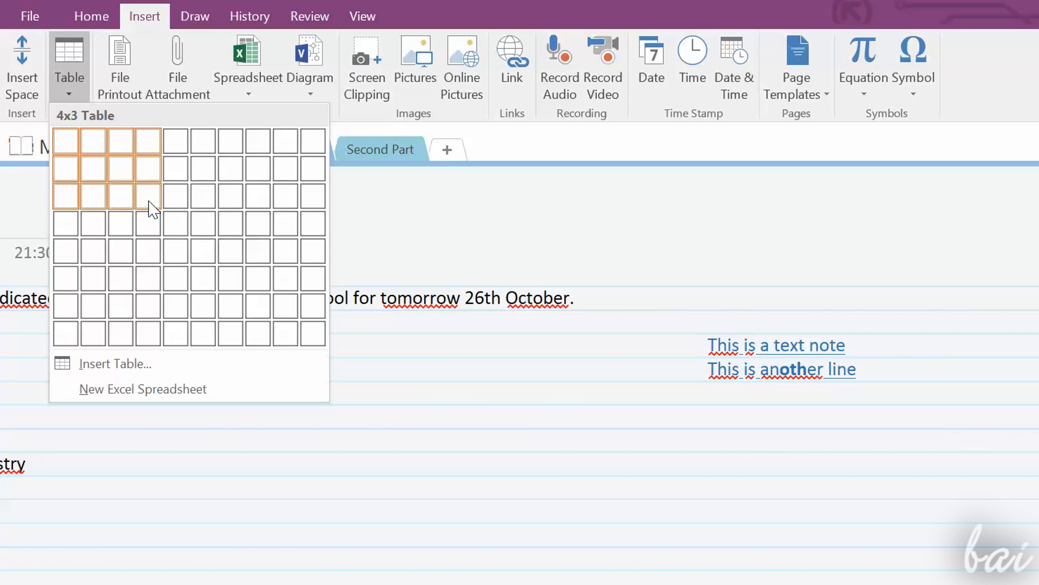
Build a four-column table with Row1, Row2 and 'Second column', then open table options
click(148, 168)
text(Se)
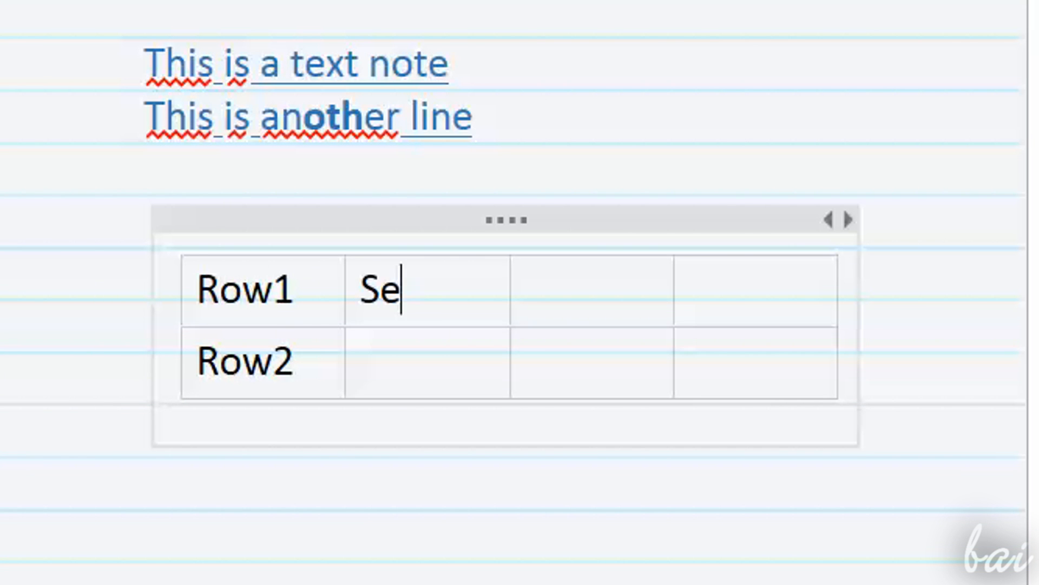
text(cond column)
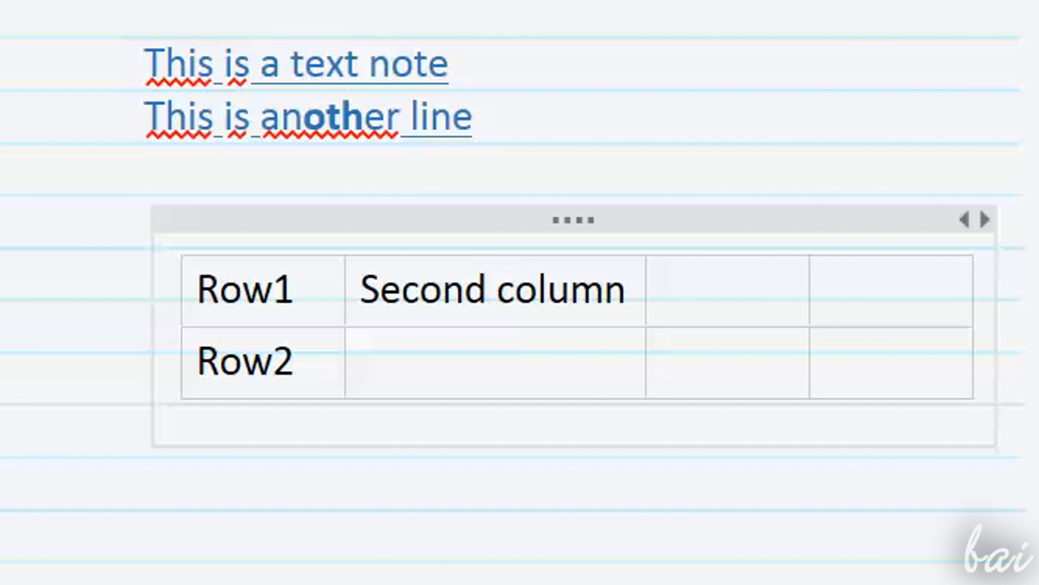
right_click(493, 290)
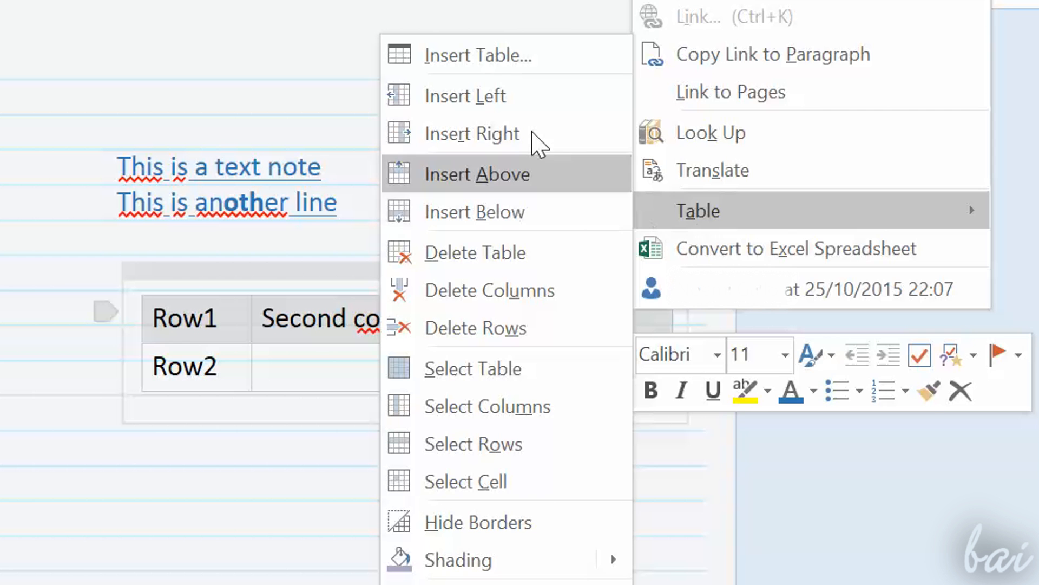
click(475, 174)
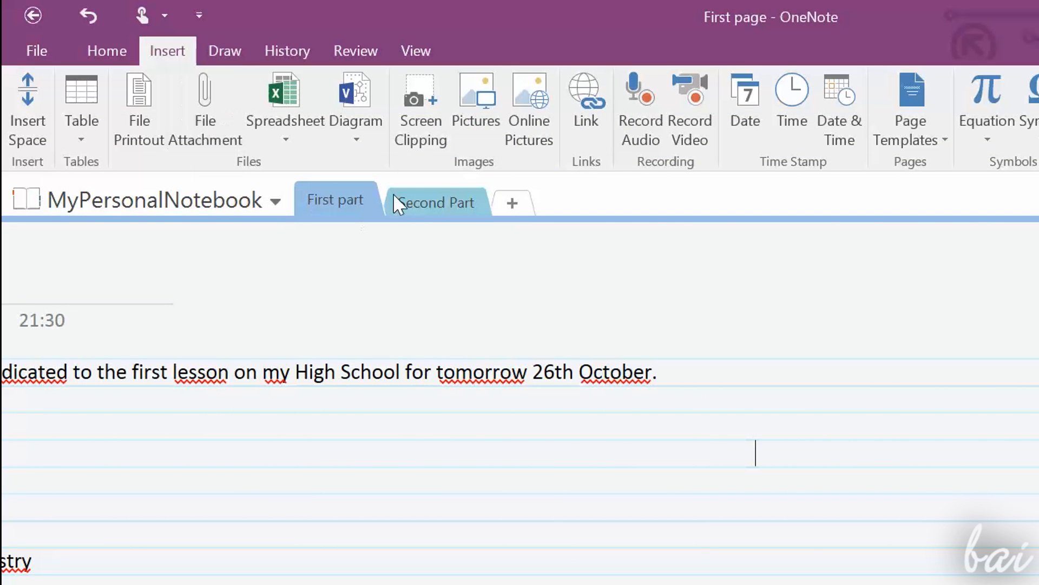
mouse_move(476, 106)
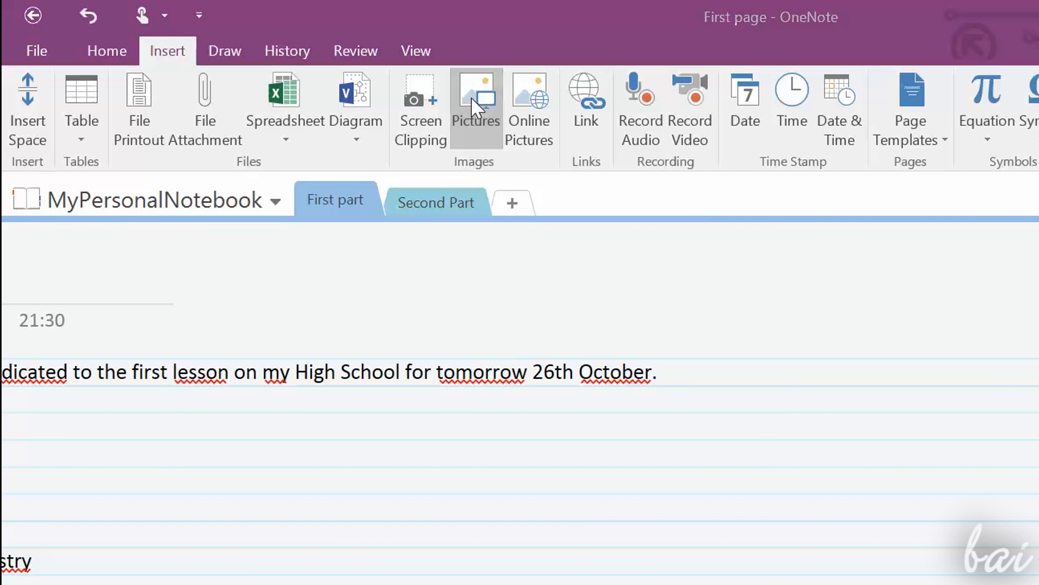
Insert the lightning photo foto_cieli_011.jpg and shrink it with a corner handle
click(476, 100)
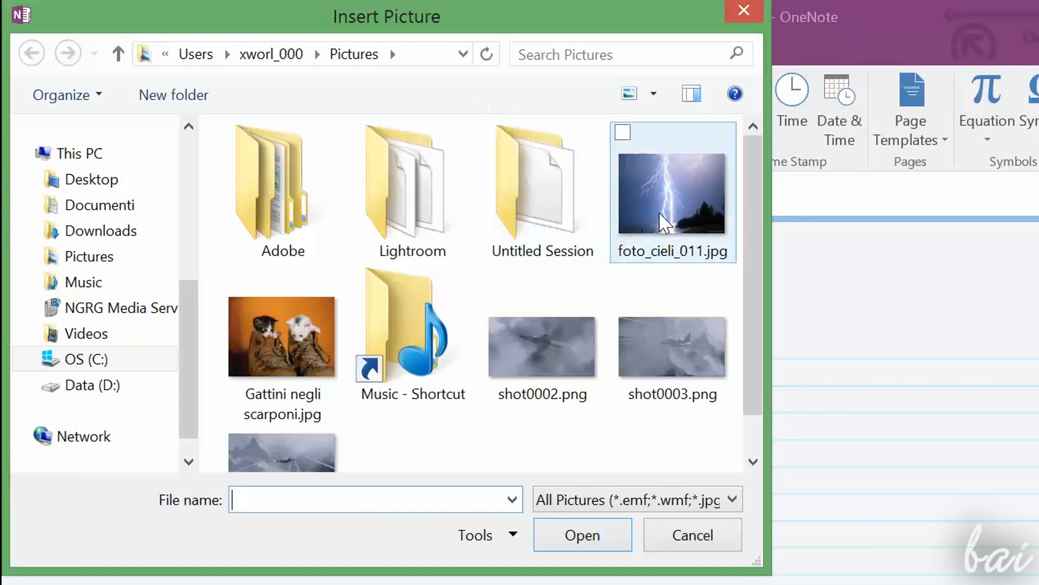
click(691, 534)
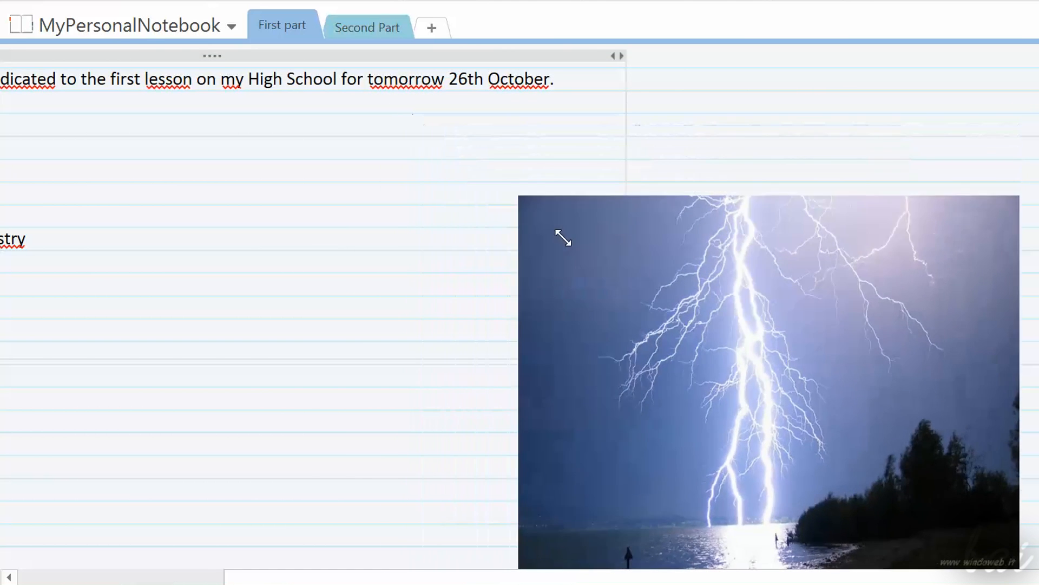
drag(563, 238, 594, 254)
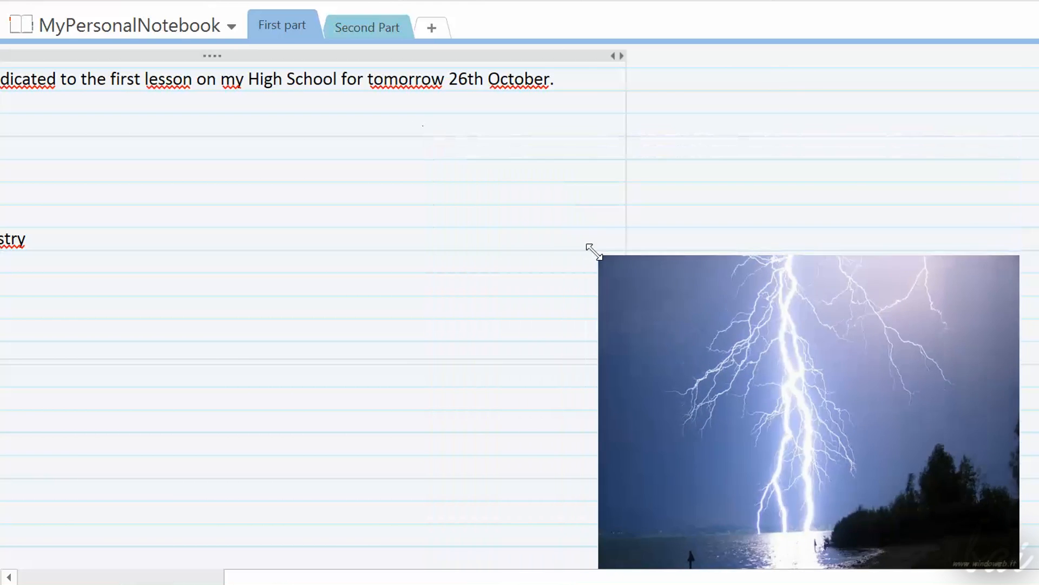
right_click(696, 364)
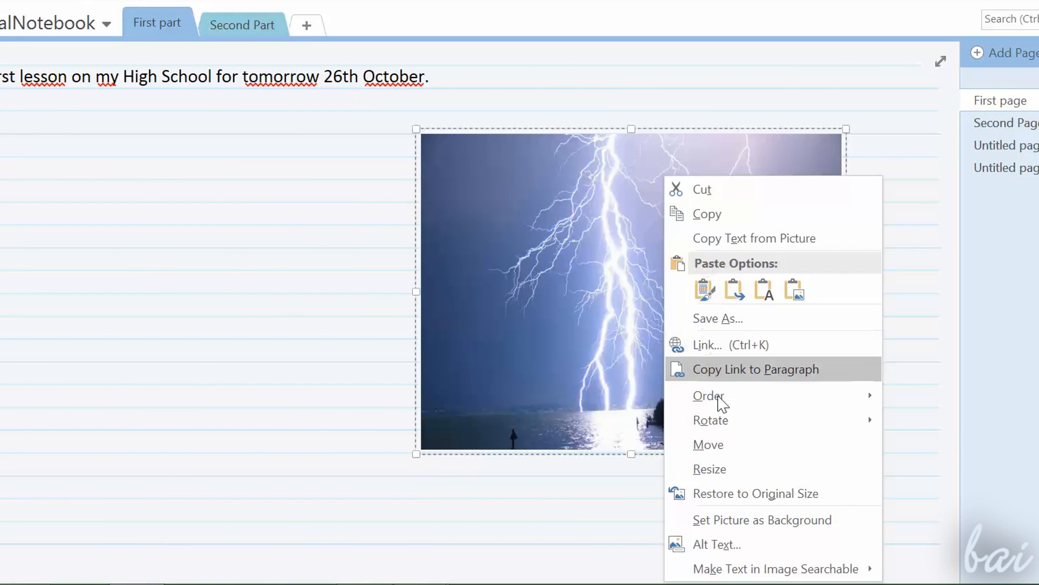
mouse_move(710, 420)
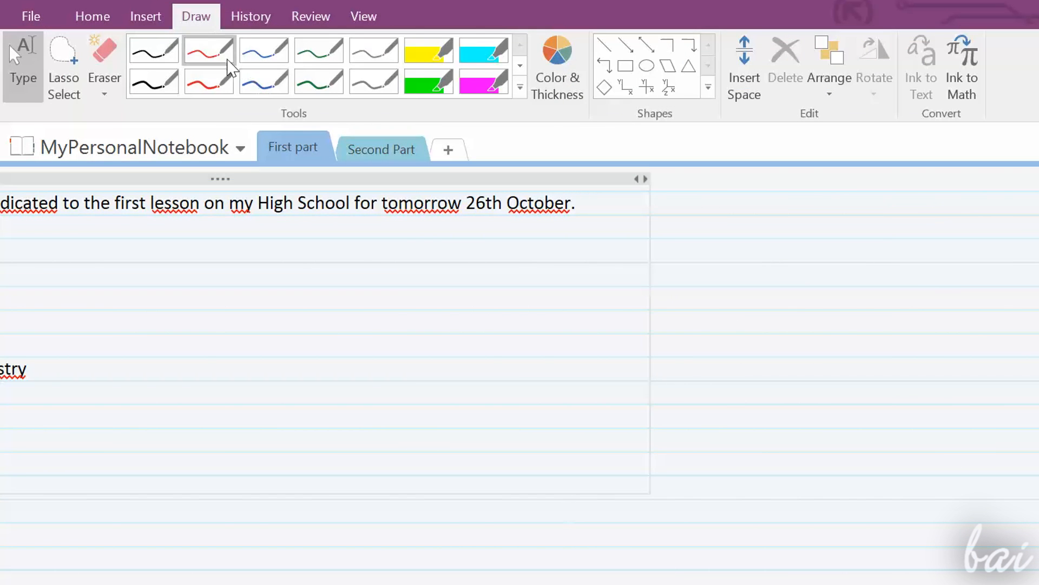
Draw a red squiggle on the right side of the page
drag(766, 302, 783, 283)
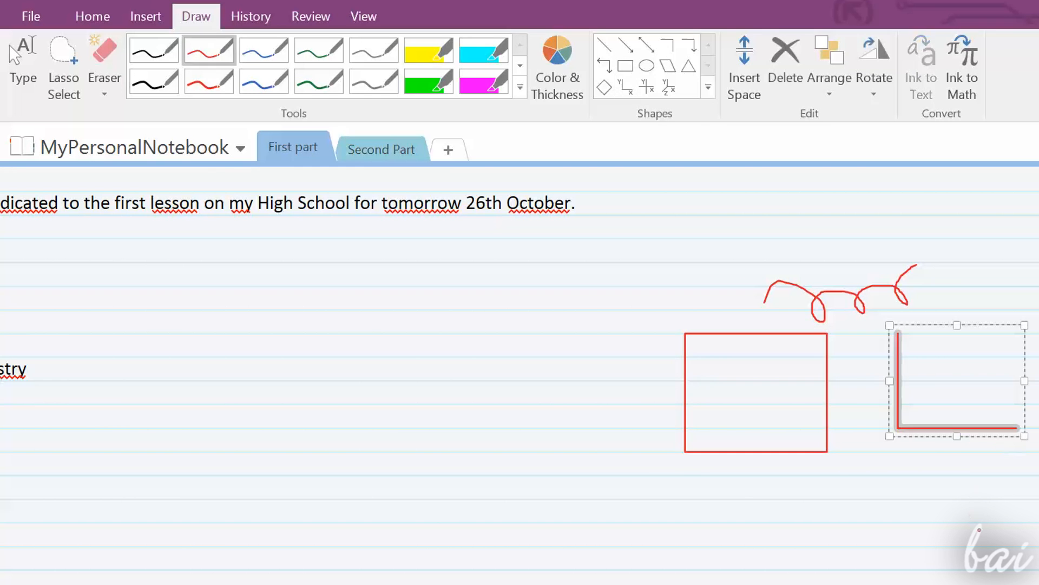
click(784, 60)
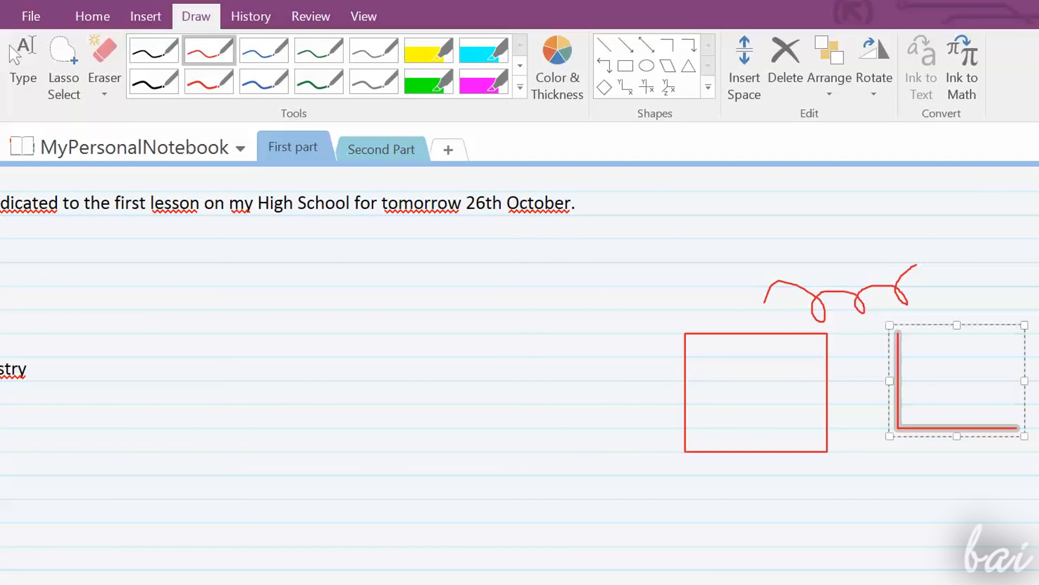
Create a thick magenta pen and draw a squiggle above the red one
click(557, 66)
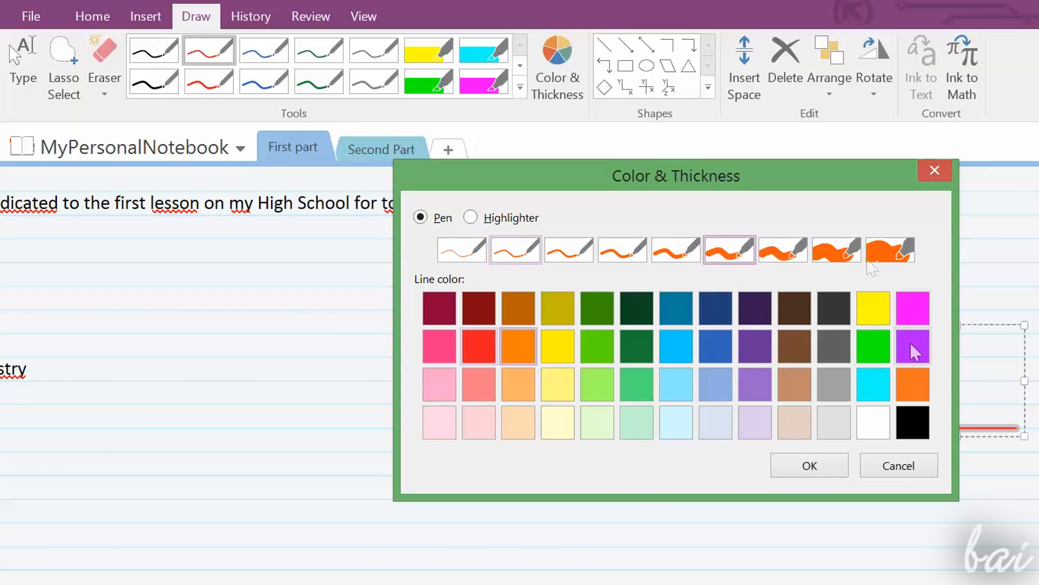
click(808, 464)
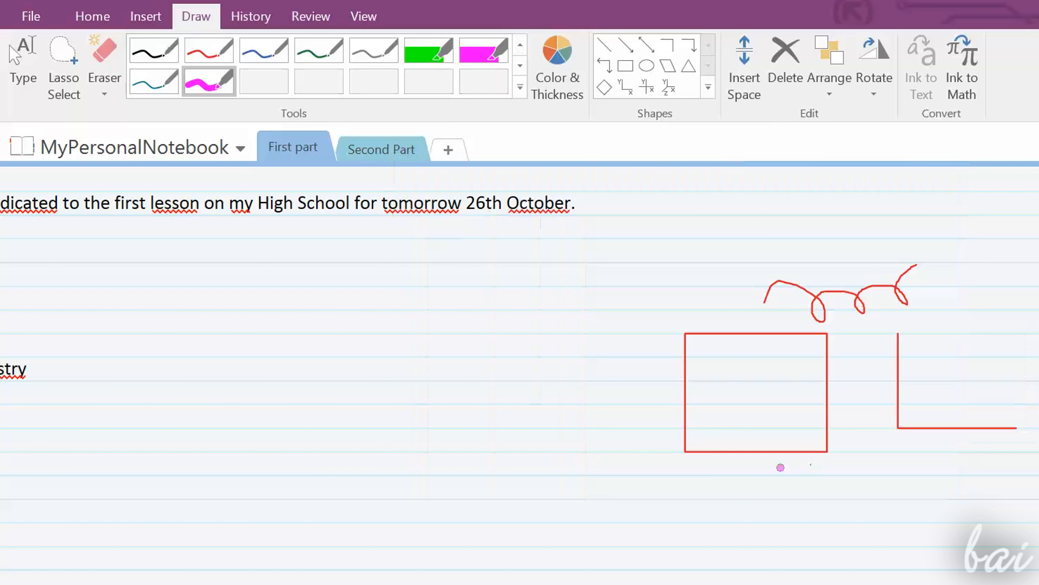
drag(753, 238, 835, 226)
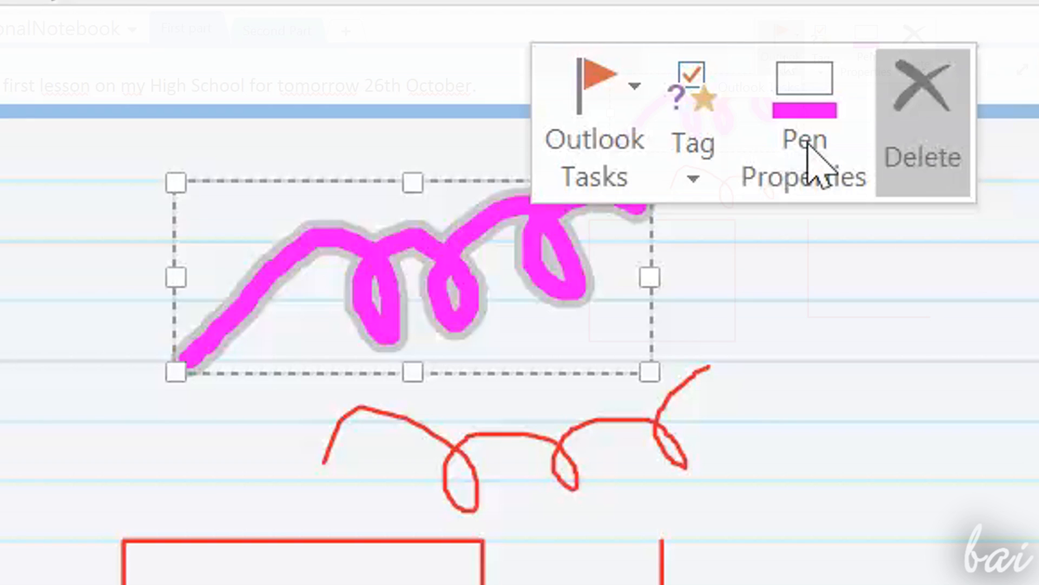
Confirm the magenta stroke settings and type 'This is' inside the red square
click(802, 156)
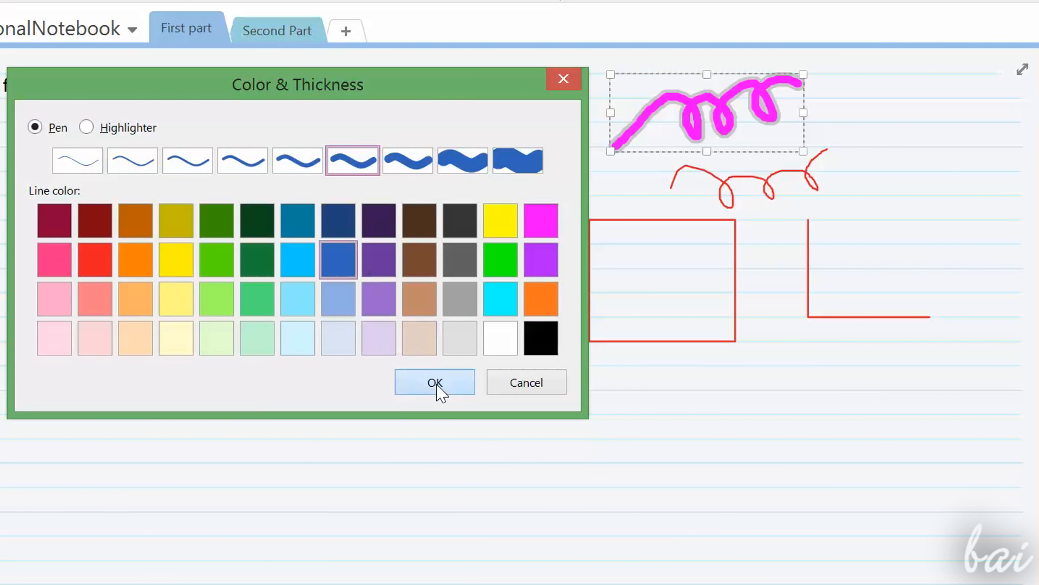
click(434, 382)
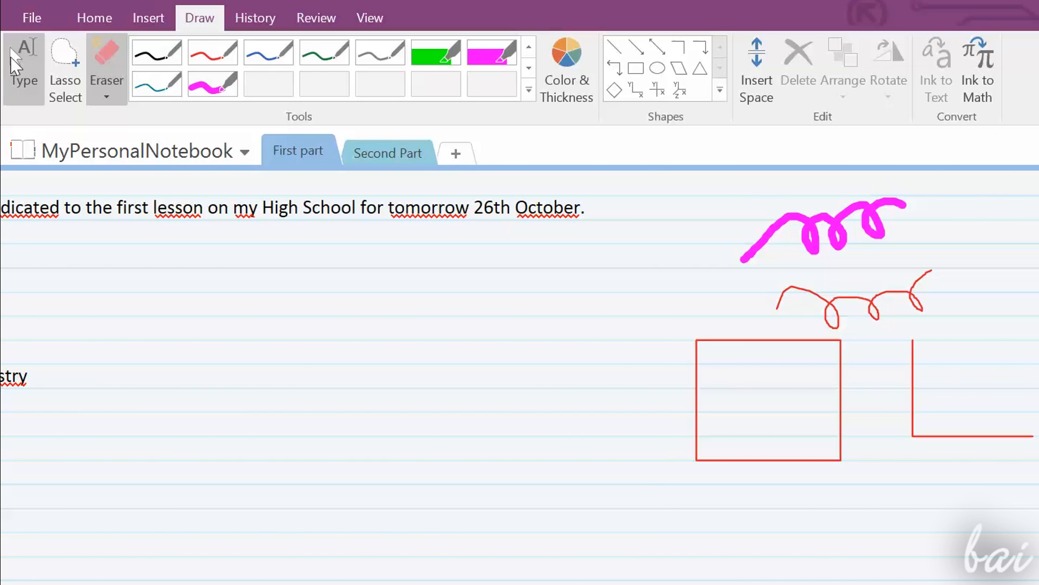
text(This is a square)
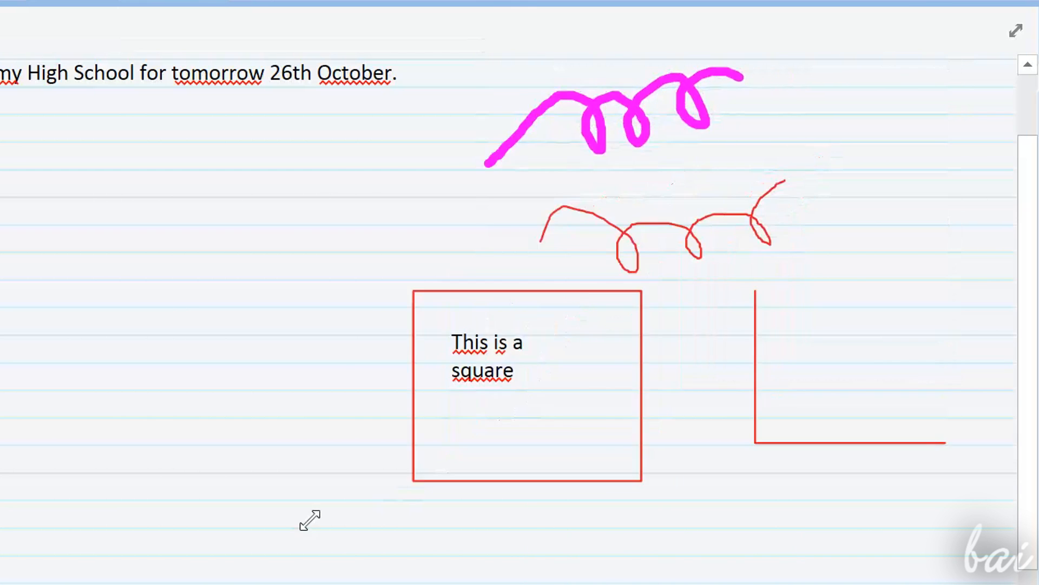
Attach MyDoc as a file icon and open it, accepting the warning
click(163, 53)
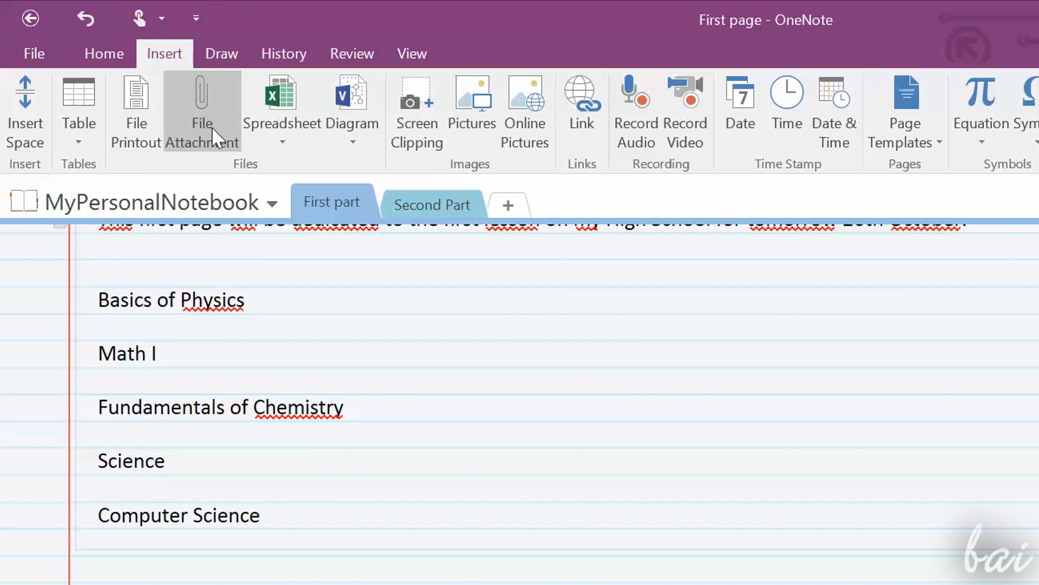
click(201, 109)
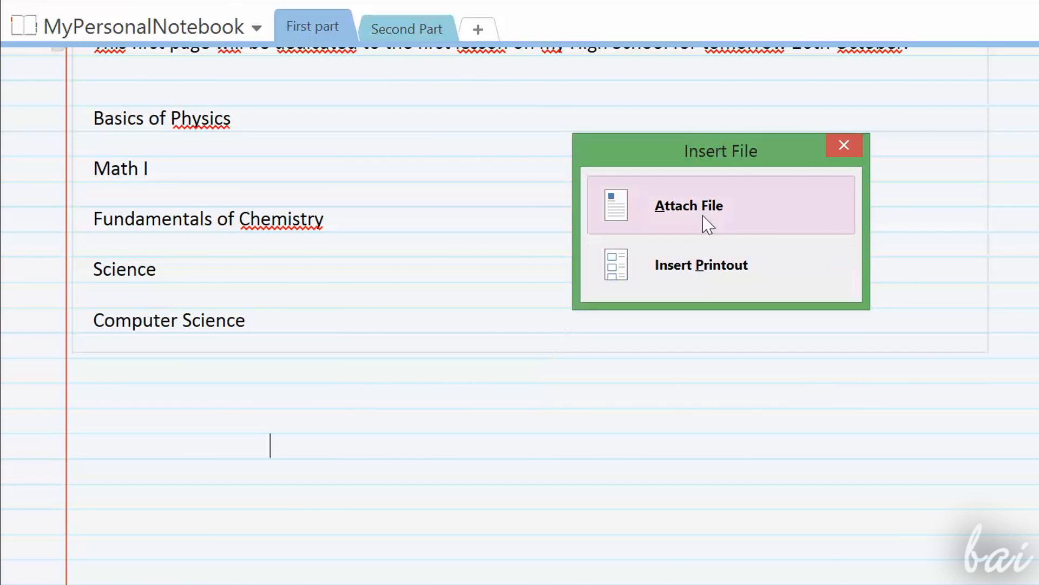
click(688, 206)
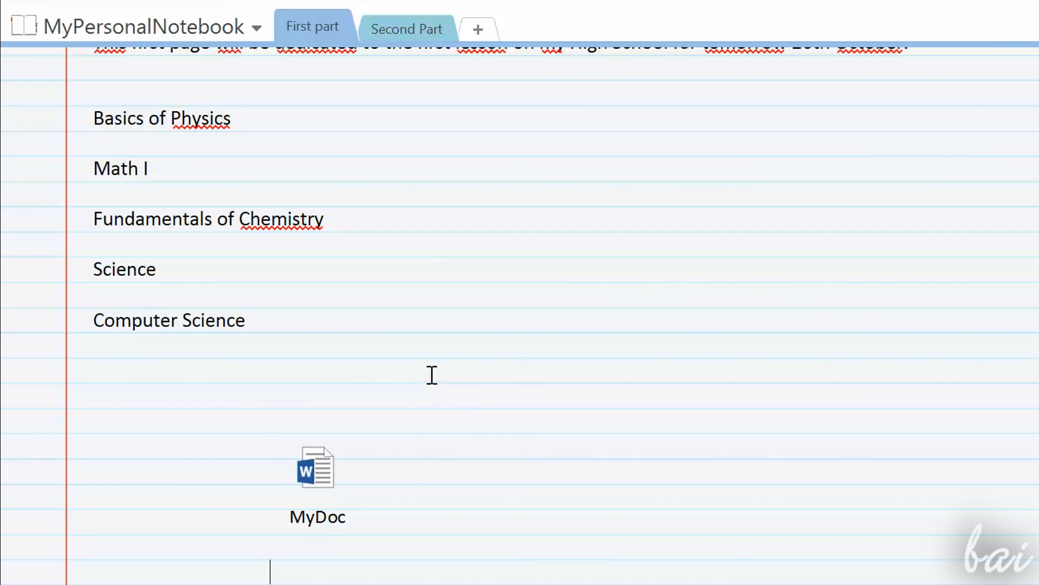
double_click(316, 467)
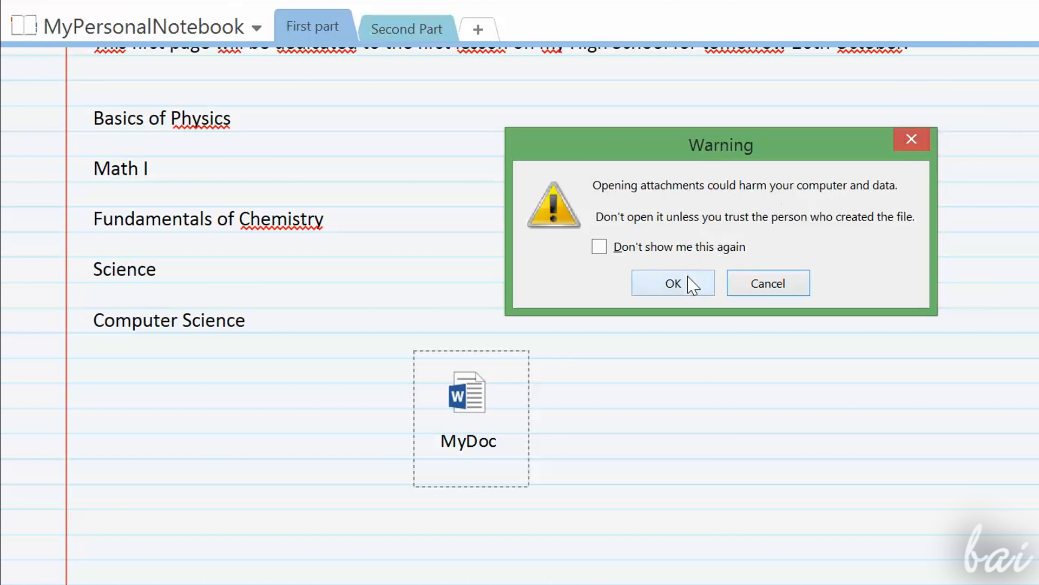
click(672, 283)
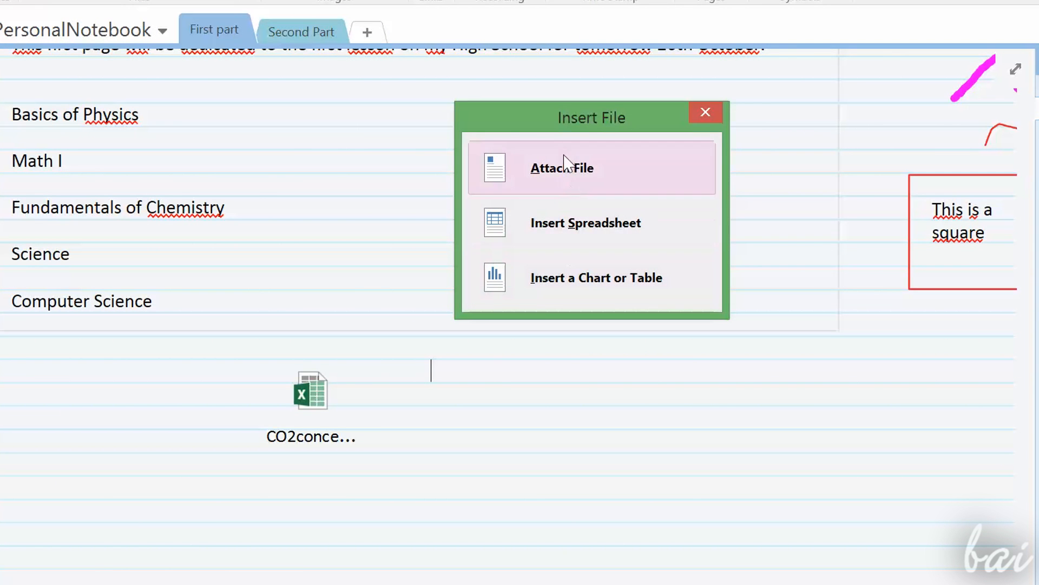
Remove the stray attachment and empty table below Math I
click(590, 167)
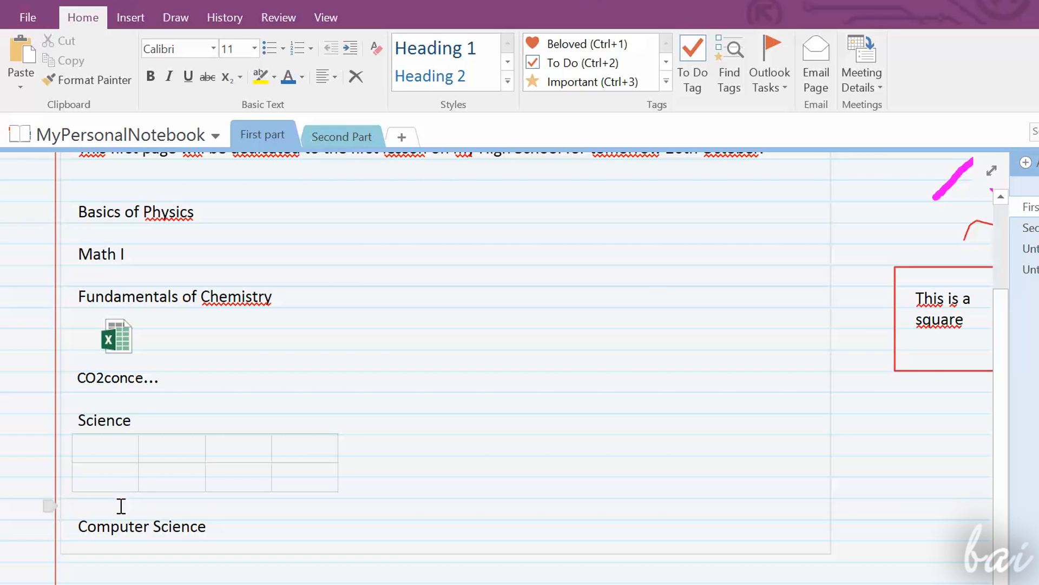
click(119, 275)
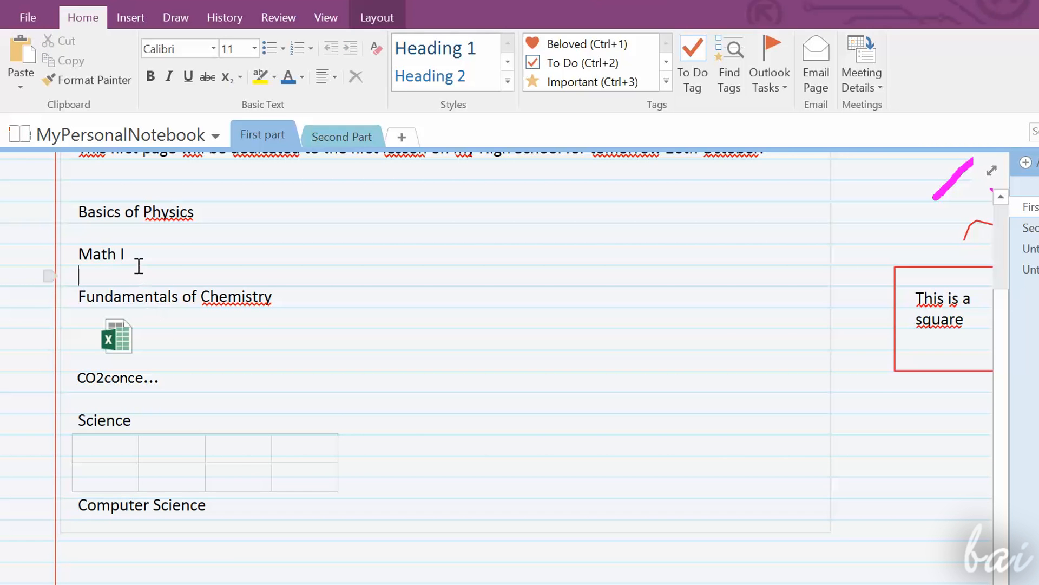
key(backspace)
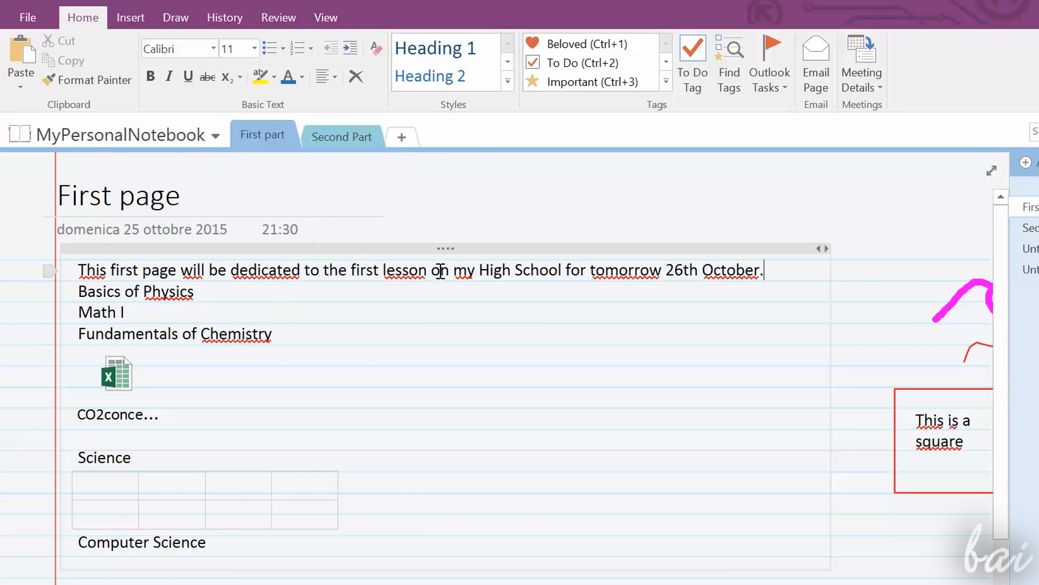
Insert the existing spreadsheet CO2concentration.xlsx into the page
click(130, 18)
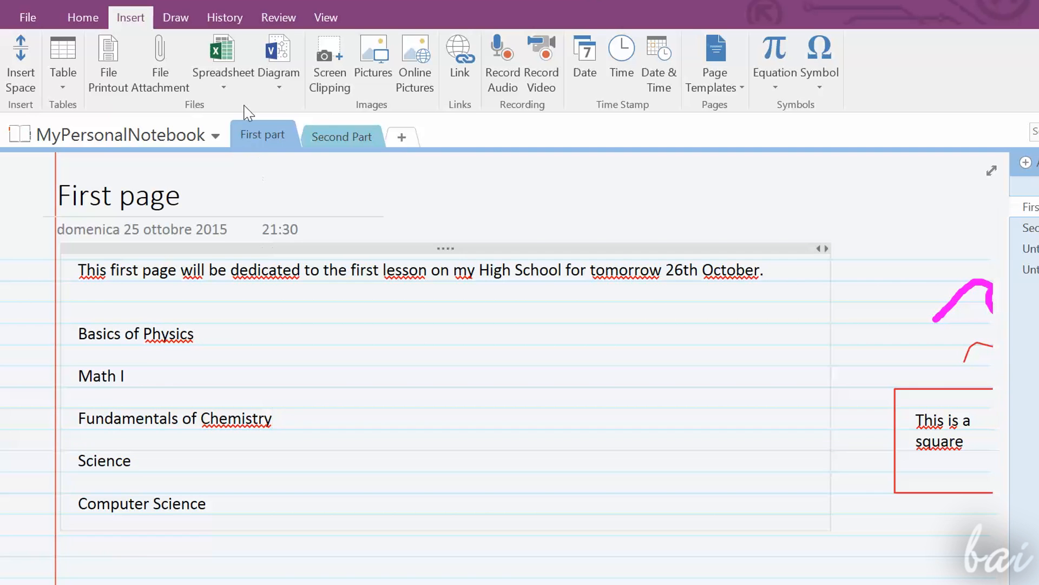
click(220, 63)
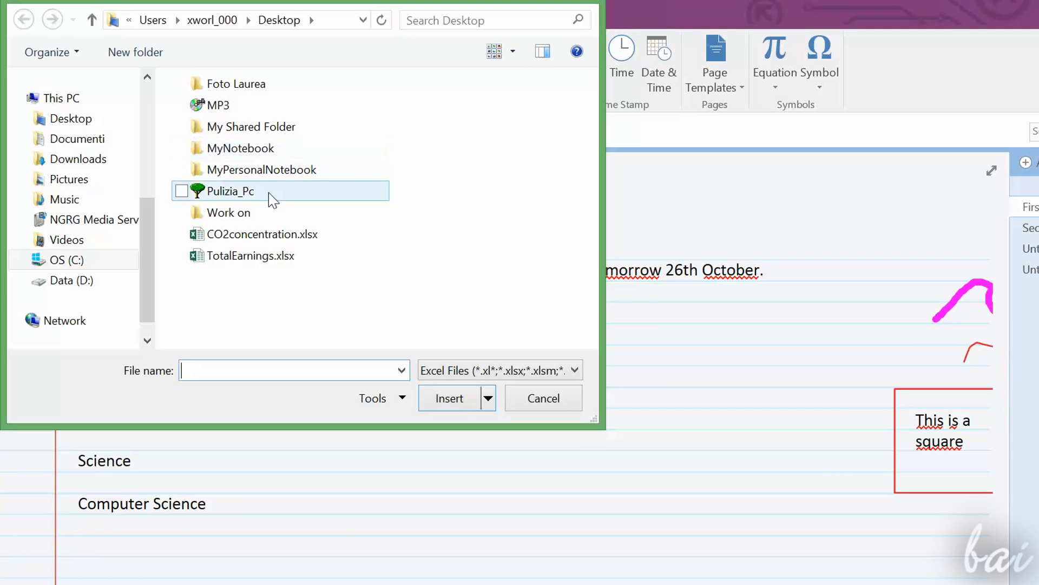
click(263, 233)
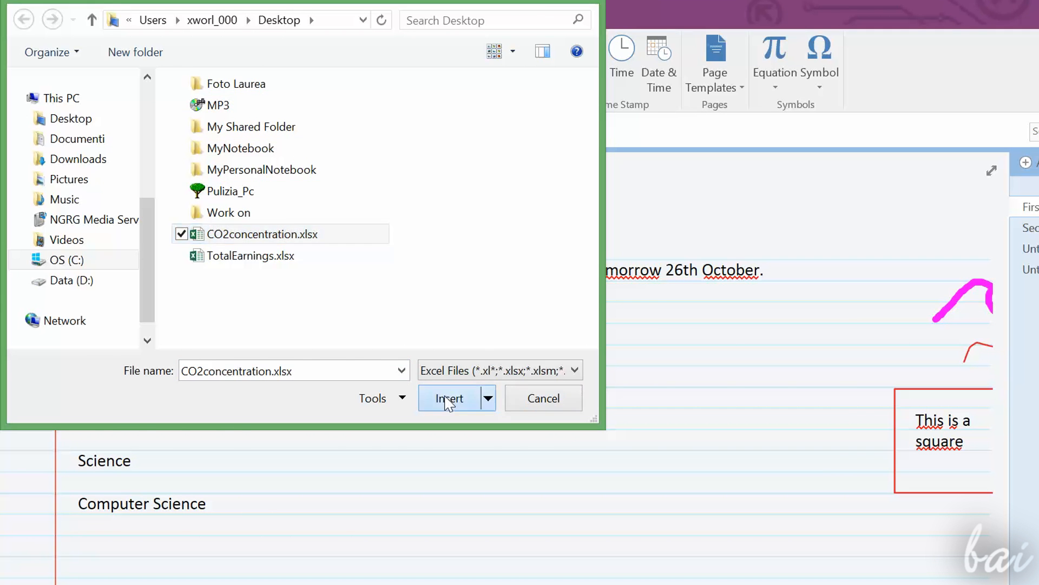
click(450, 397)
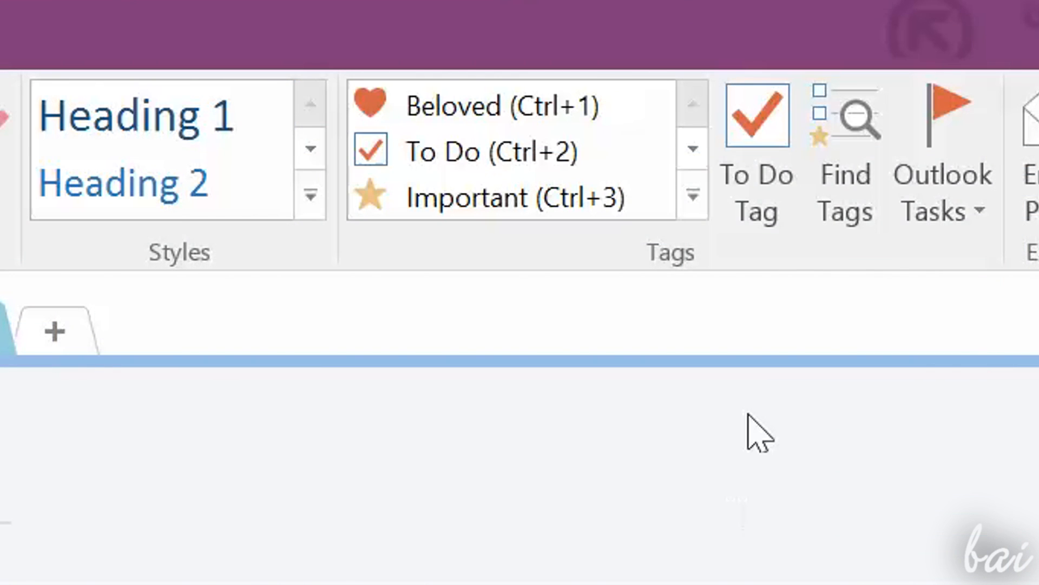
mouse_move(723, 166)
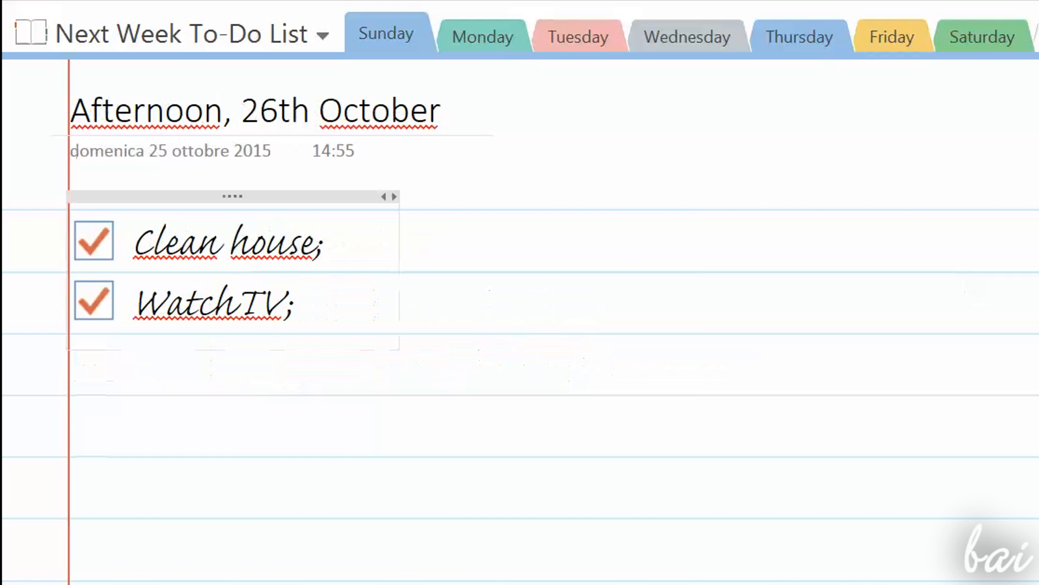
click(483, 36)
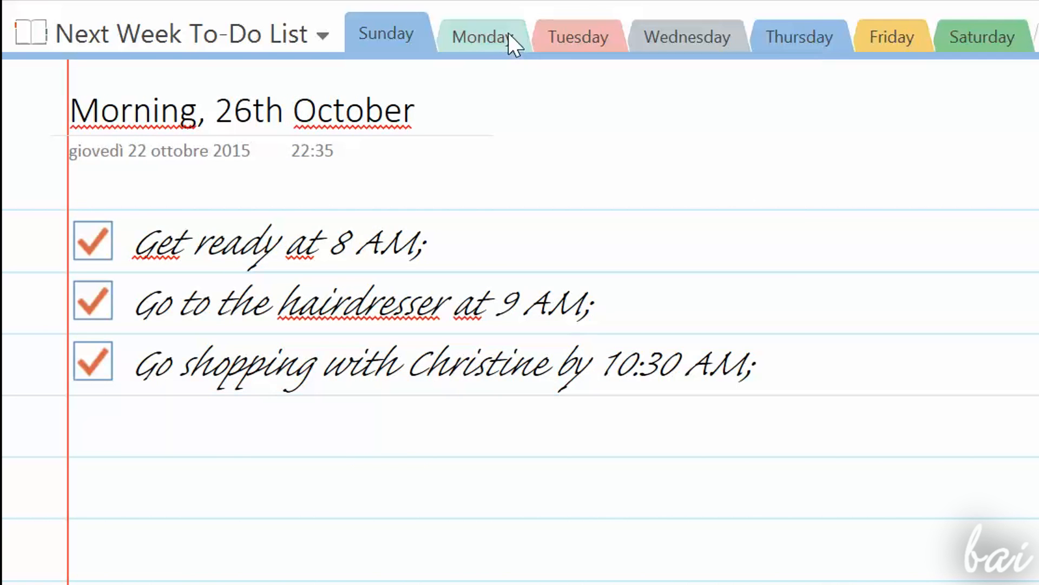
click(481, 36)
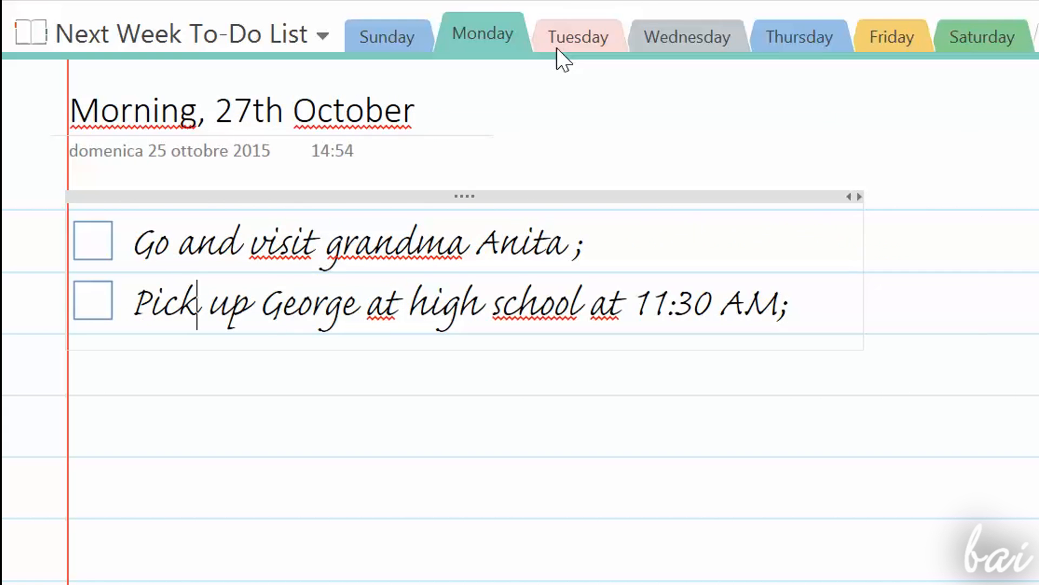
click(576, 36)
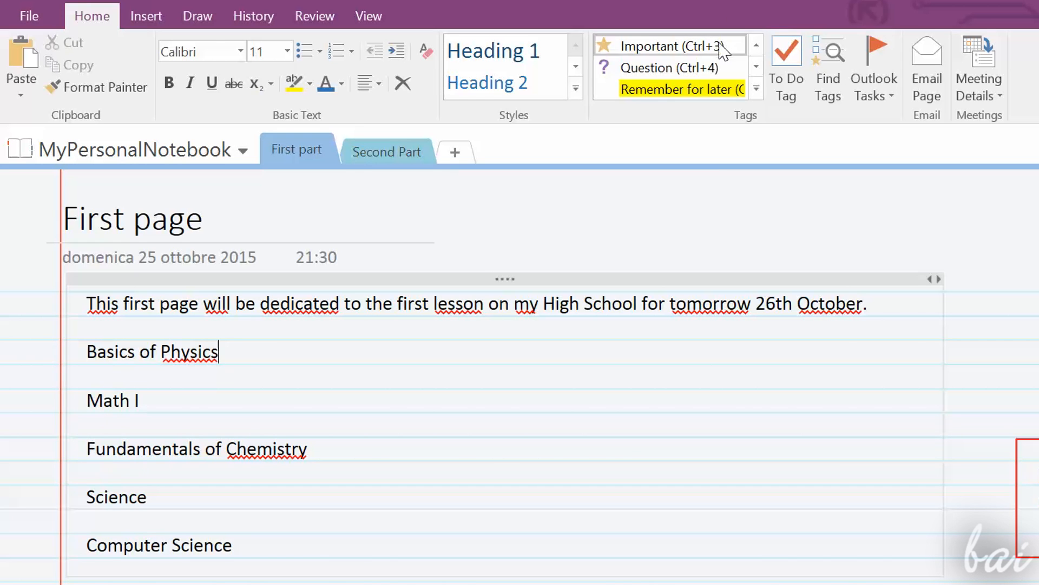
Tag Basics of Physics as Important and Math I as Question, then expand tag options
click(669, 45)
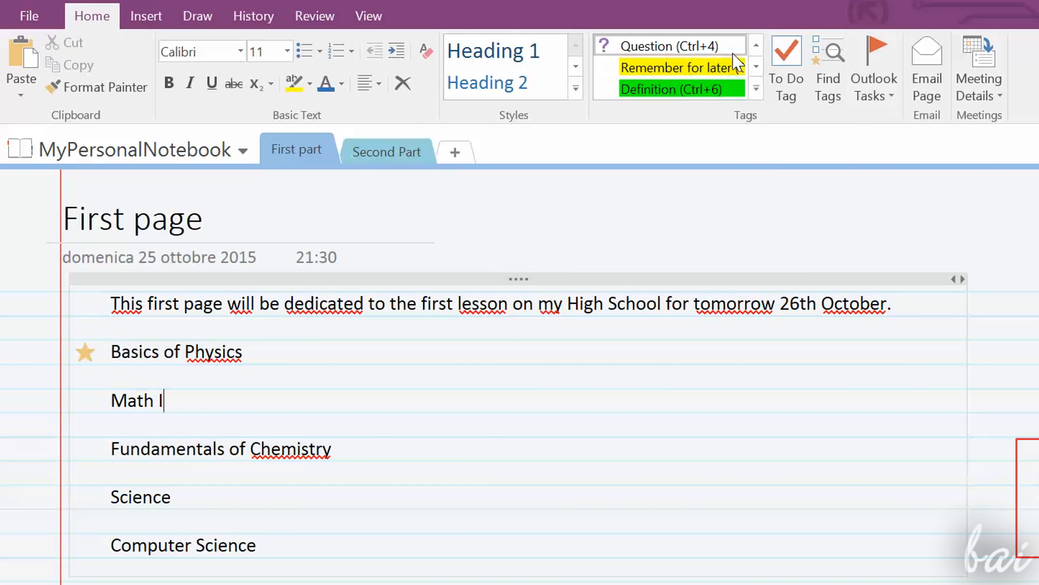
click(667, 45)
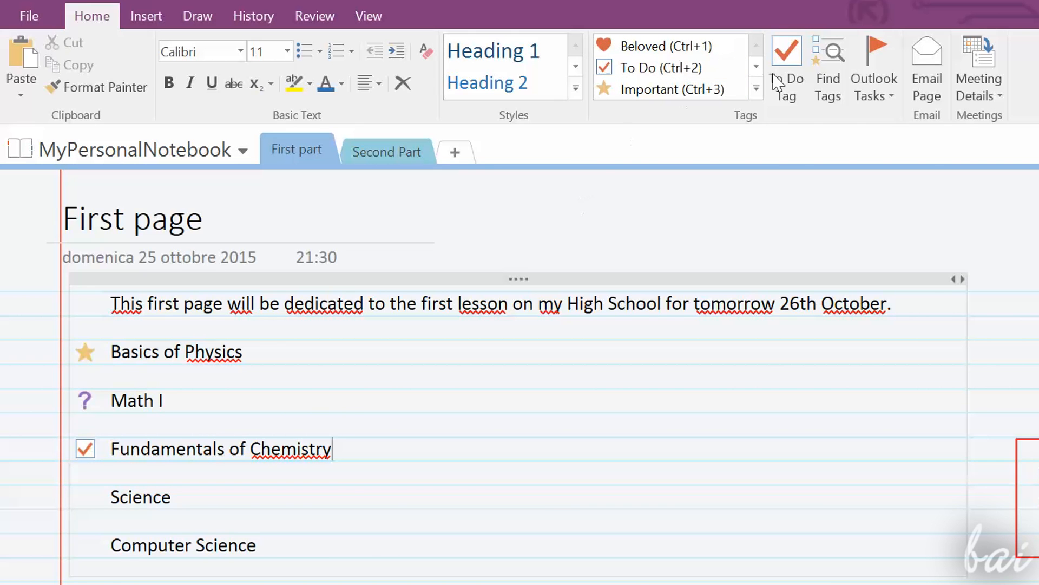
click(755, 89)
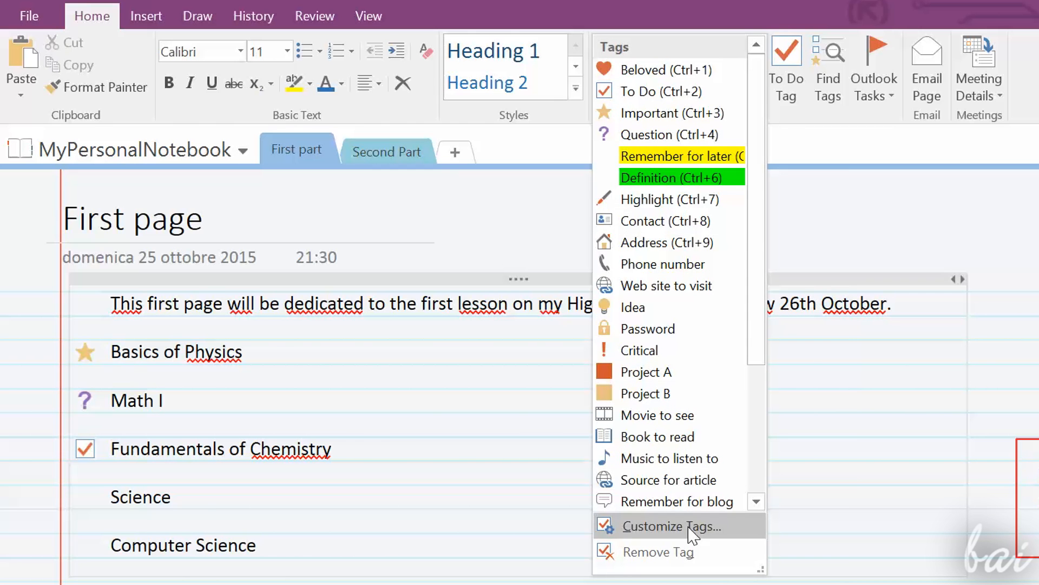
click(670, 526)
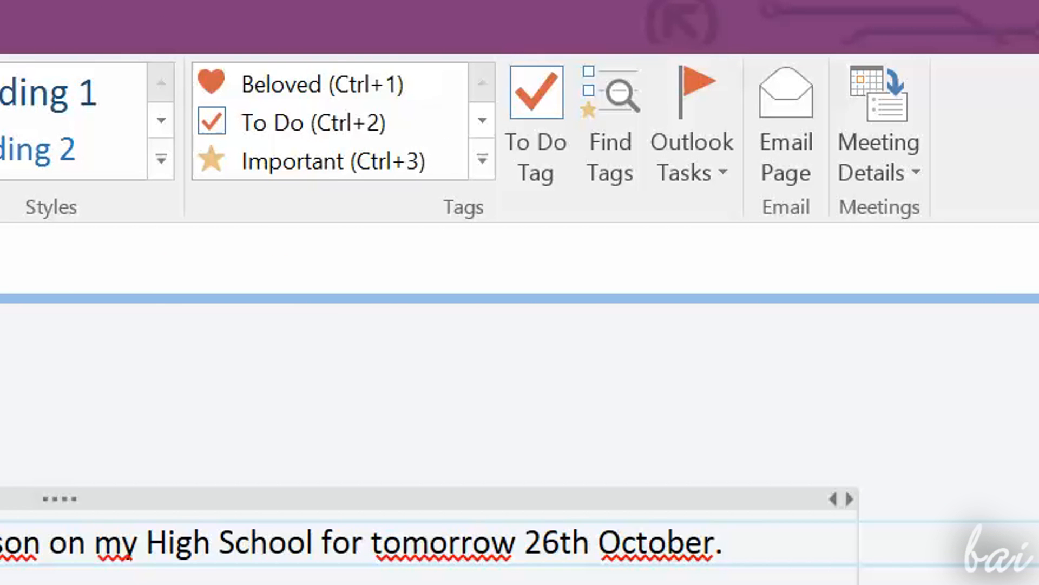
Give the Science line an Outlook task flag, then mark that task complete
click(692, 157)
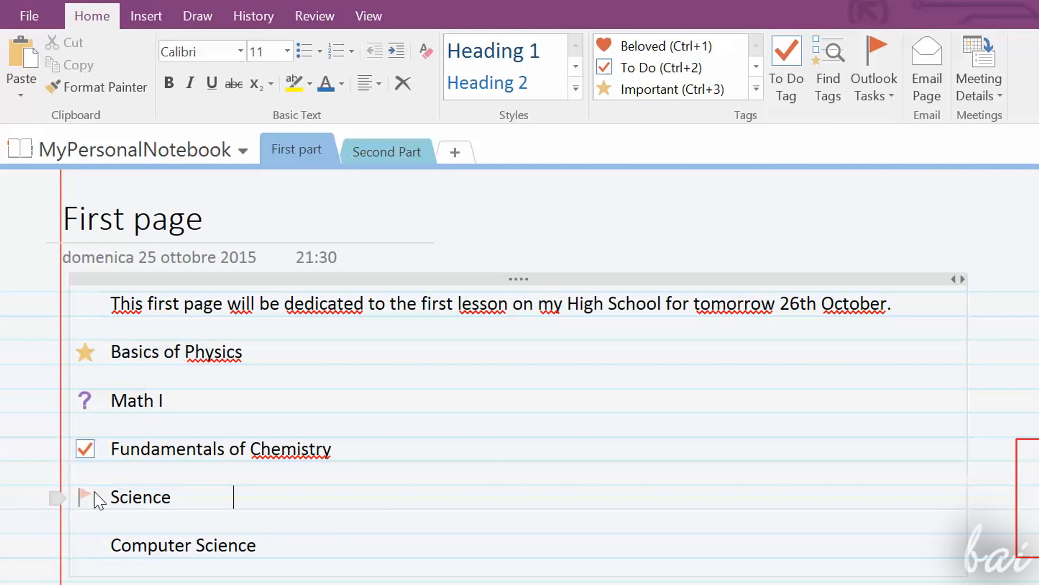
mouse_move(85, 497)
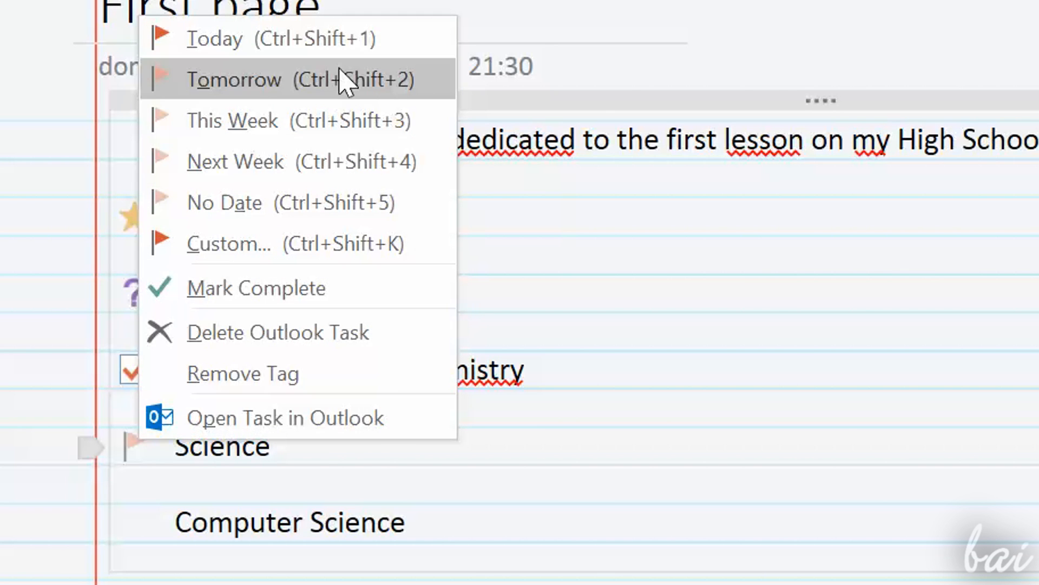
mouse_move(289, 299)
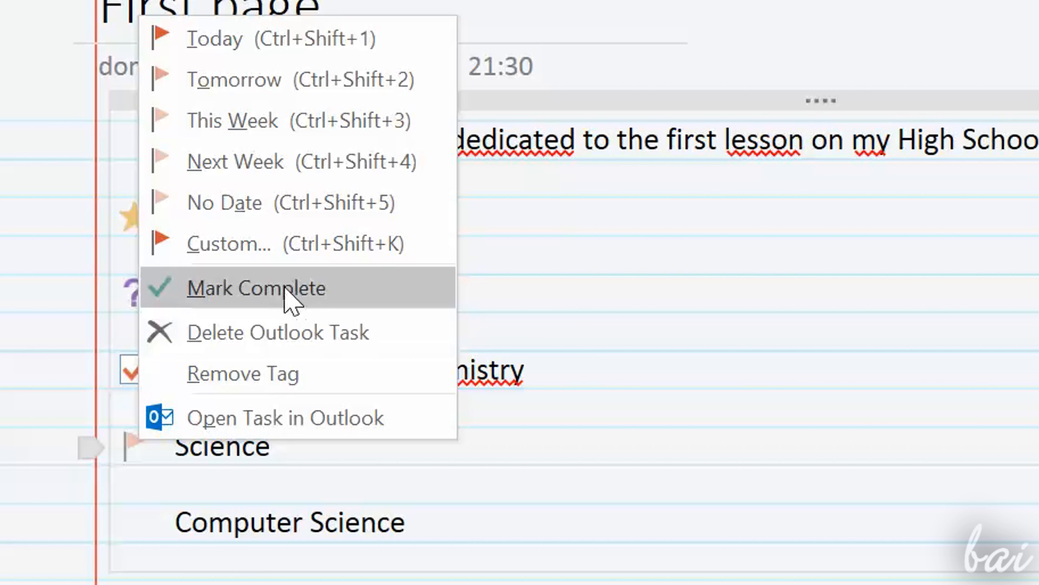
click(256, 288)
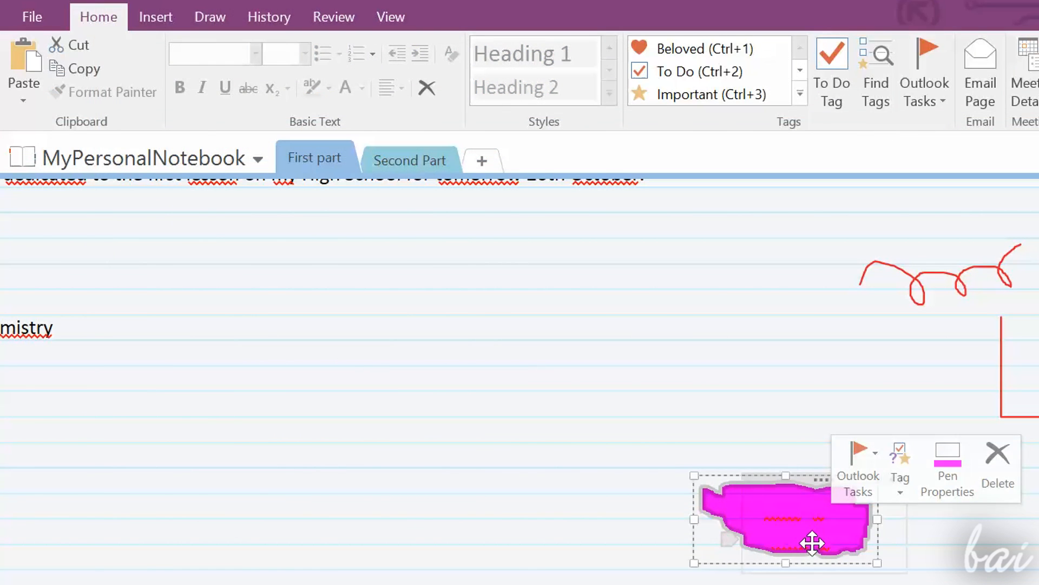
Reorder the magenta stroke relative to the text beneath it using Draw > Arrange
double_click(786, 520)
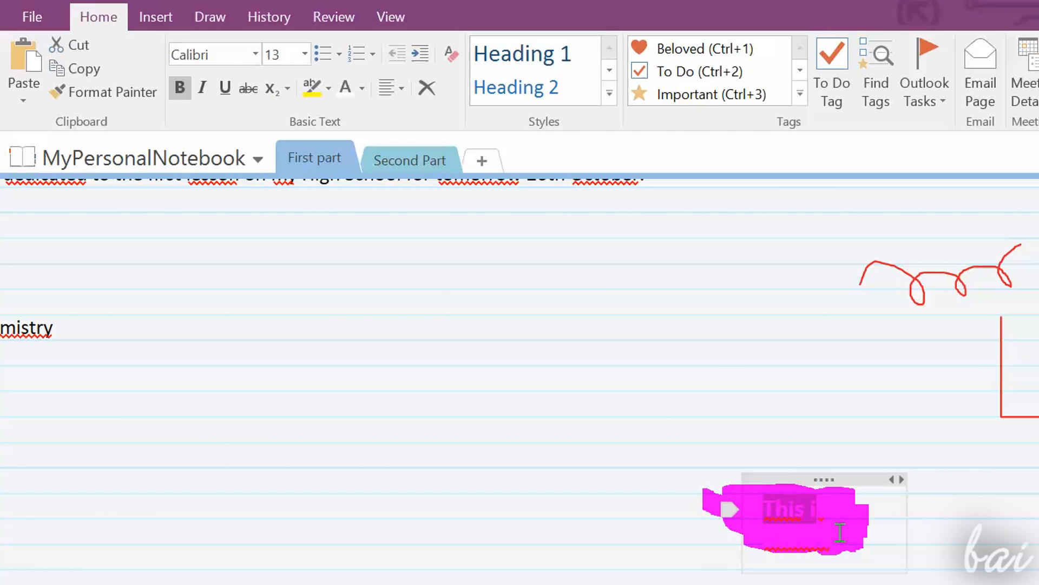
click(156, 17)
text(s a square)
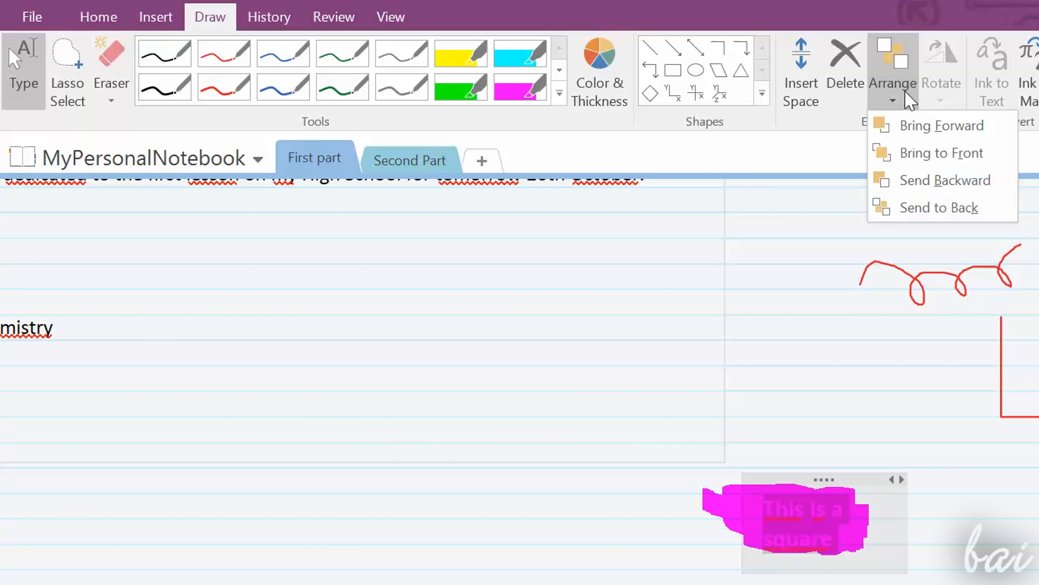
click(945, 180)
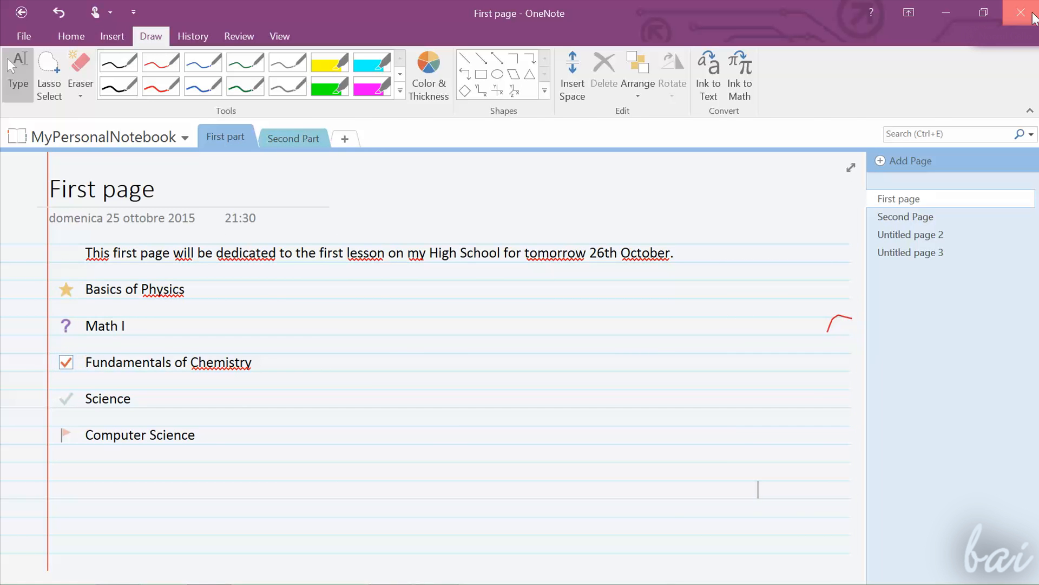
click(1027, 12)
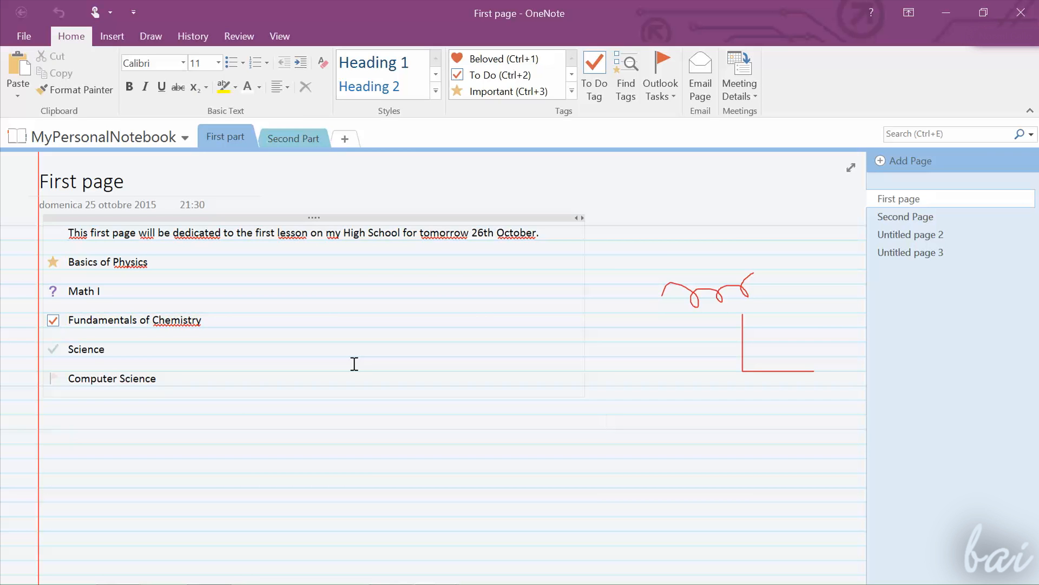
click(606, 421)
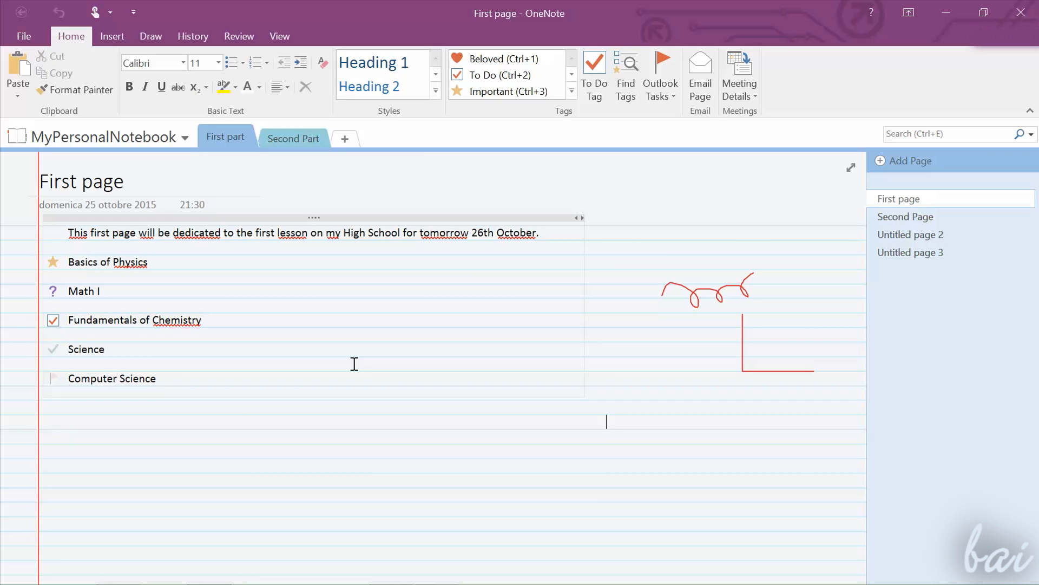